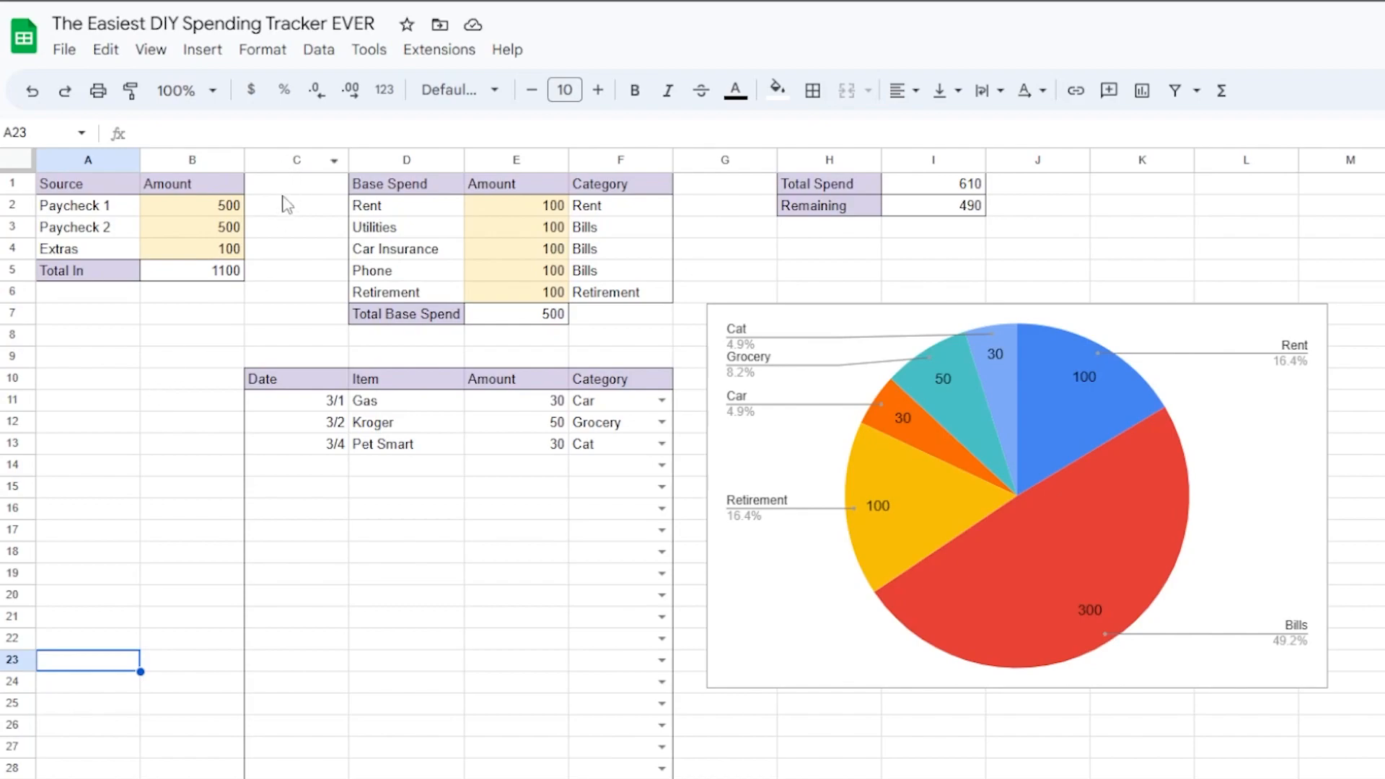
# Review the finished tracker's Pet Smart entry and its Total Spend and Remaining formulas.
pyautogui.click(294, 226)
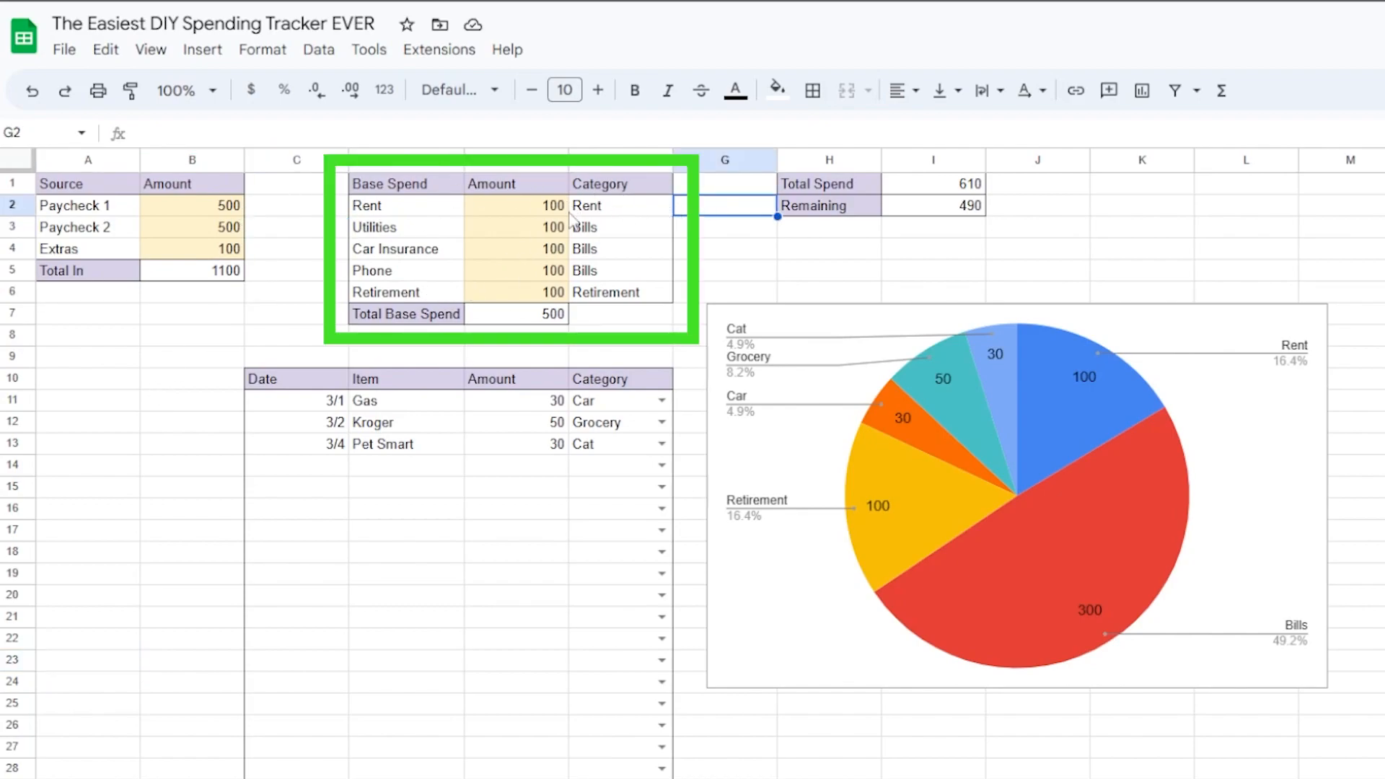
pyautogui.click(516, 445)
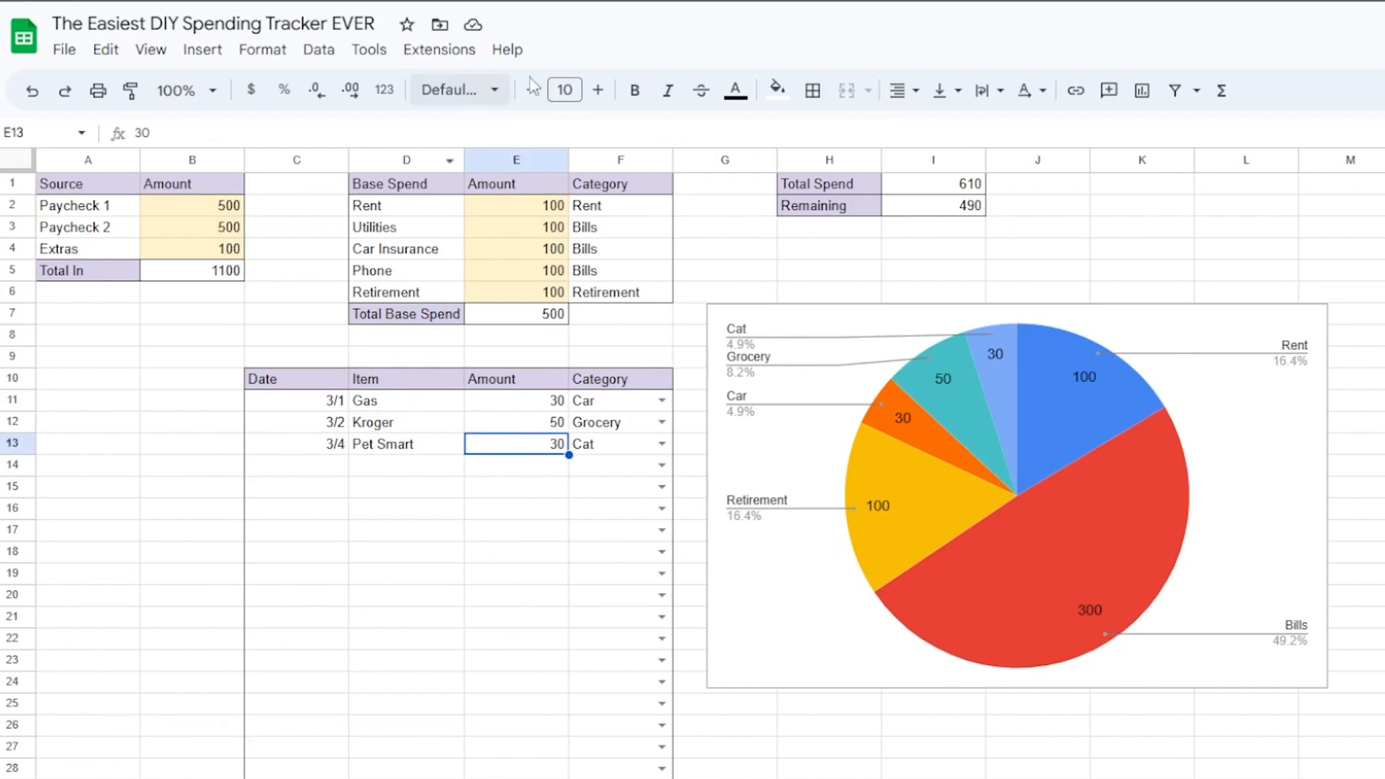
pyautogui.click(932, 184)
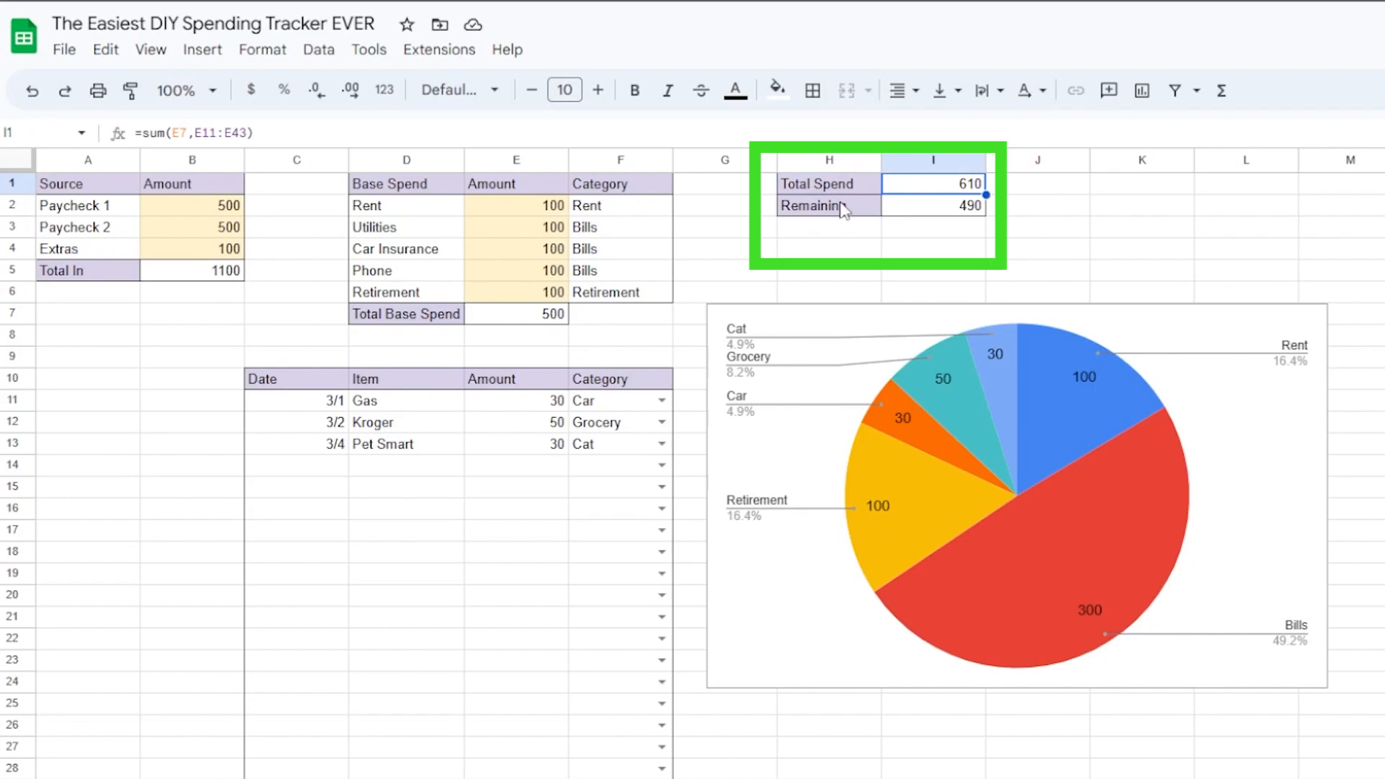
pyautogui.click(933, 208)
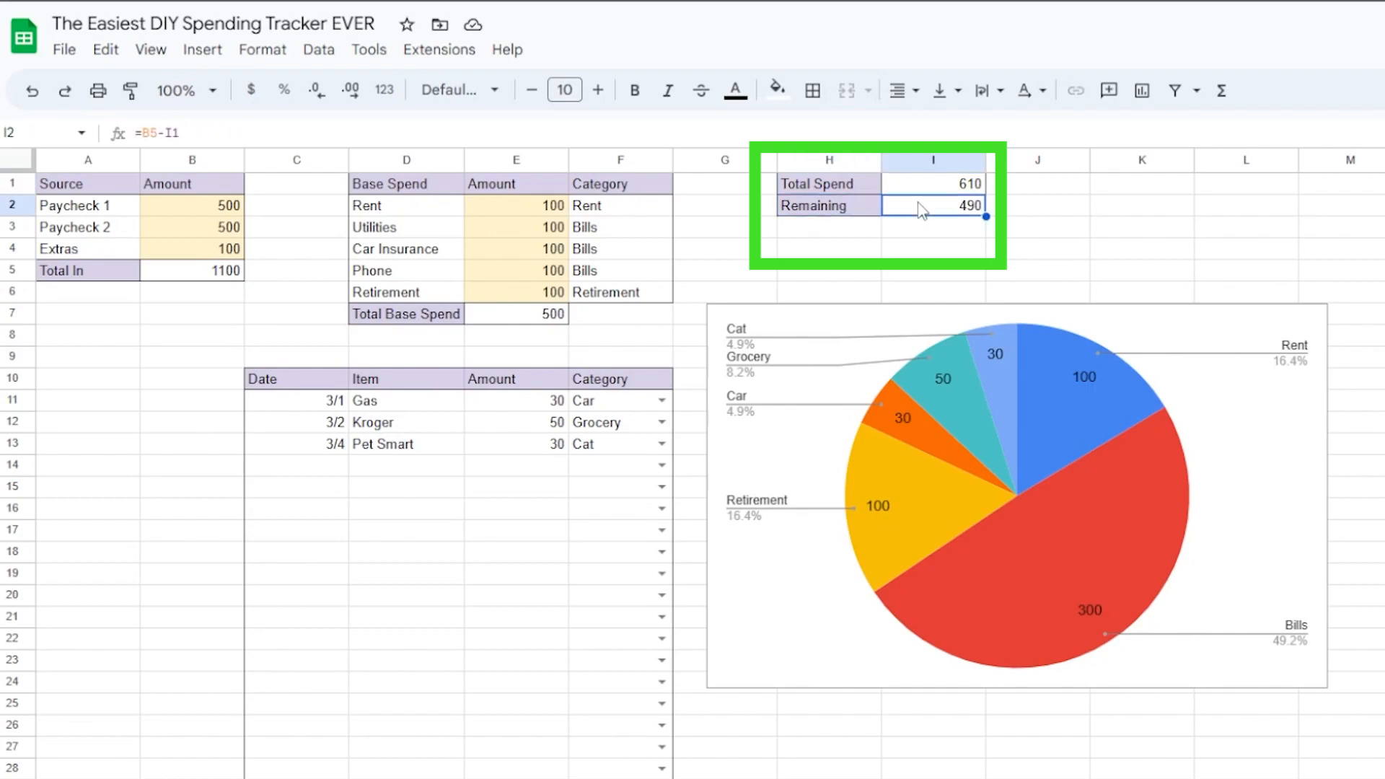
pyautogui.click(1016, 493)
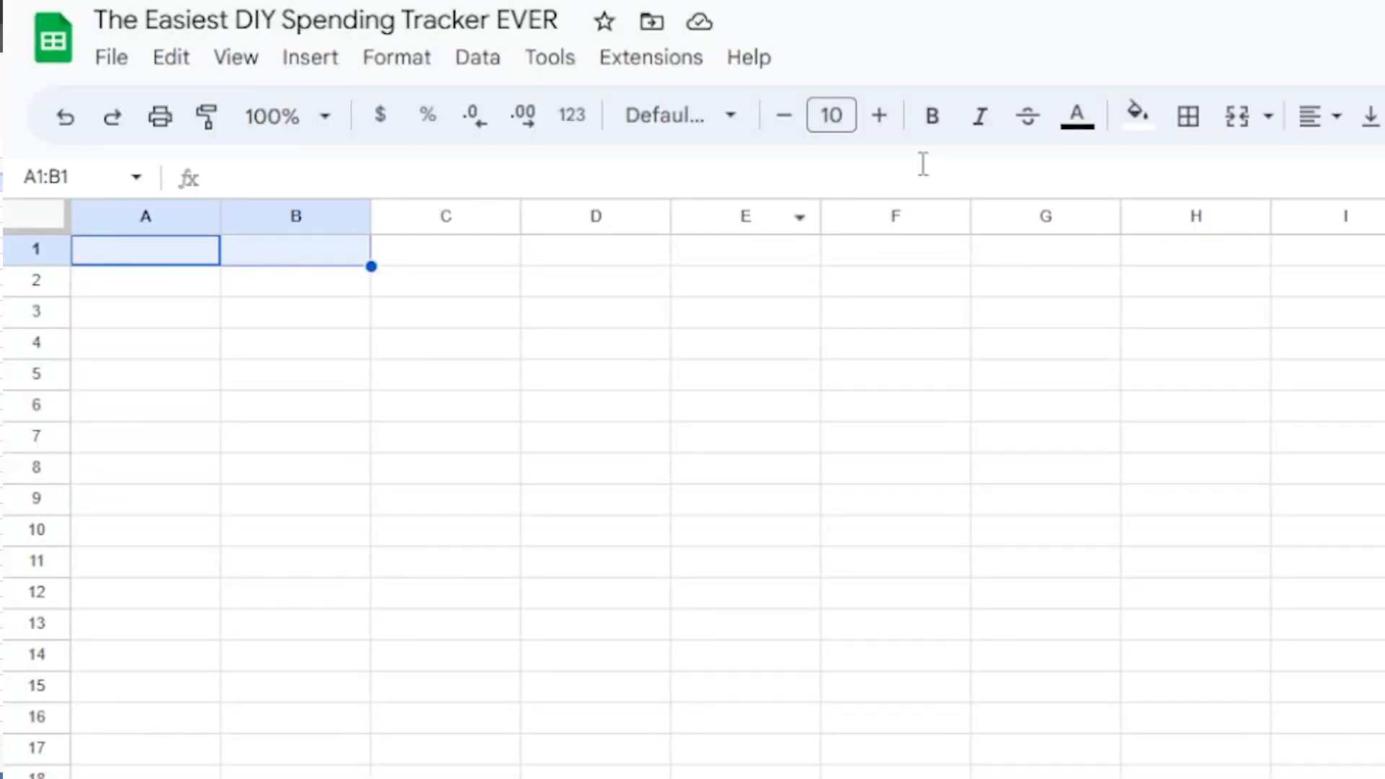
# Enter the income rows through Total In and shade the amount cells B2:B4 pale yellow.
pyautogui.click(1189, 116)
pyautogui.write('Extras')
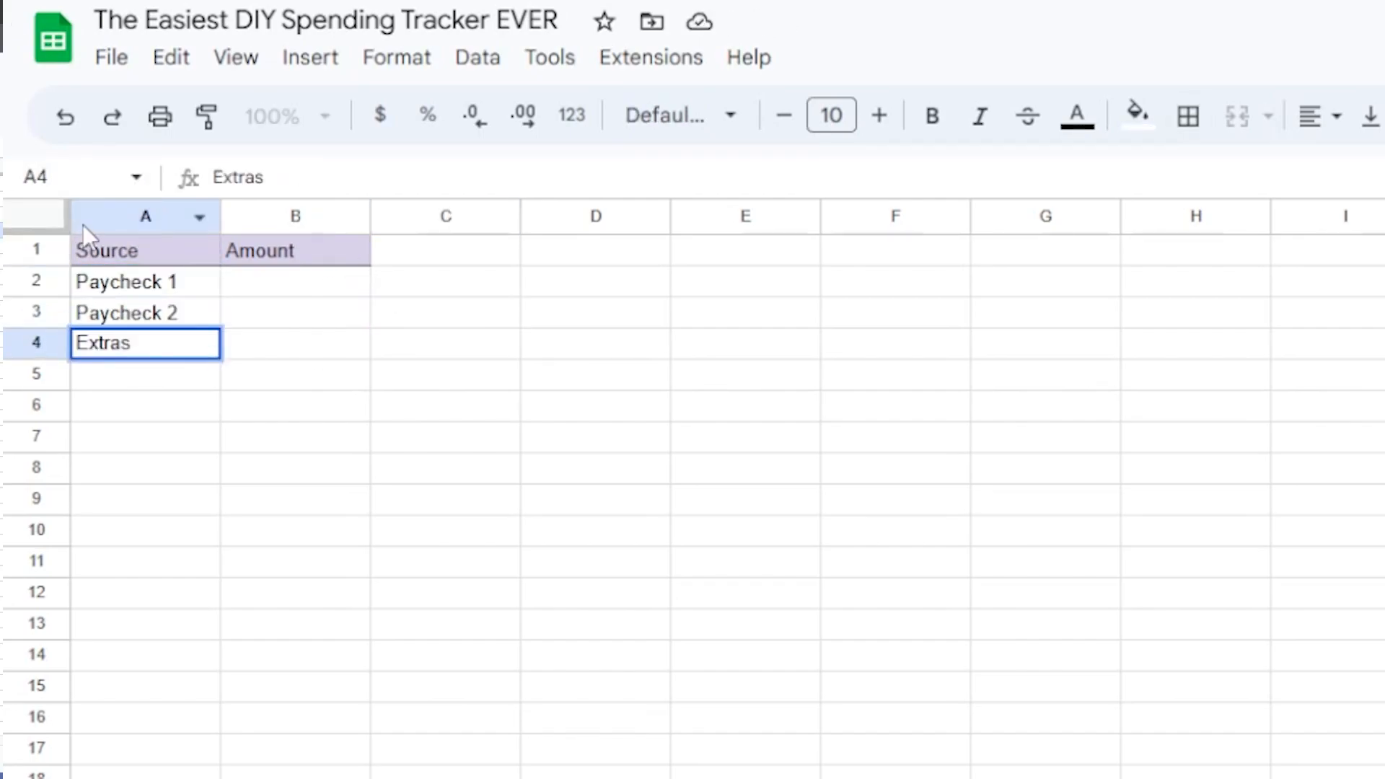
pyautogui.write('Total In')
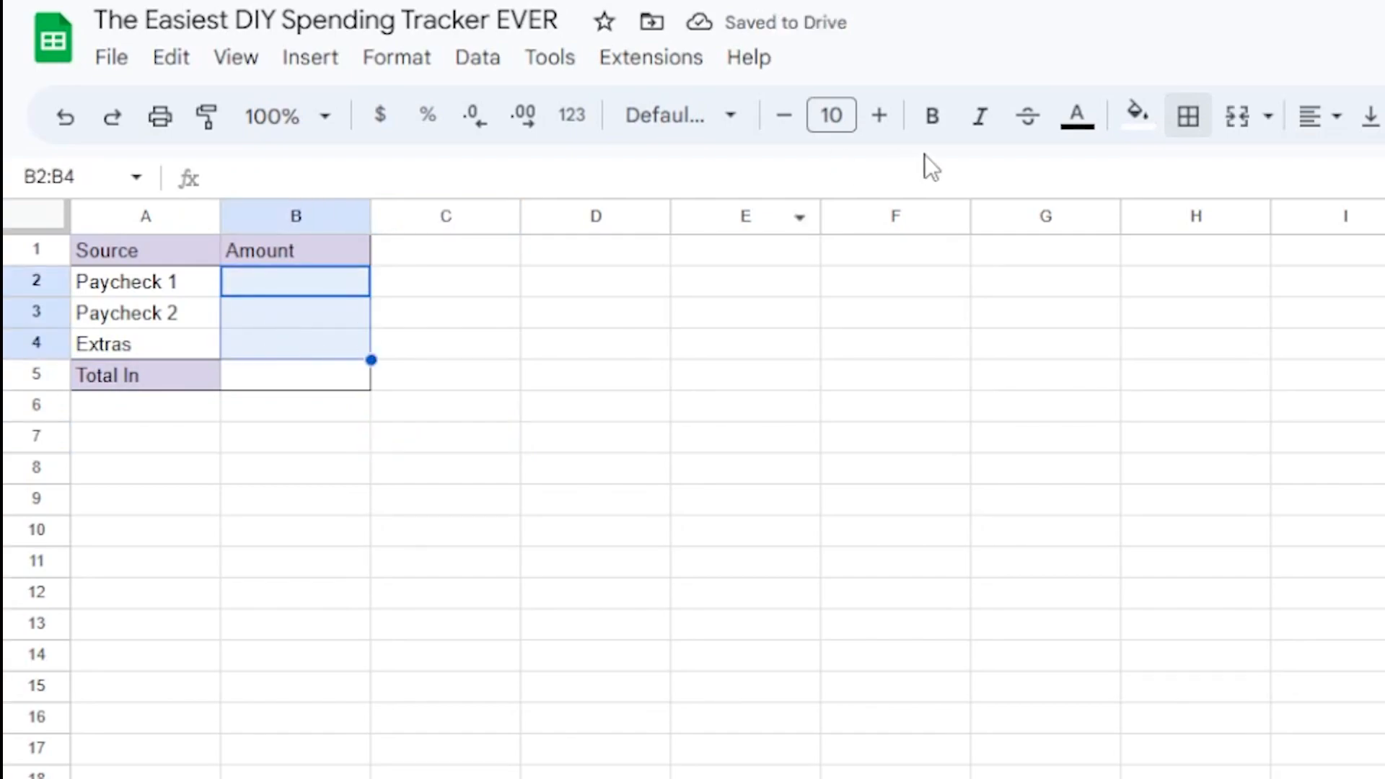
pyautogui.click(1136, 115)
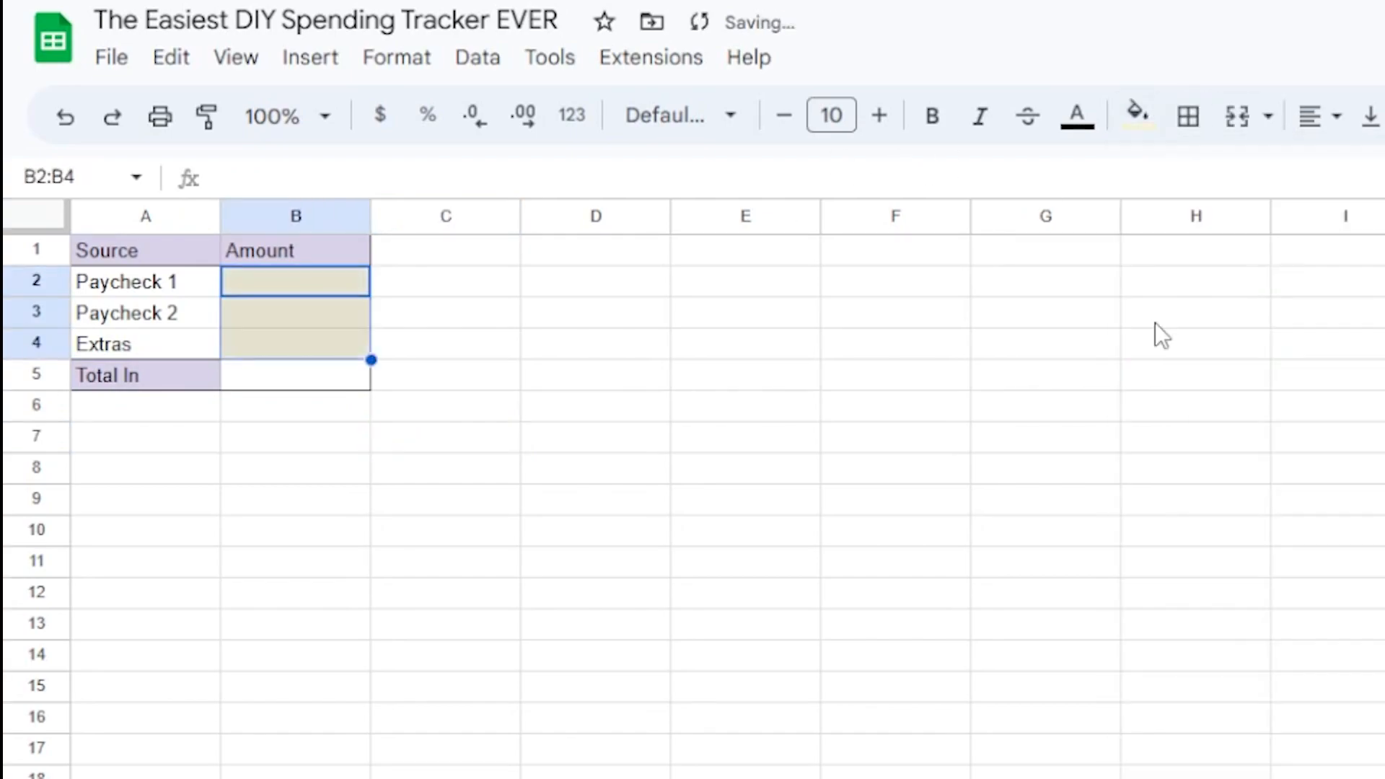
pyautogui.click(444, 342)
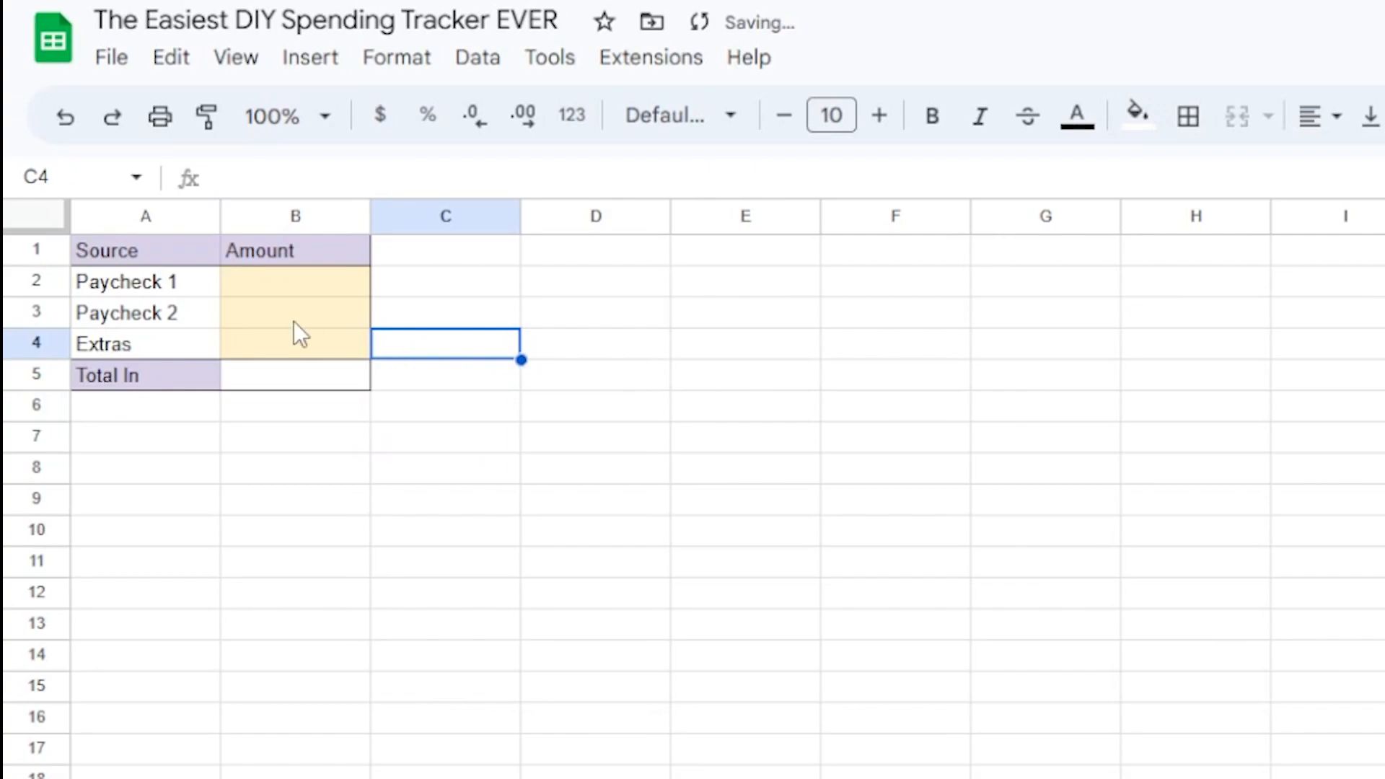
# Enter =sum(B2:B4) in the Total In cell so it adds the three income amounts.
pyautogui.click(295, 375)
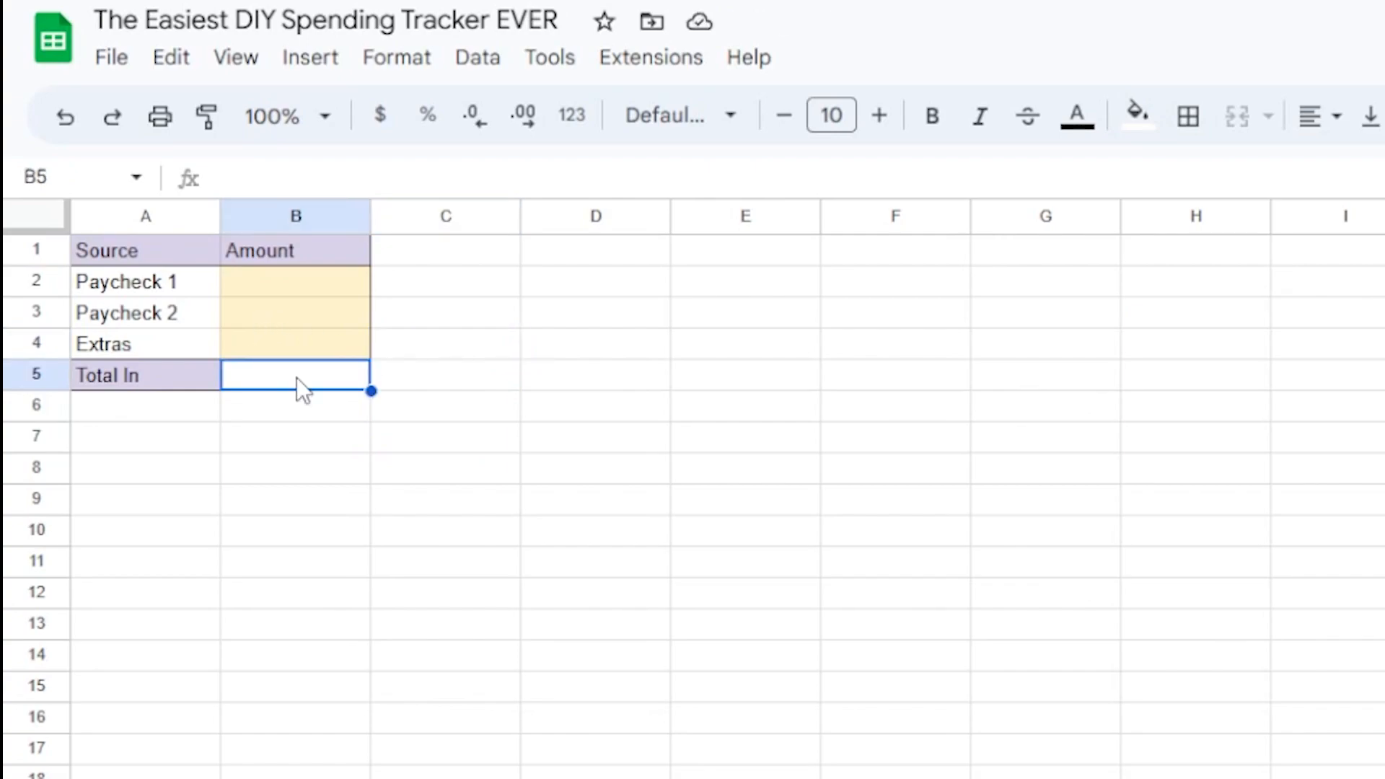
pyautogui.write('=sum')
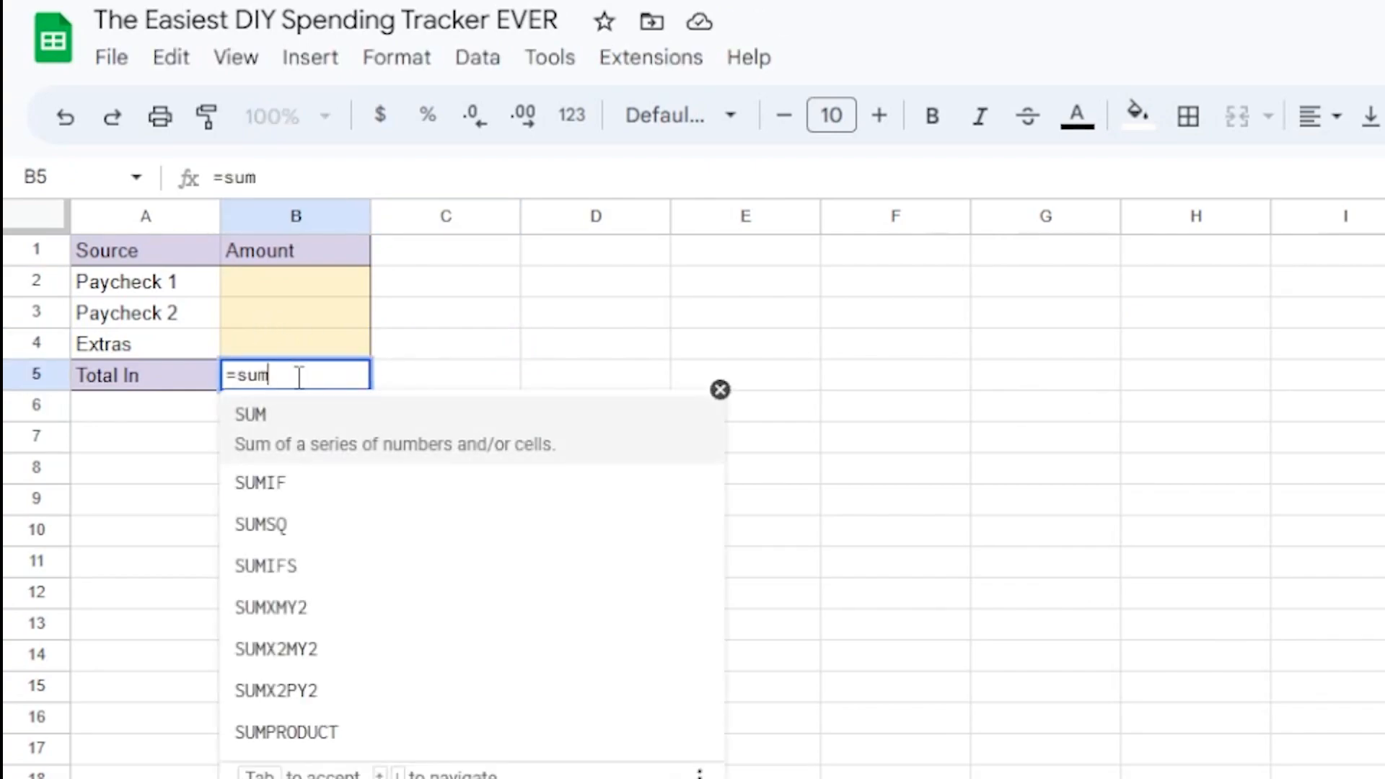
pyautogui.write('(')
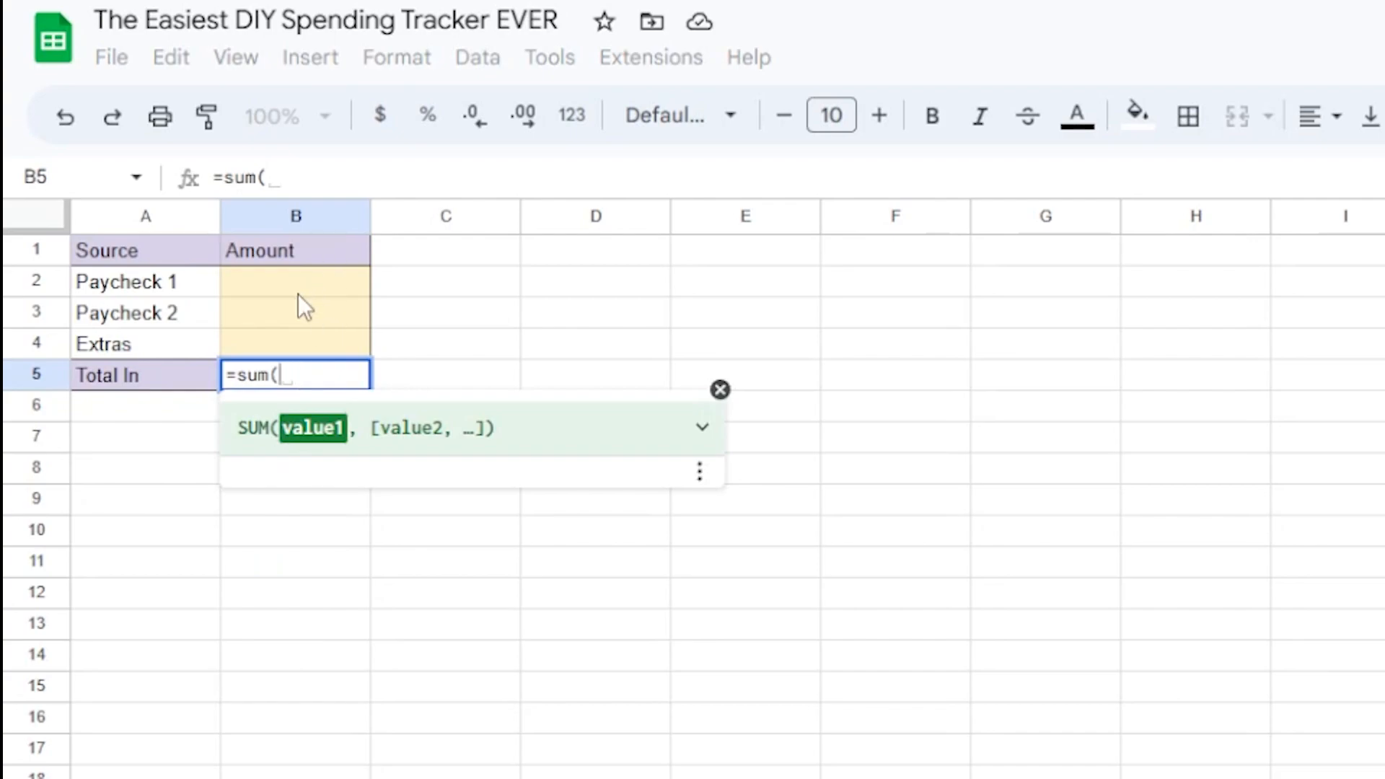
pyautogui.moveTo(294, 281); pyautogui.dragTo(295, 343)
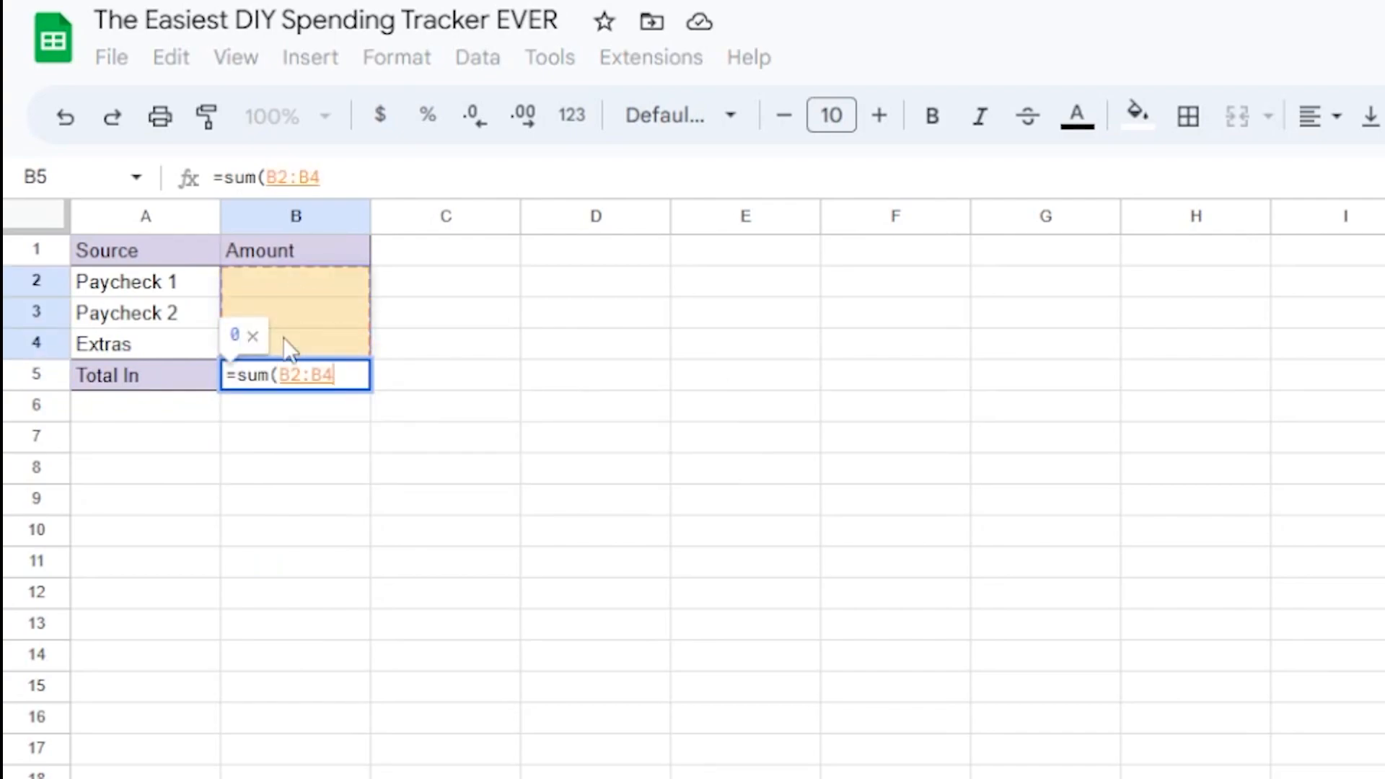
pyautogui.press('Enter')
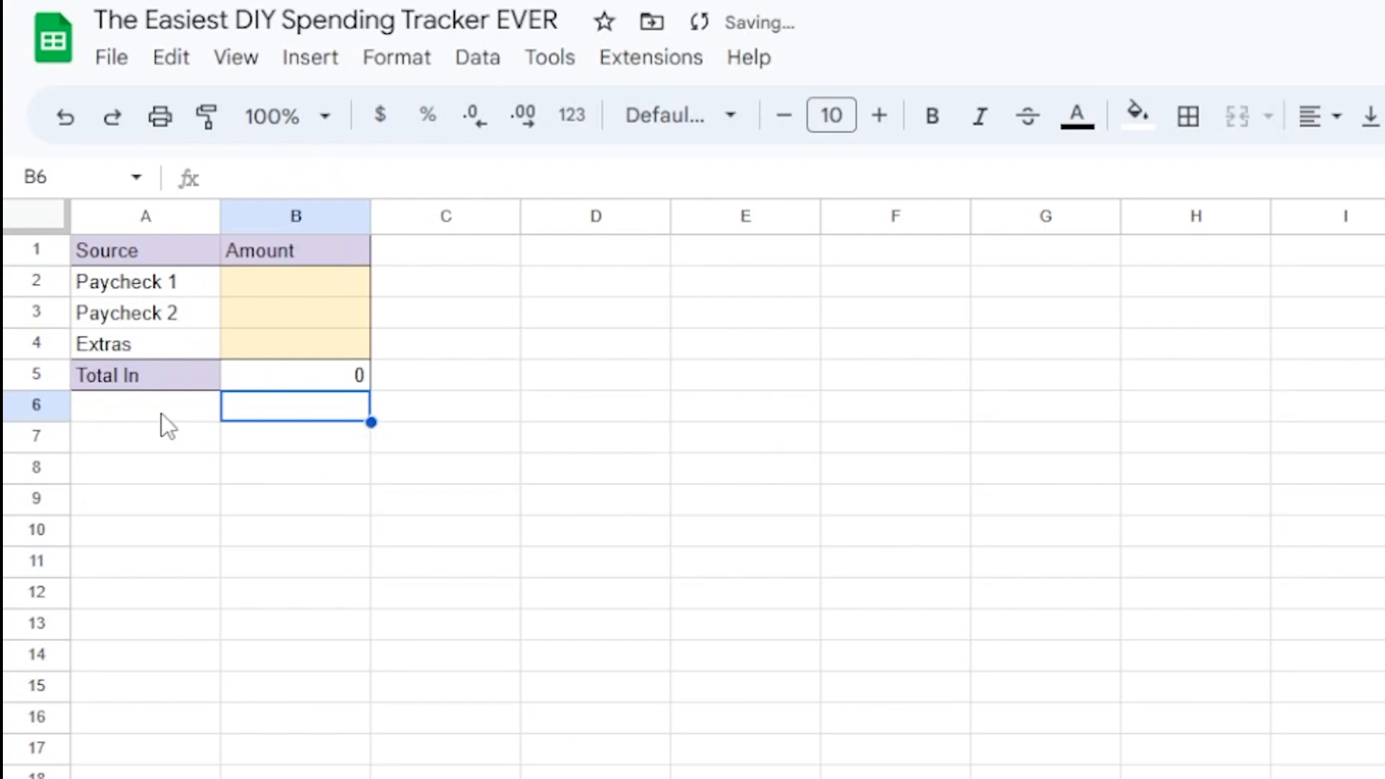
# Type a stray 'recieved' note beside the Amount header and discard it.
pyautogui.click(295, 283)
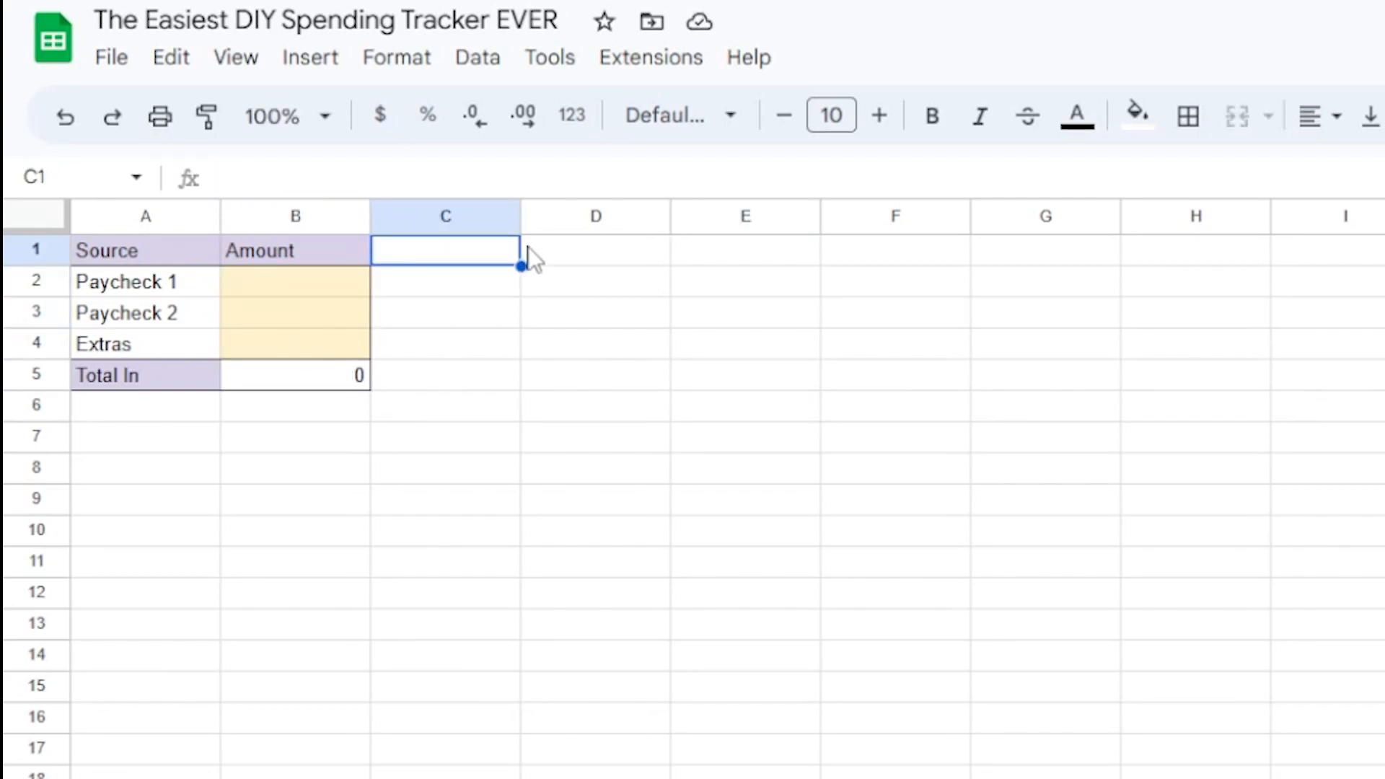
pyautogui.write('recieved')
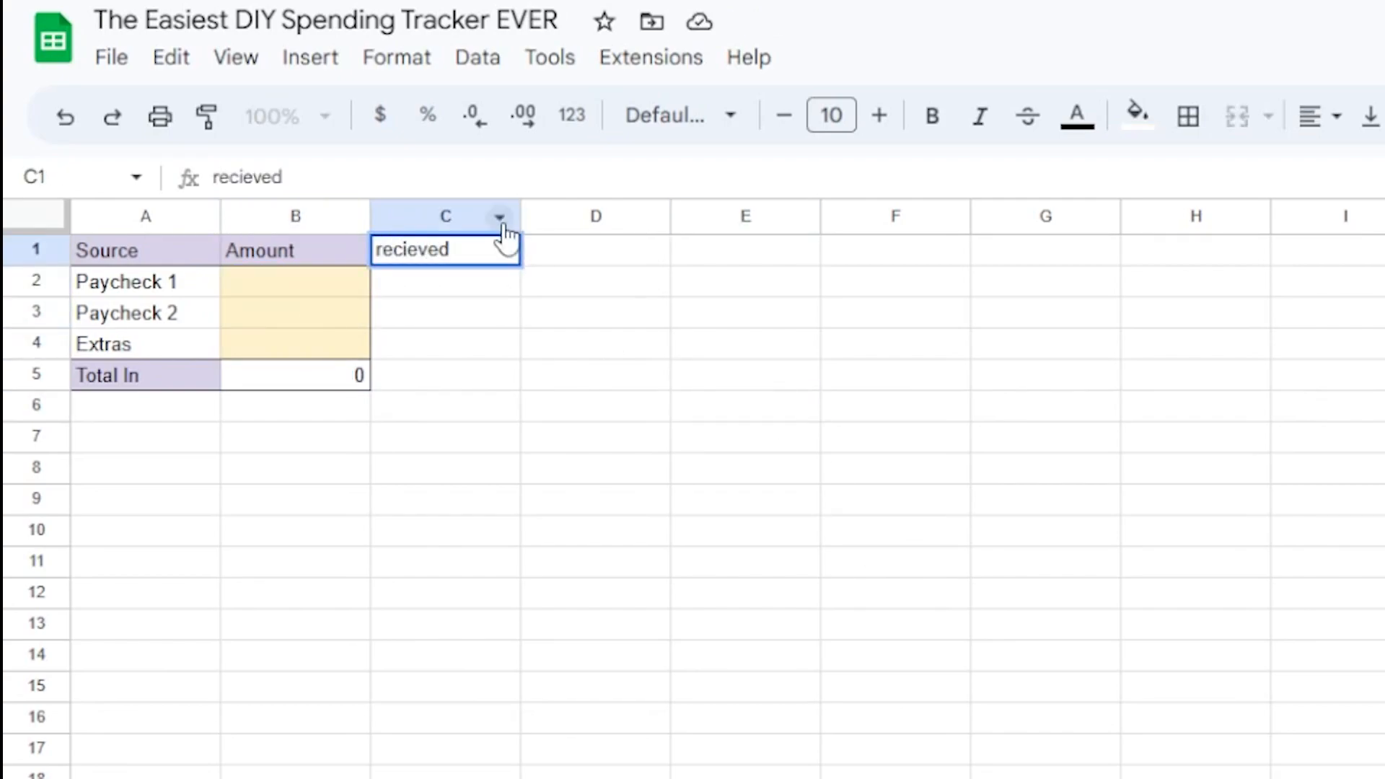
pyautogui.press('Enter')
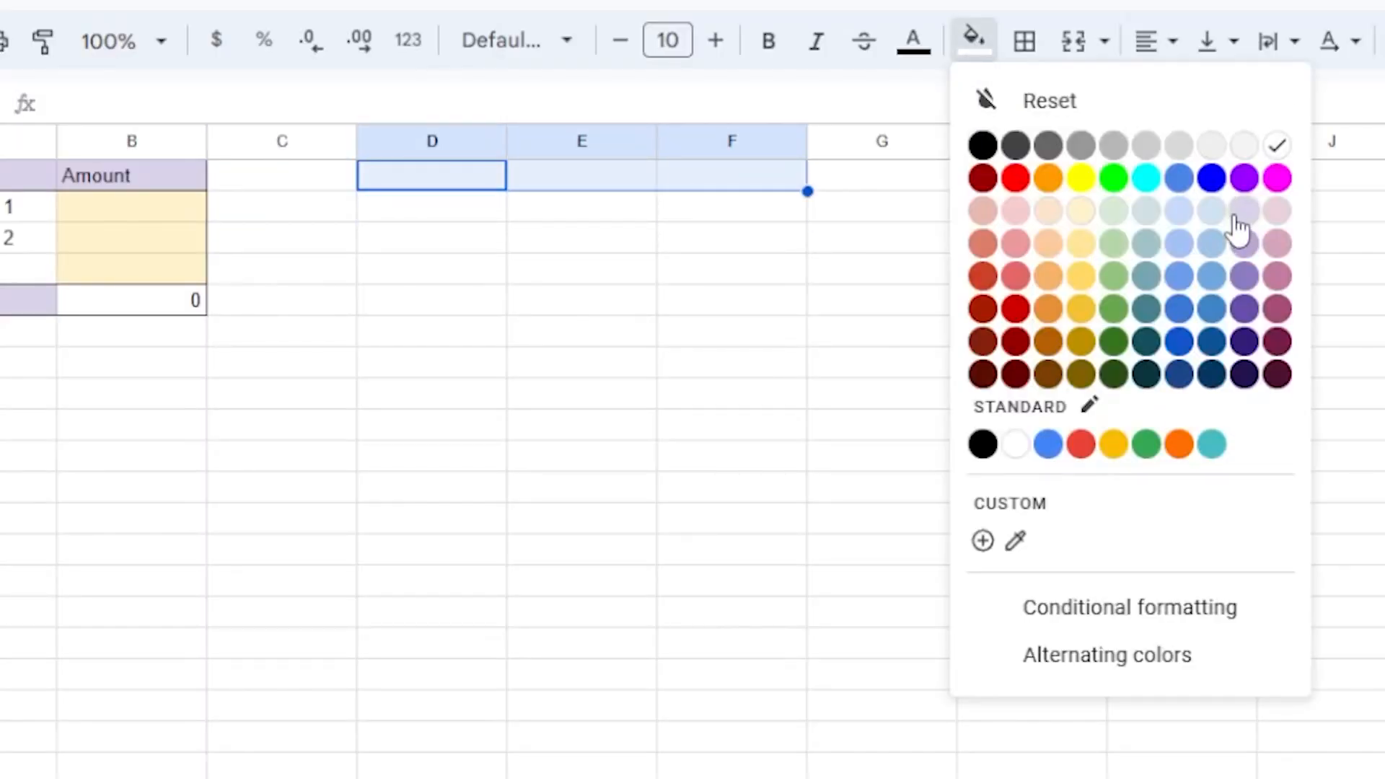
# Type the Base Spend header and expense rows down to Retirement, then start the category column.
pyautogui.write('Base Spend')
pyautogui.click(432, 298)
pyautogui.write('Ph')
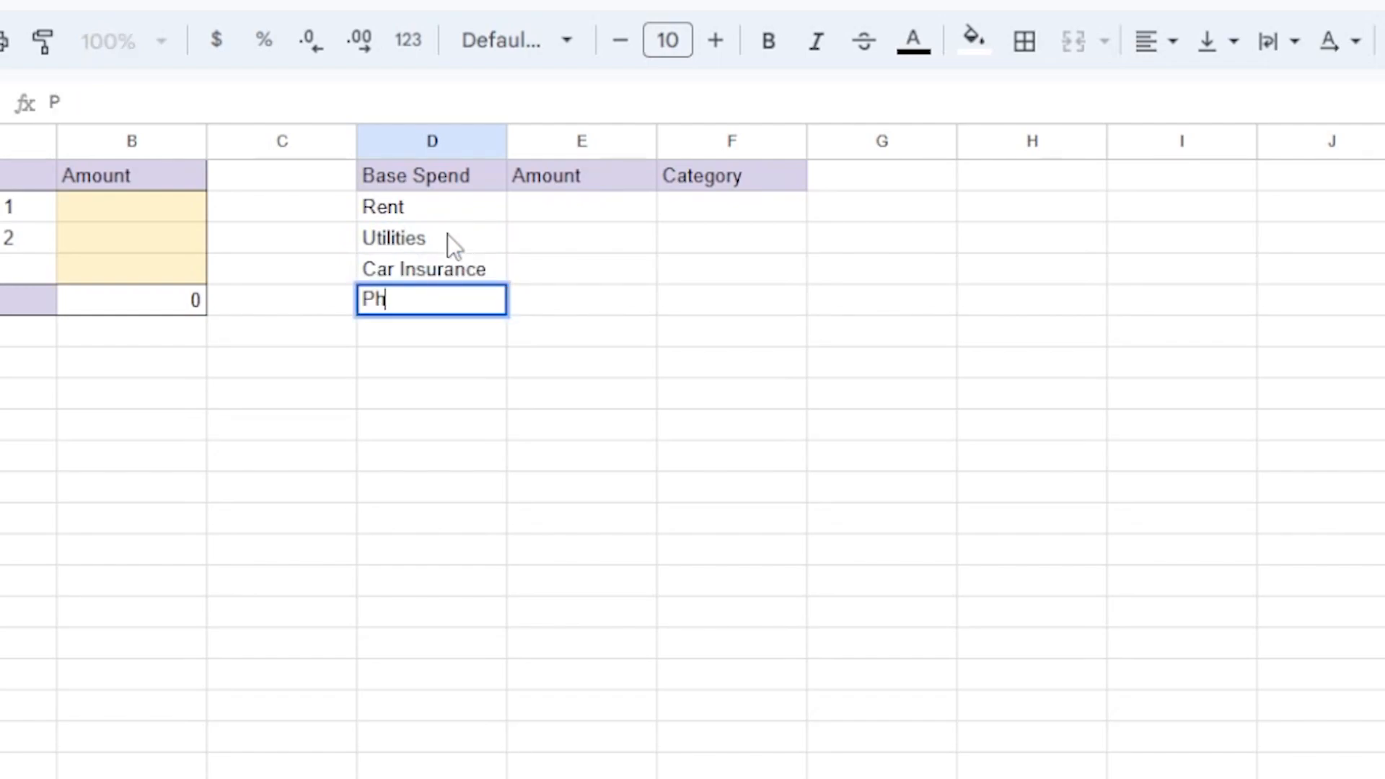
pyautogui.write('Retir')
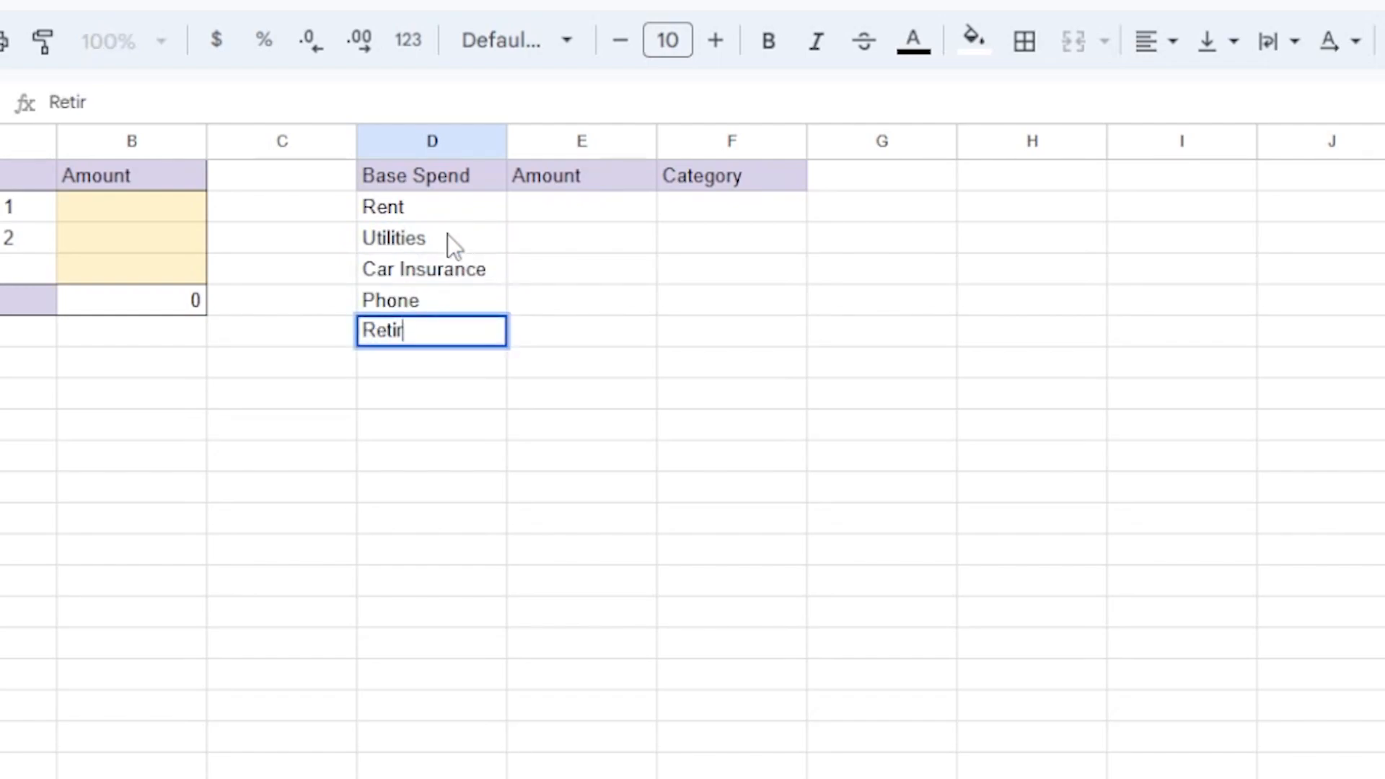
pyautogui.write('ement')
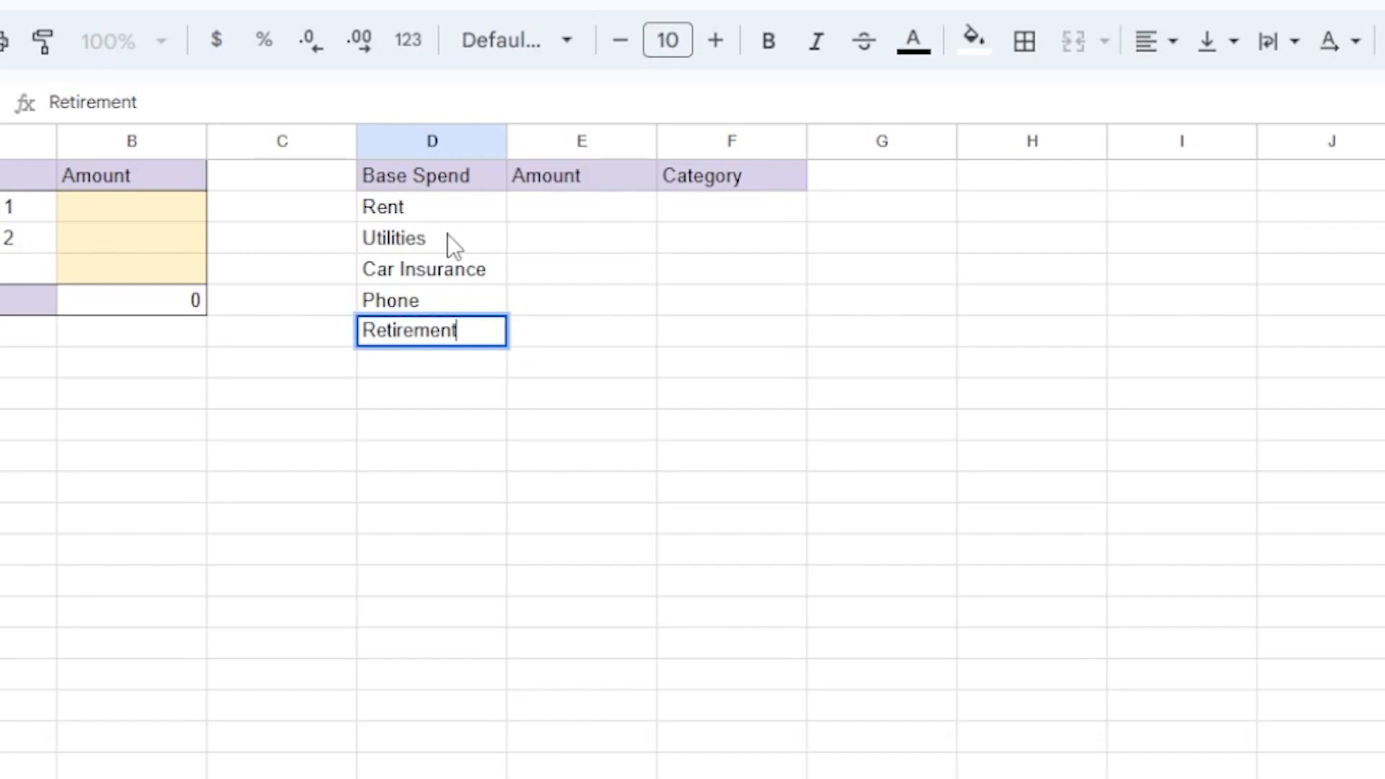
pyautogui.moveTo(466, 278)
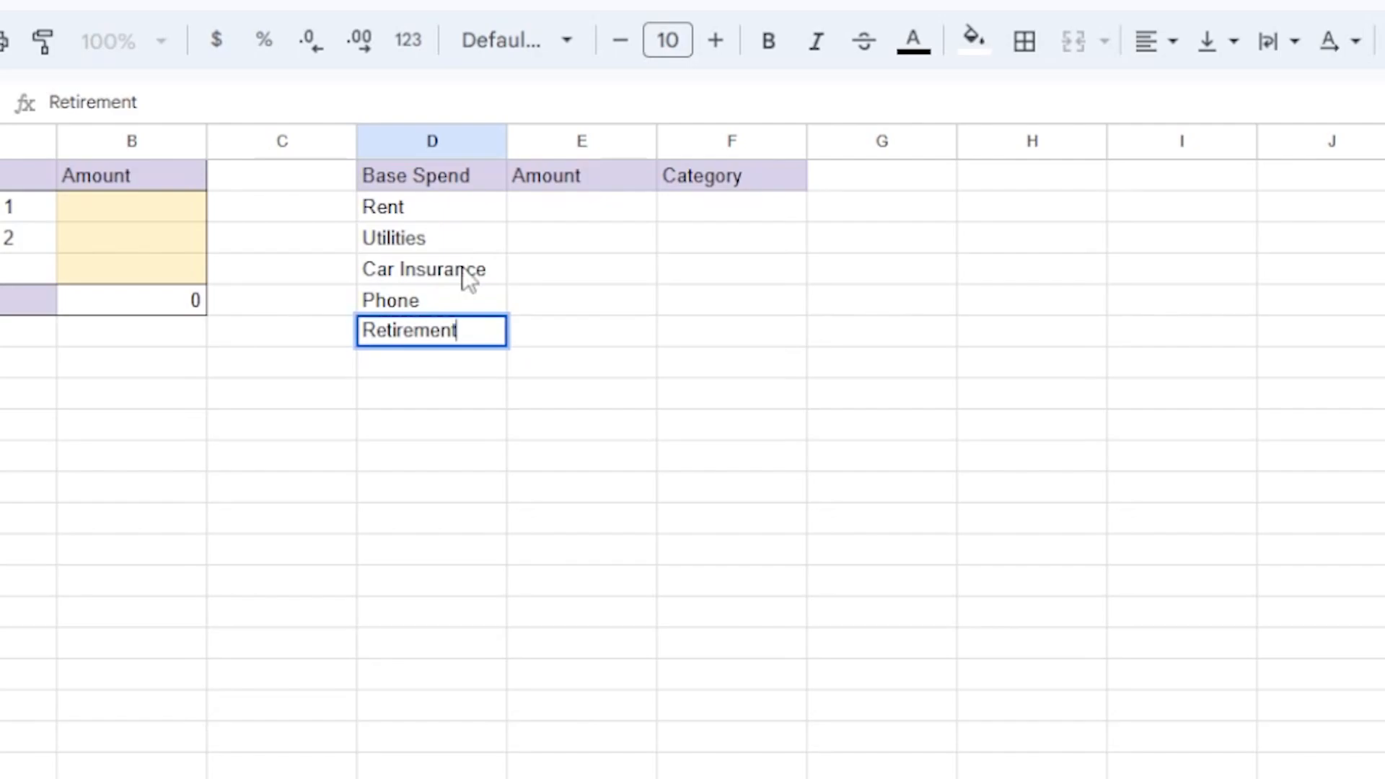
pyautogui.click(730, 209)
pyautogui.write('R')
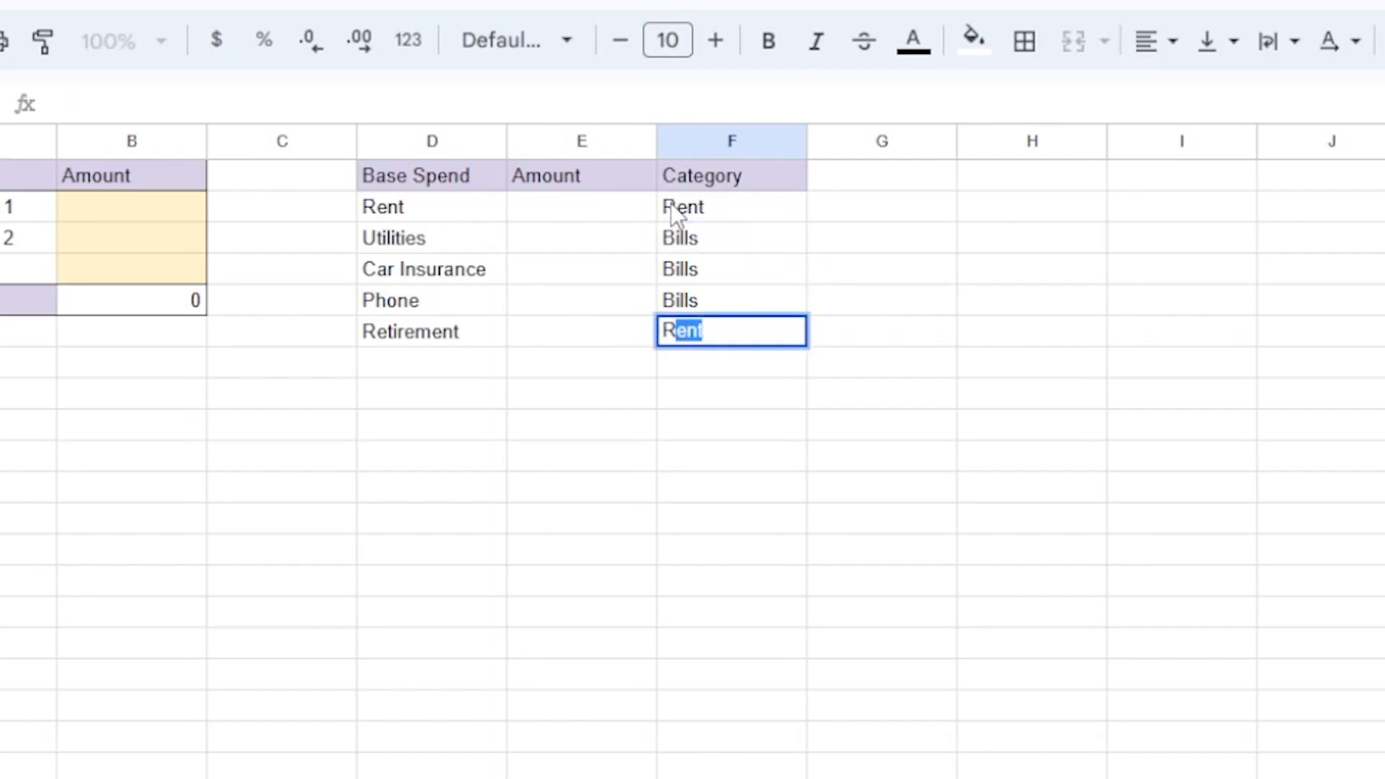
# Shade E2:E6 pale yellow, border D1:F6, and label the row beneath 'Total Base Spend'.
pyautogui.click(971, 37)
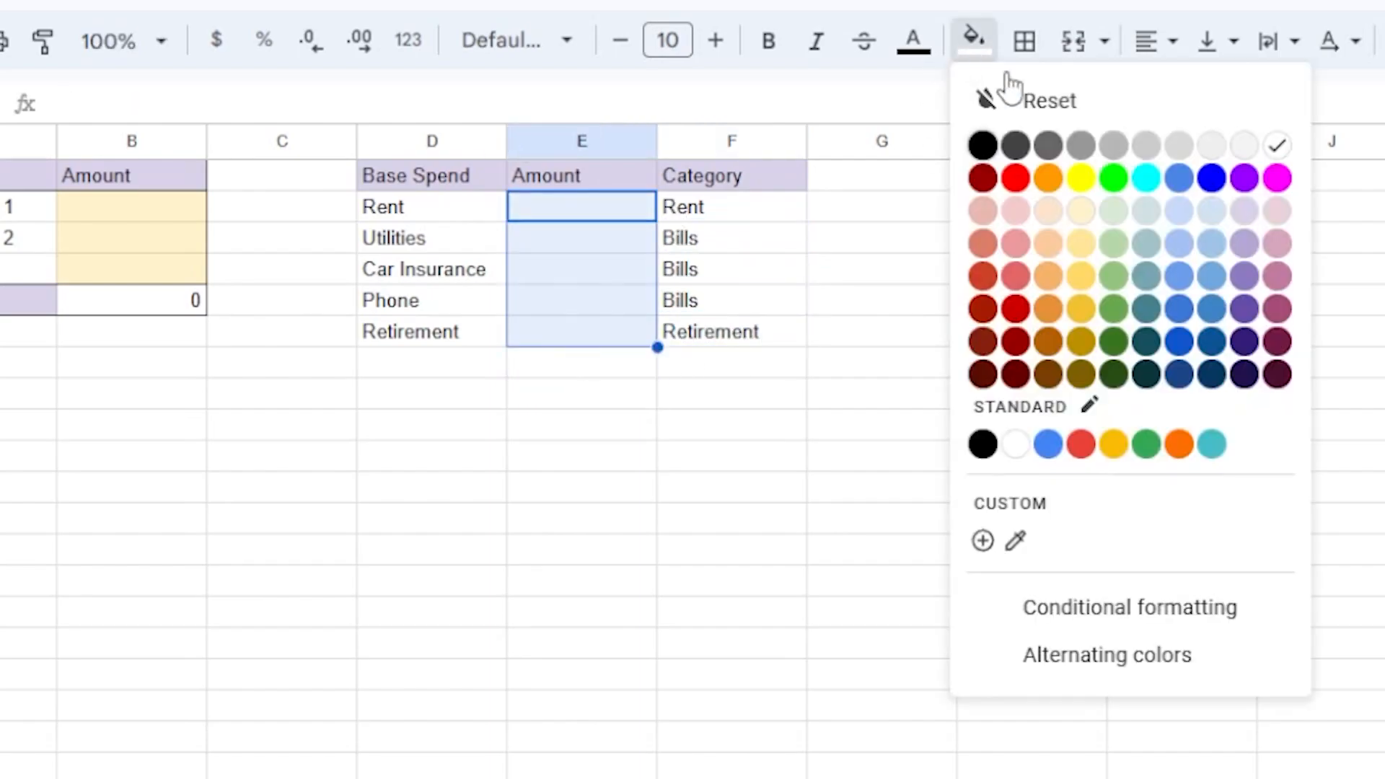
pyautogui.click(1024, 40)
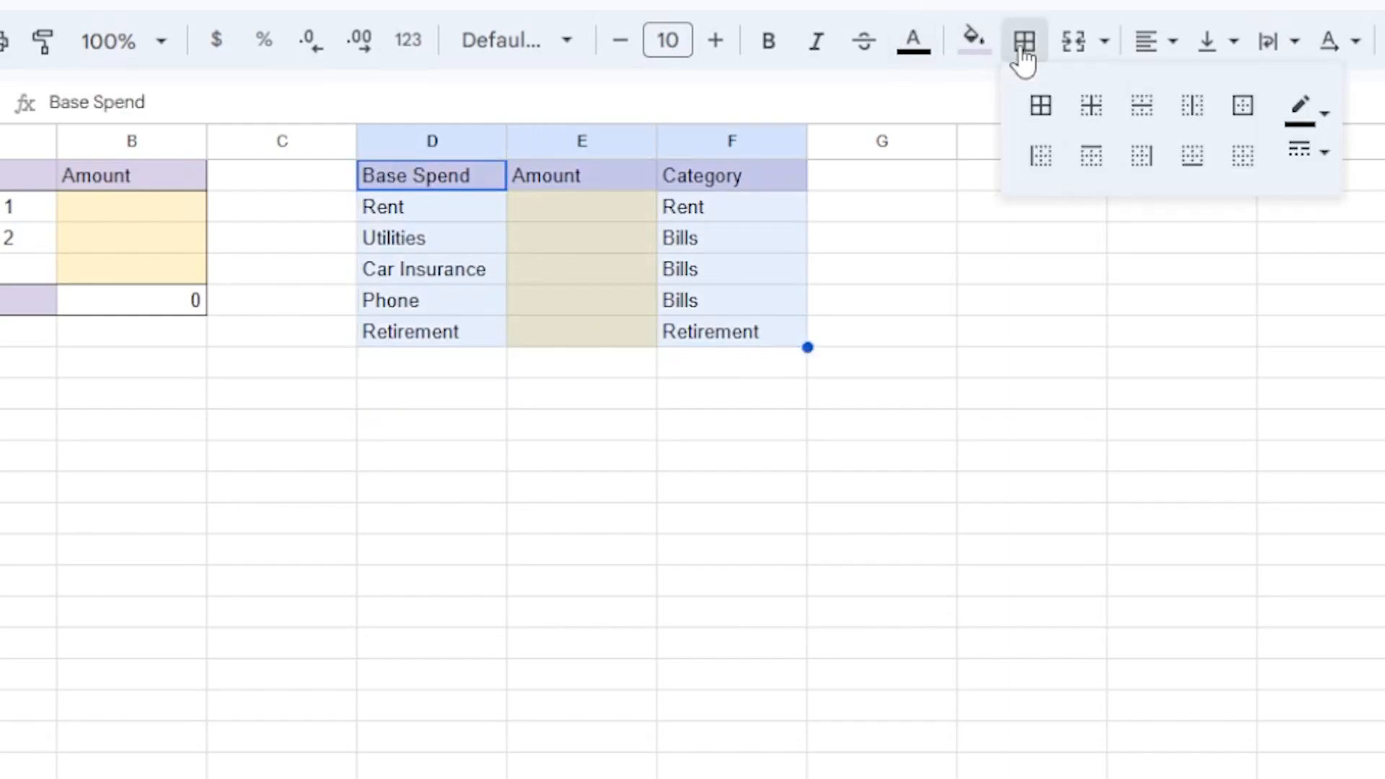
pyautogui.click(1241, 106)
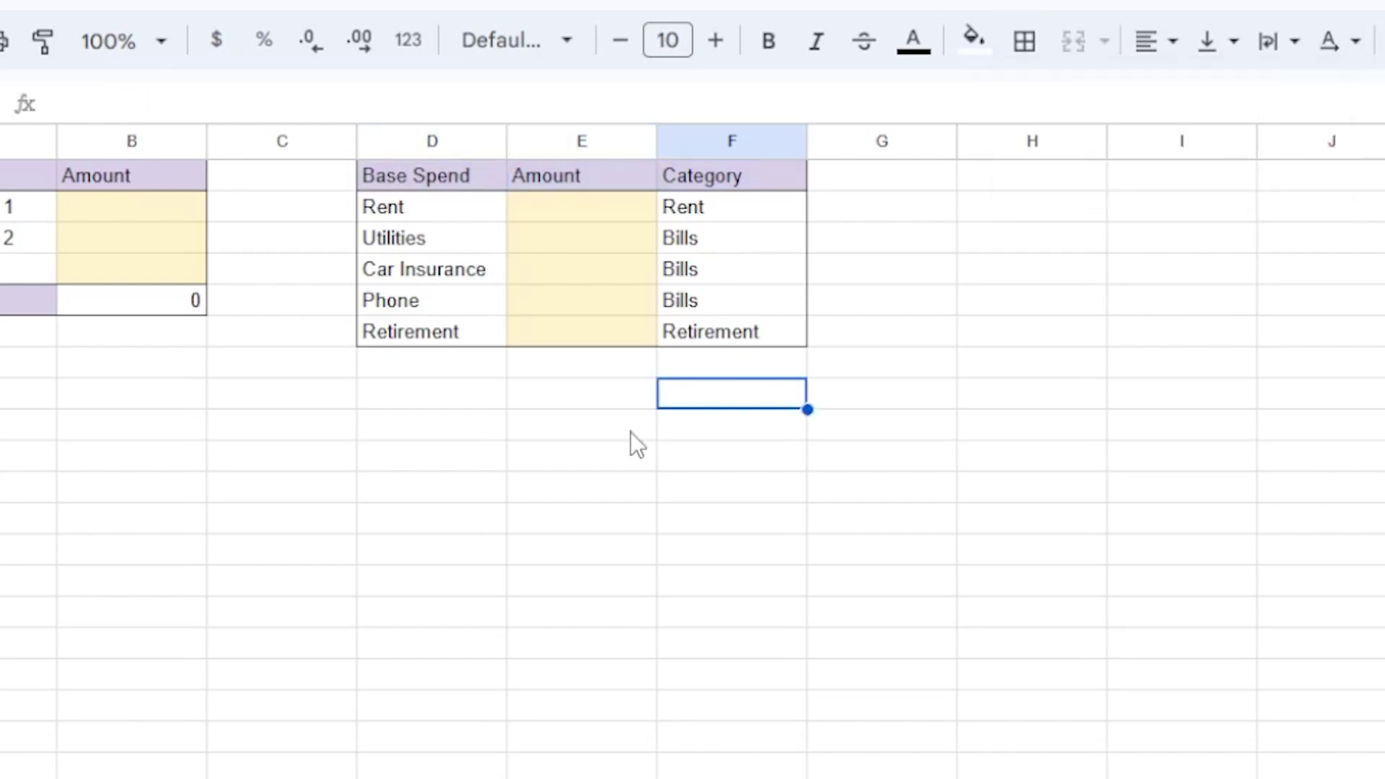
pyautogui.write('Total Base B')
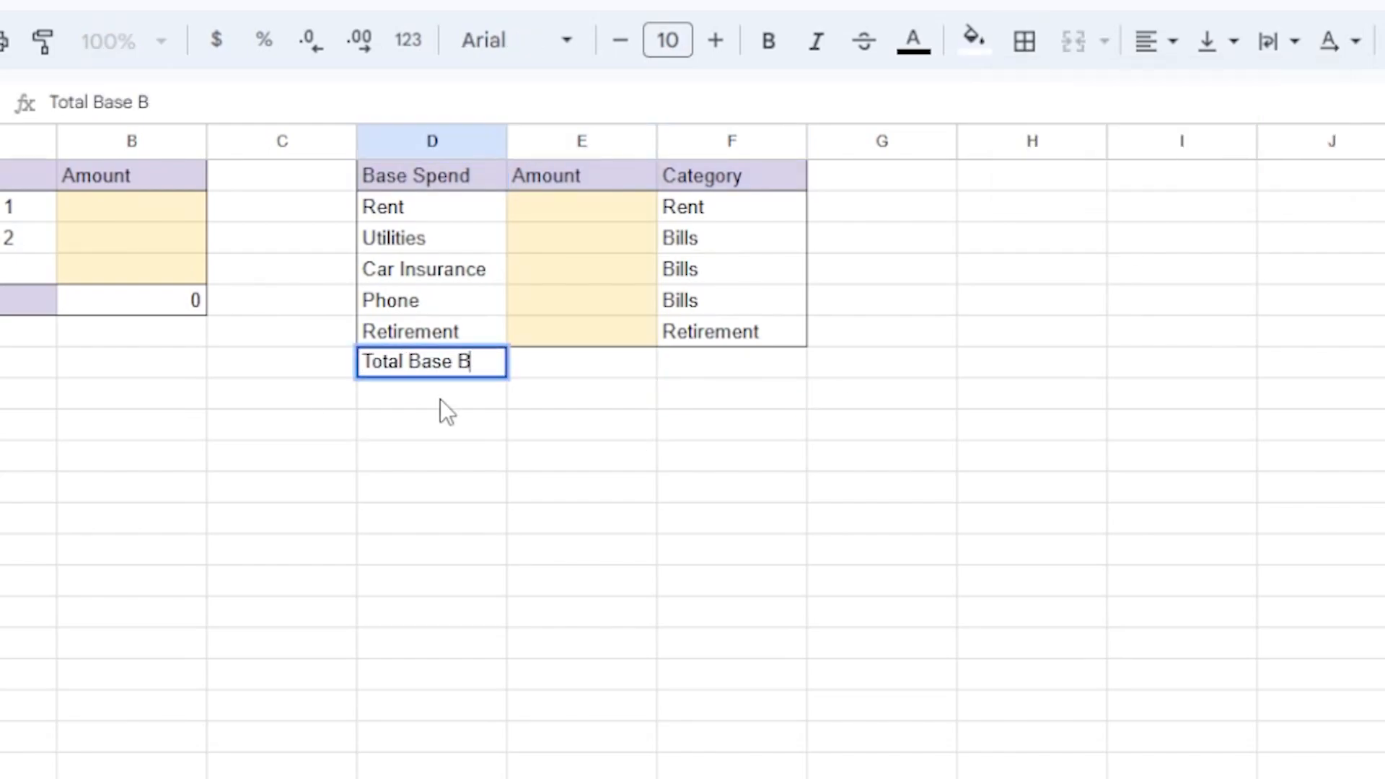
pyautogui.write('Spend')
pyautogui.press('Enter')
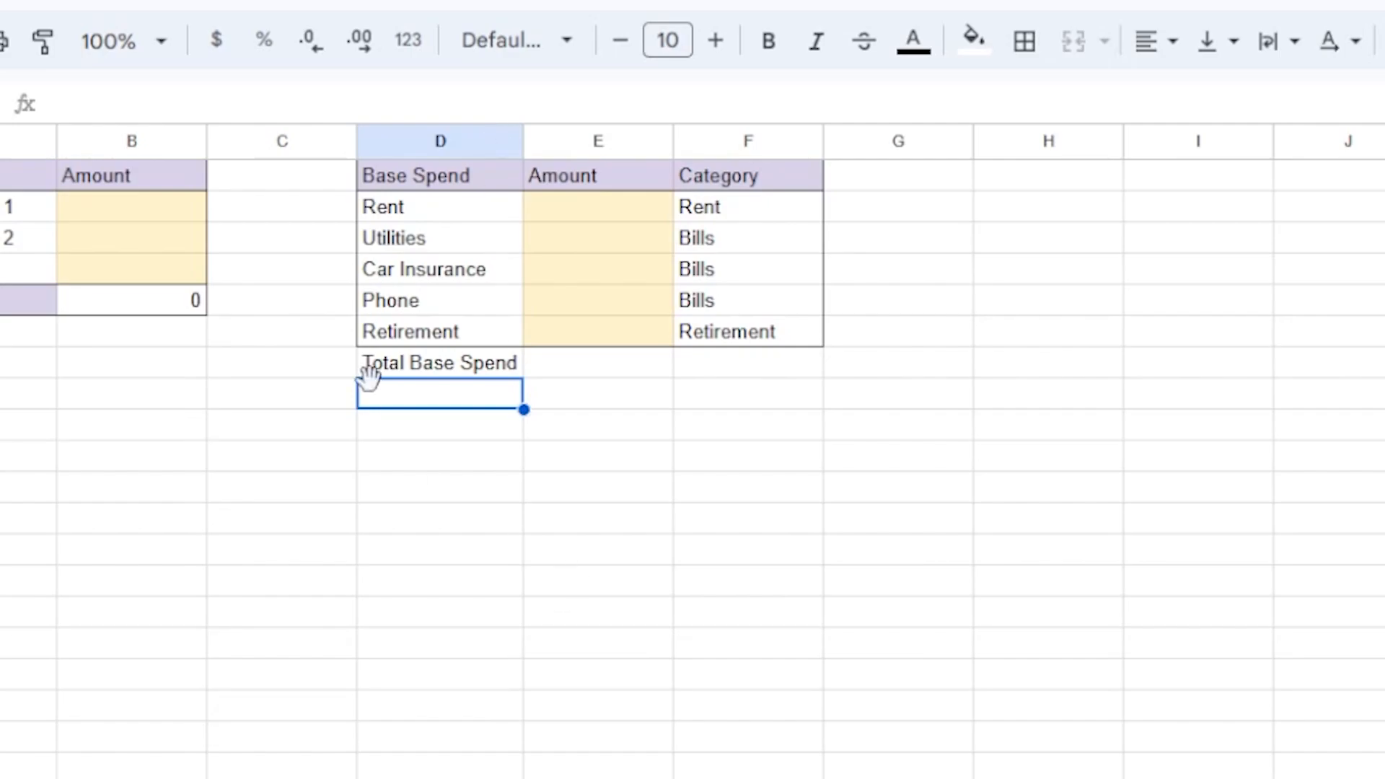
# Apply header styling to D7:E7 and enter a =sum of the base amounts in E7, showing 0.
pyautogui.click(598, 364)
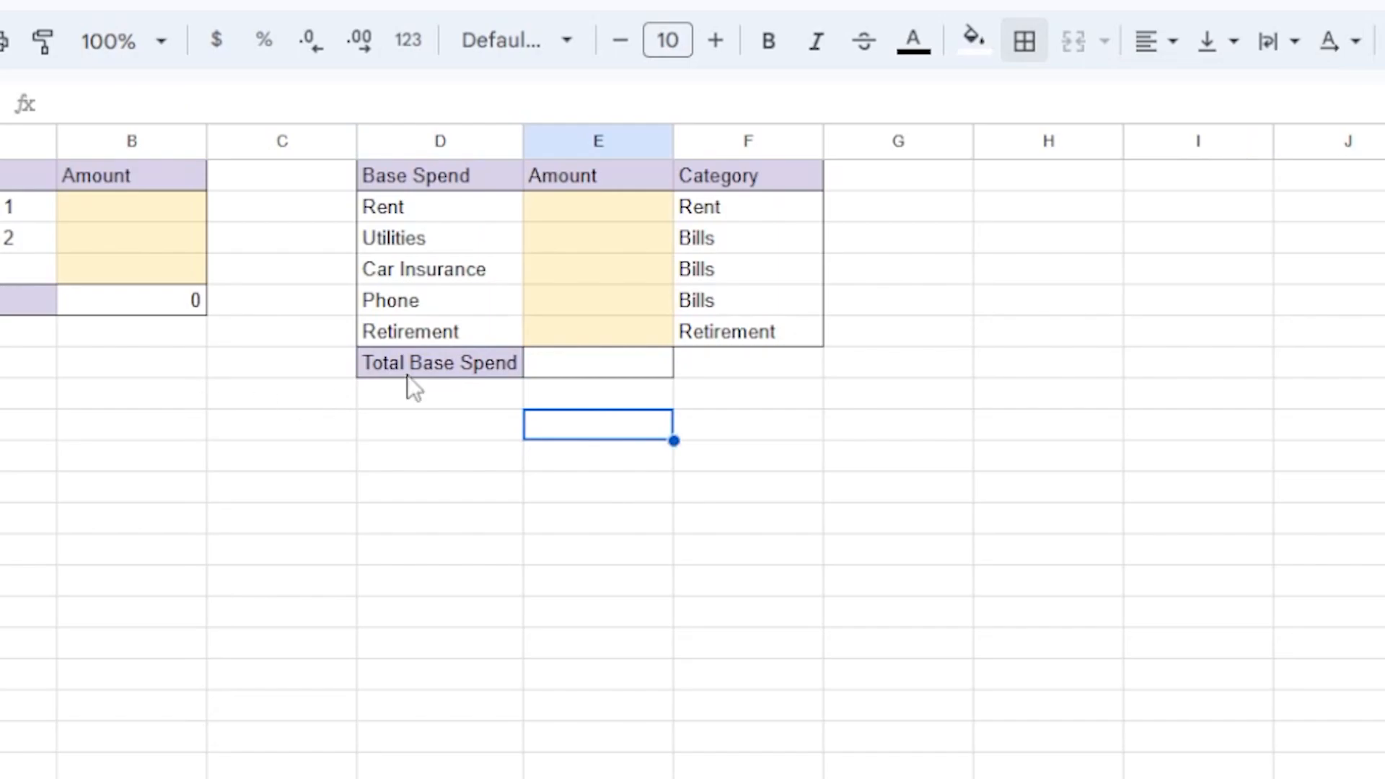
pyautogui.click(598, 363)
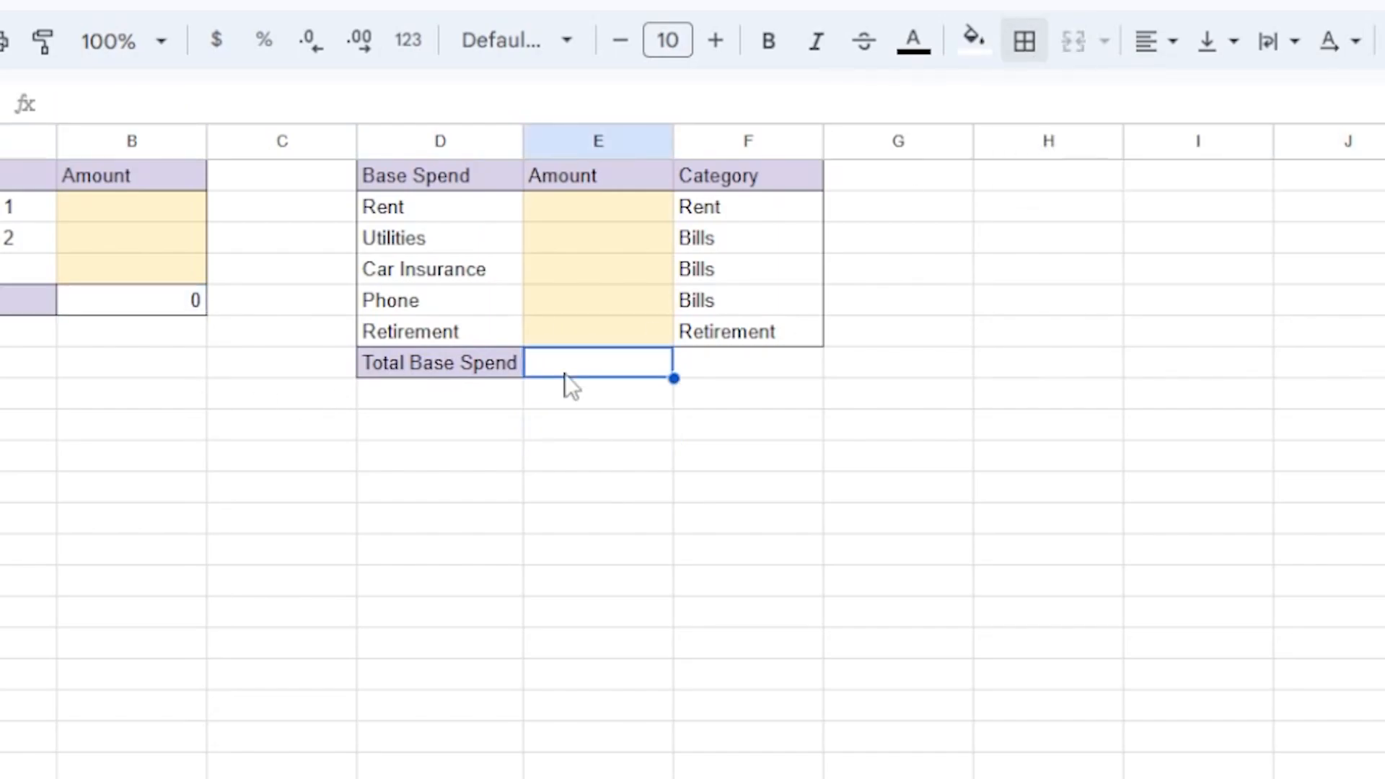
pyautogui.write('=sum')
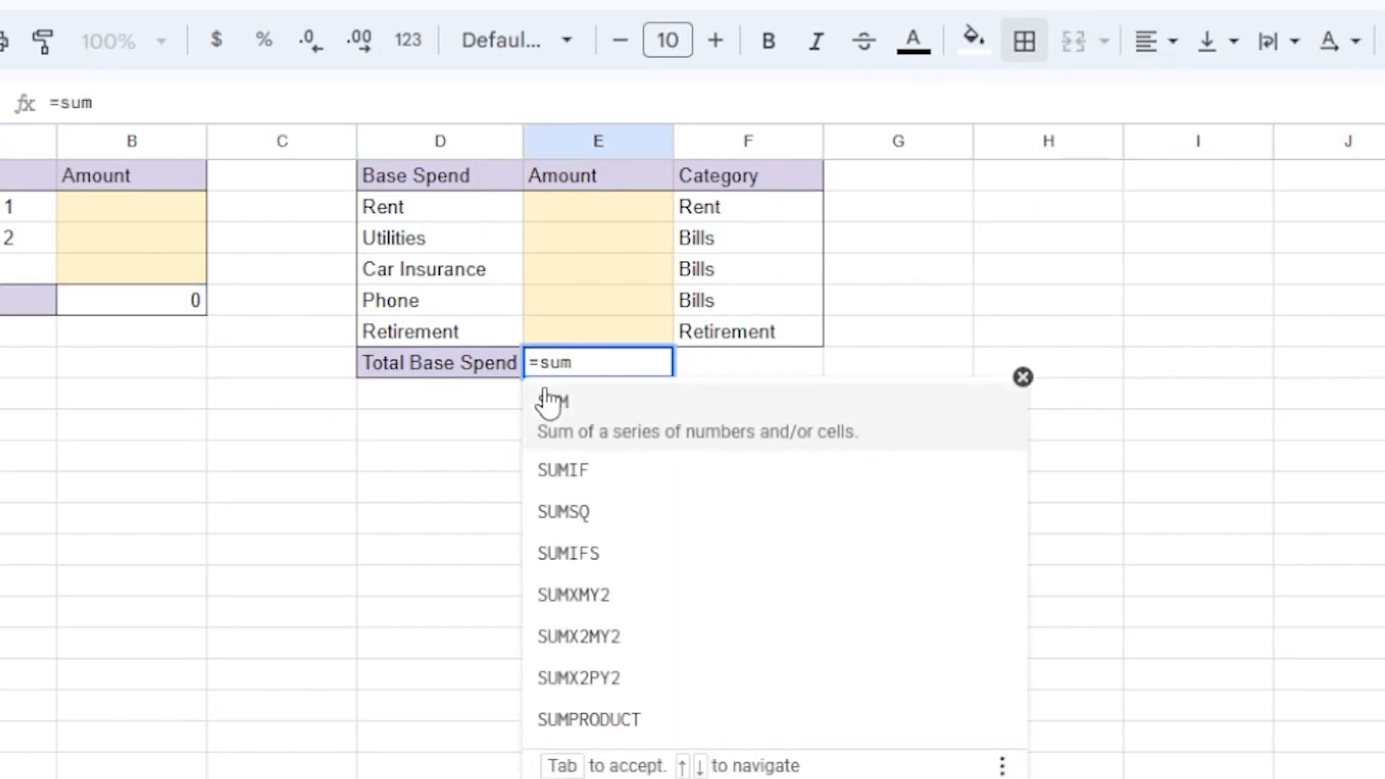
pyautogui.press('Enter')
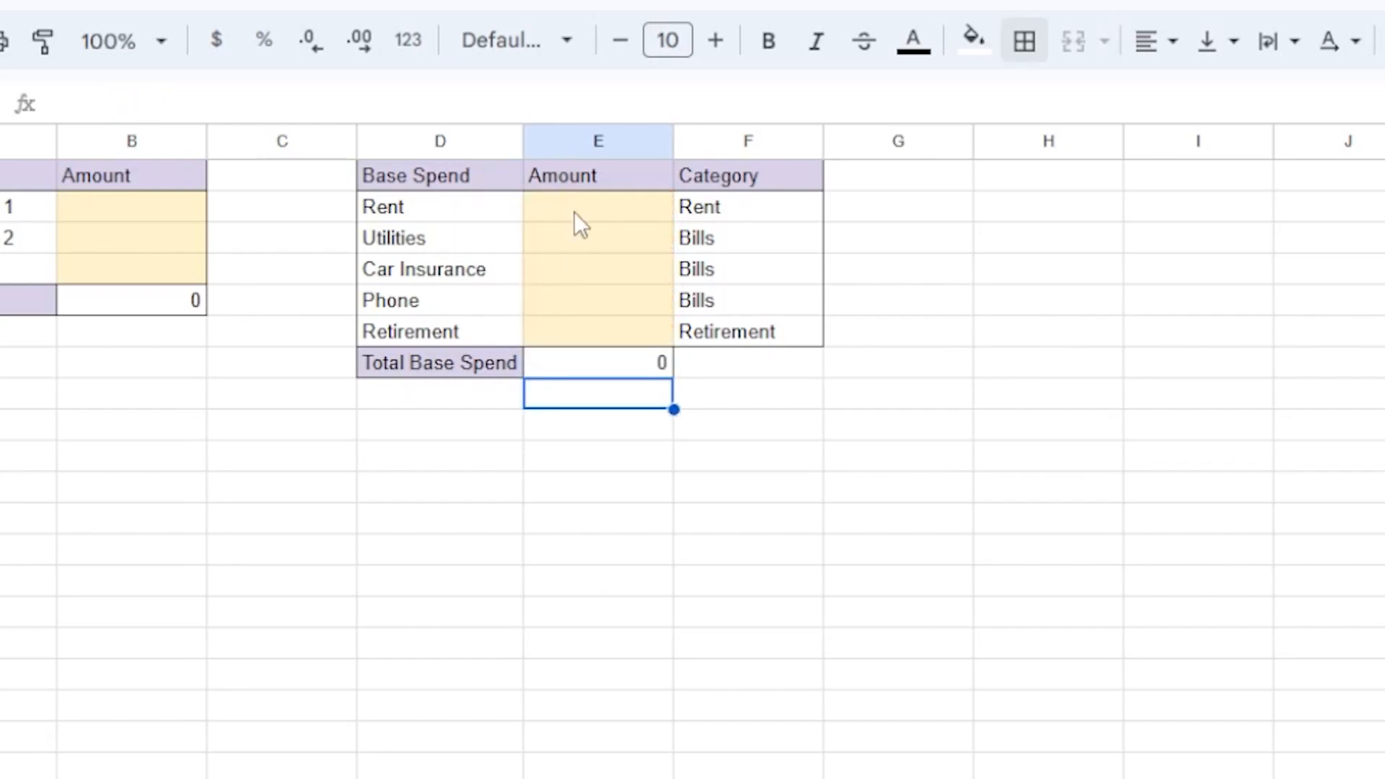
pyautogui.moveTo(390, 482)
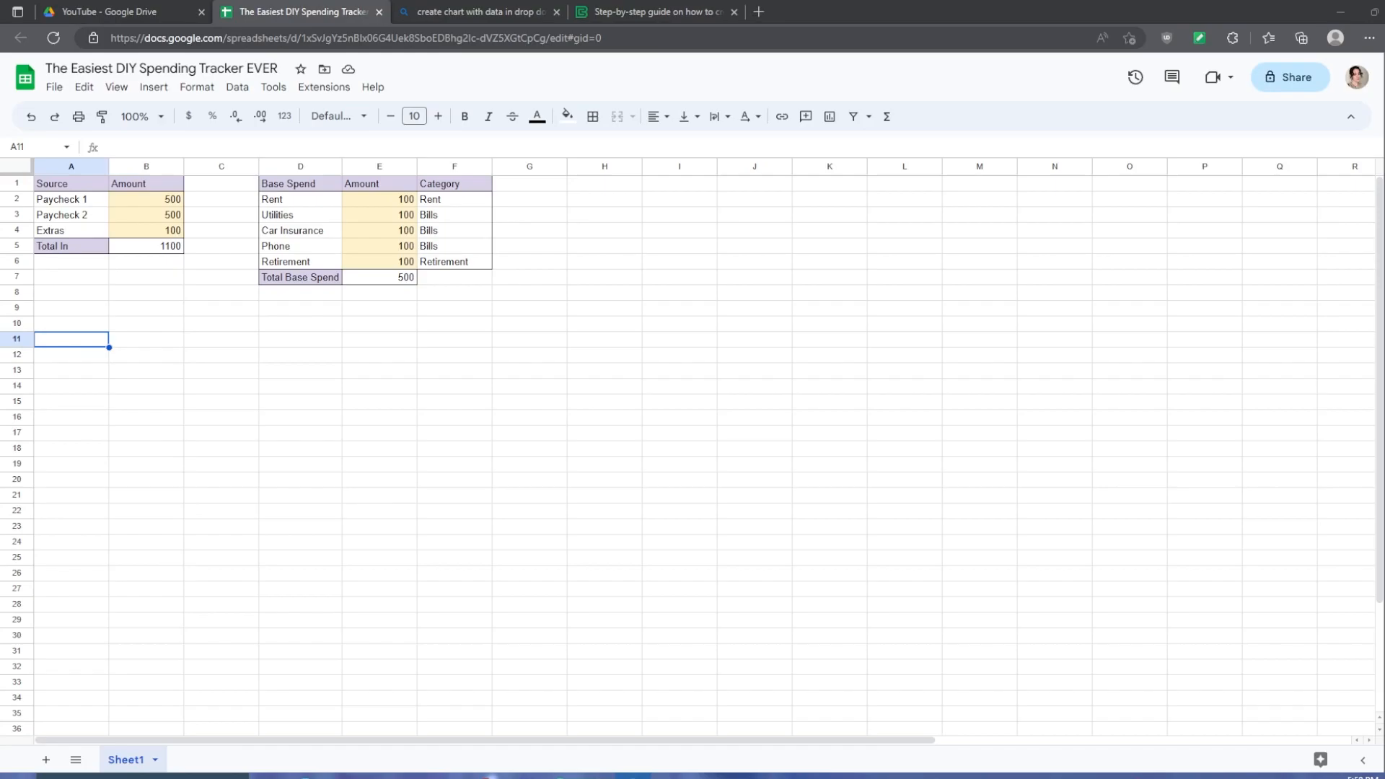
pyautogui.moveTo(248, 361)
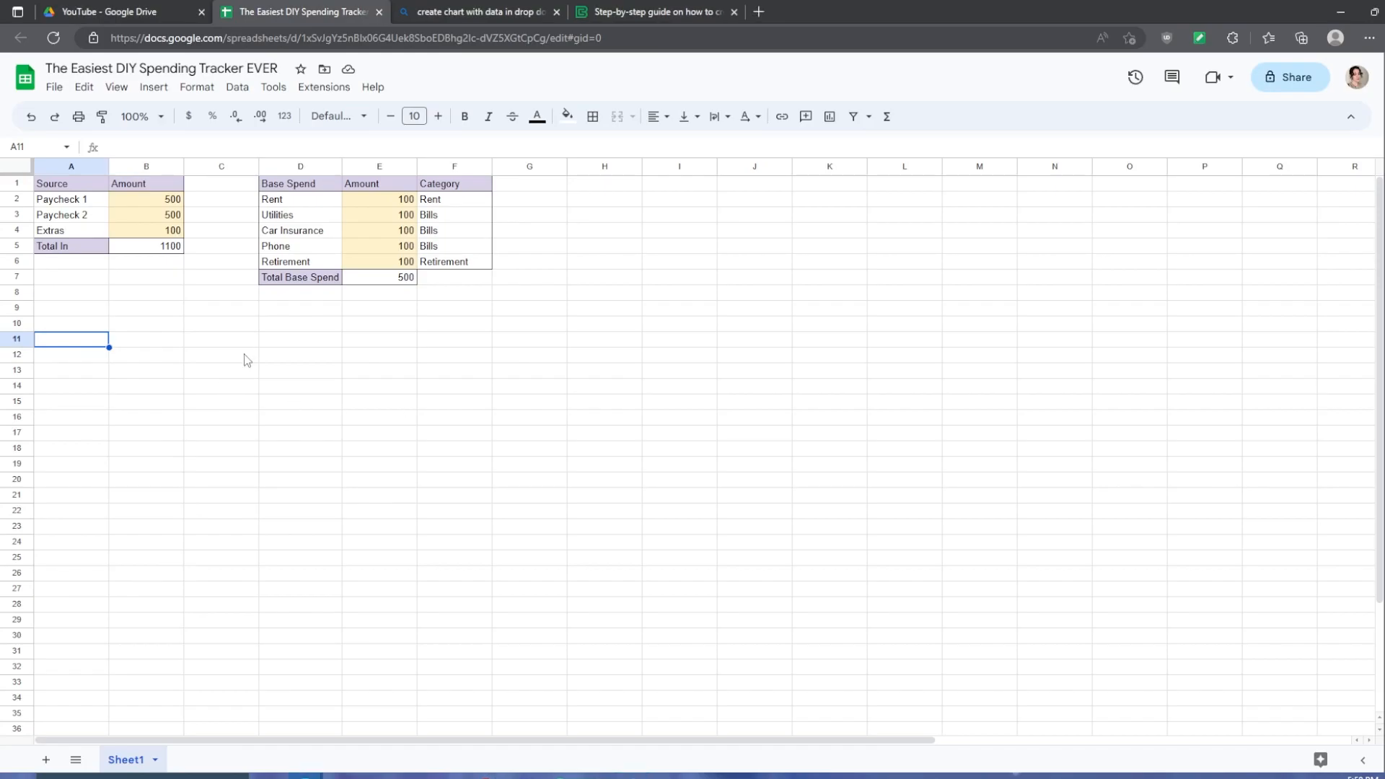
# Enter Date, Item, Amount, Category headers and log Gas, Kroger and Pet Smart purchases with categories.
pyautogui.write('Date')
pyautogui.click(300, 321)
pyautogui.write('Item')
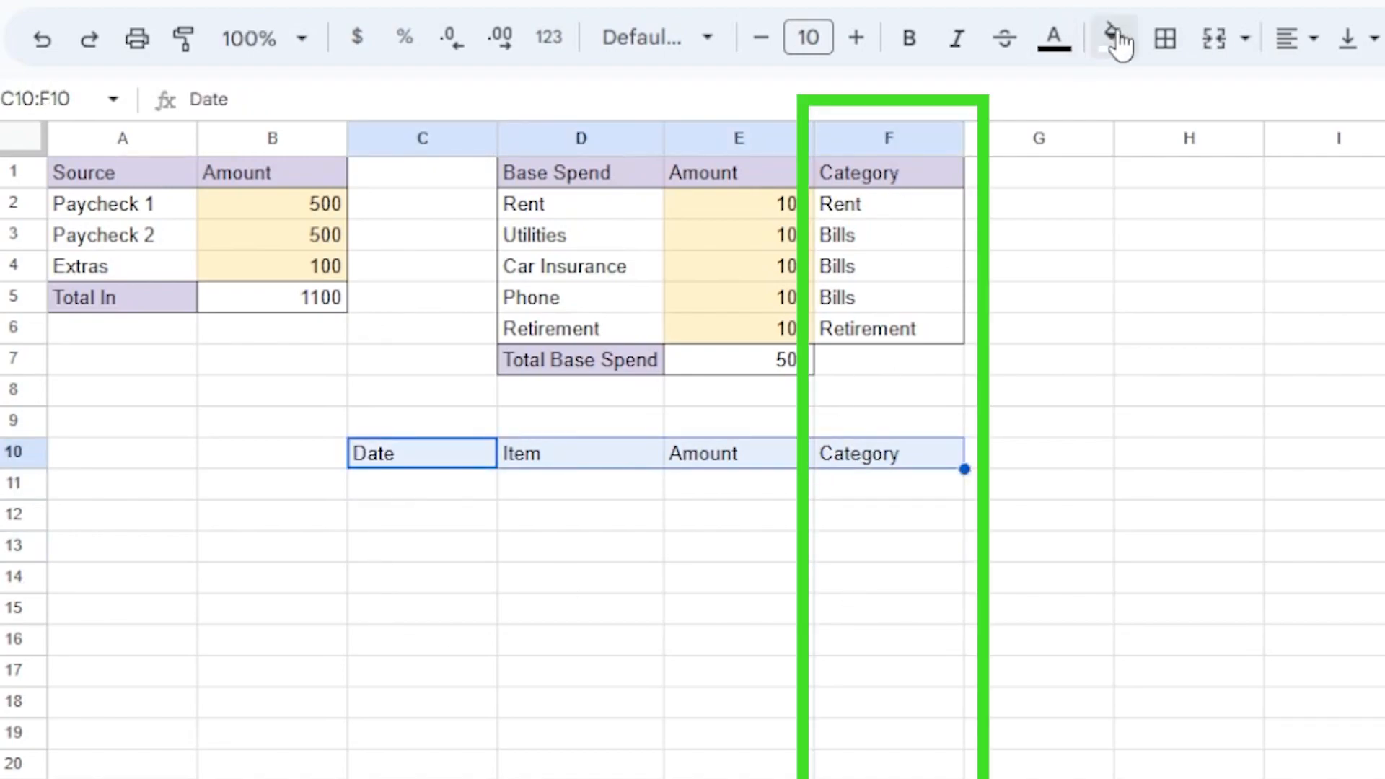
pyautogui.write('3/1')
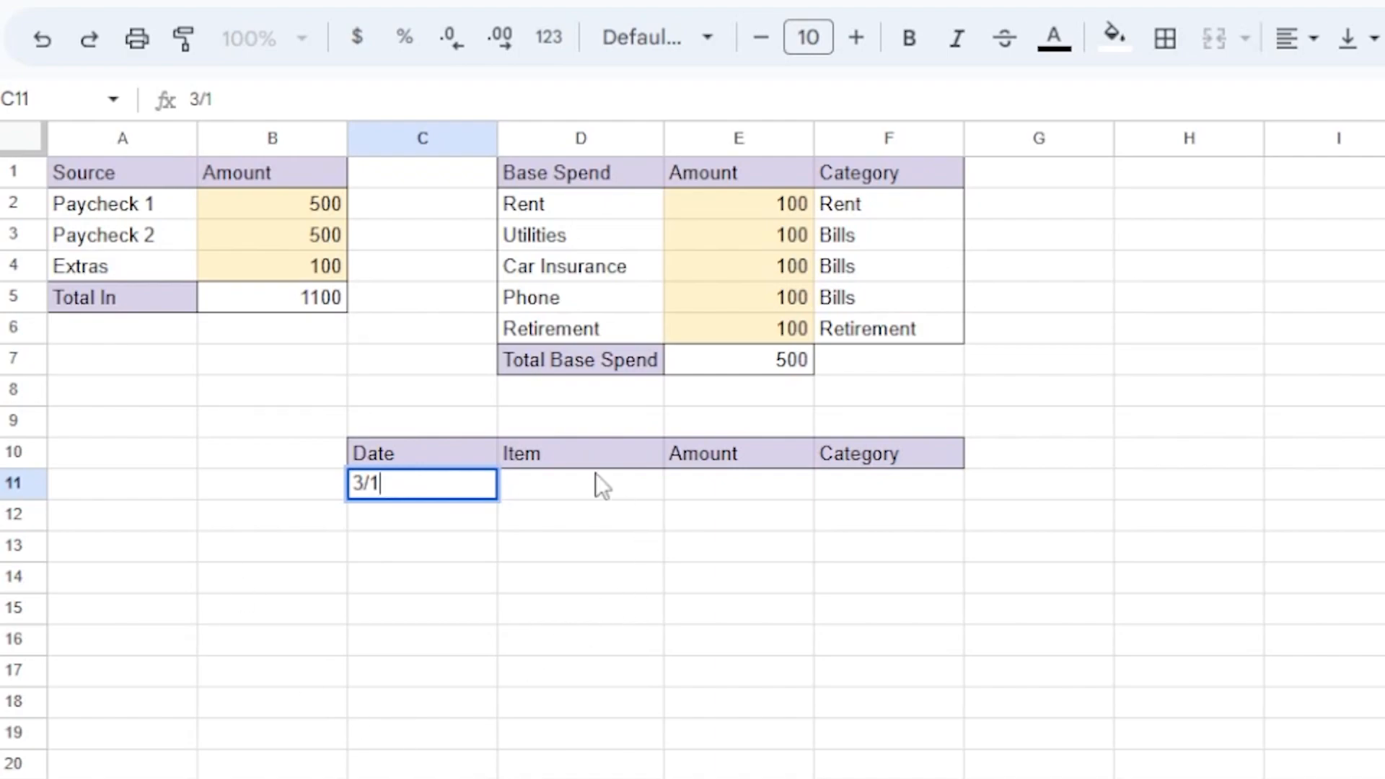
pyautogui.write('Ca')
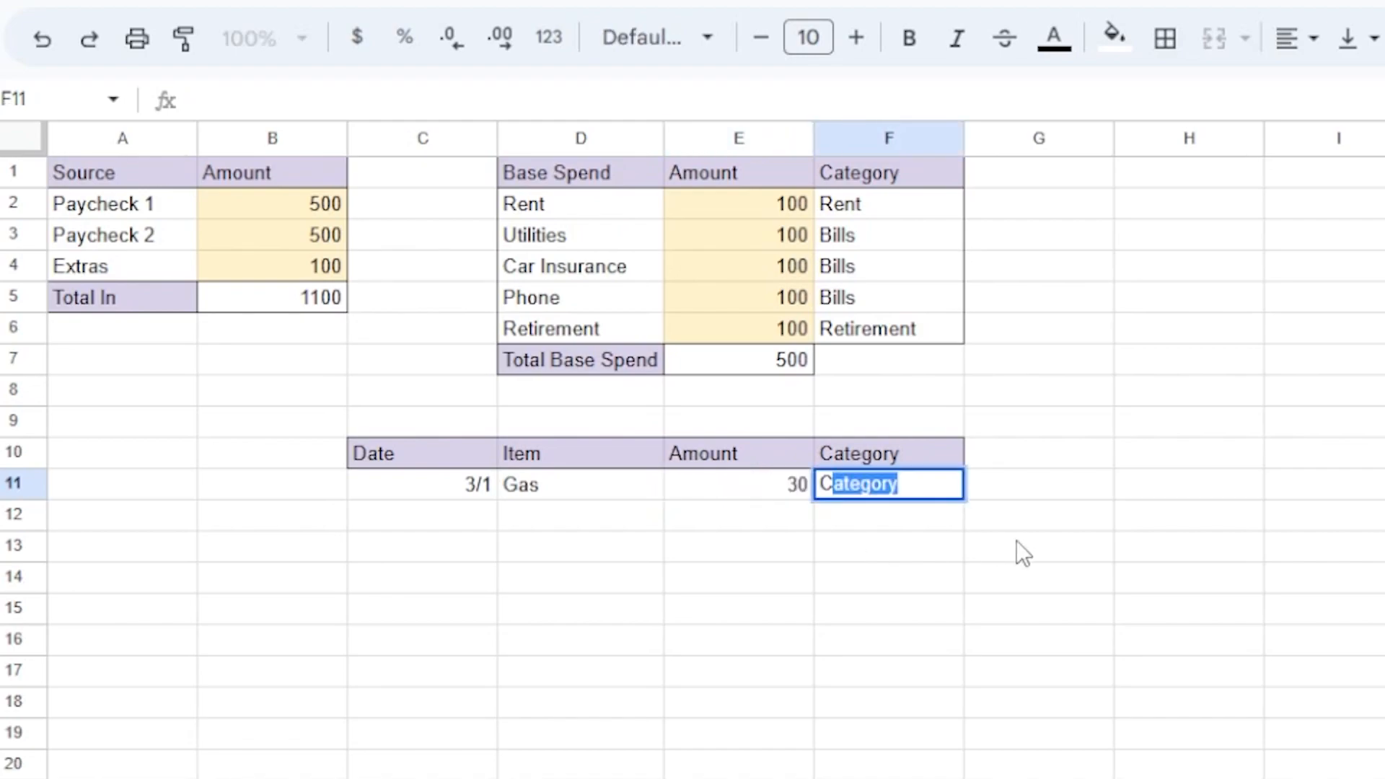
pyautogui.write('Car')
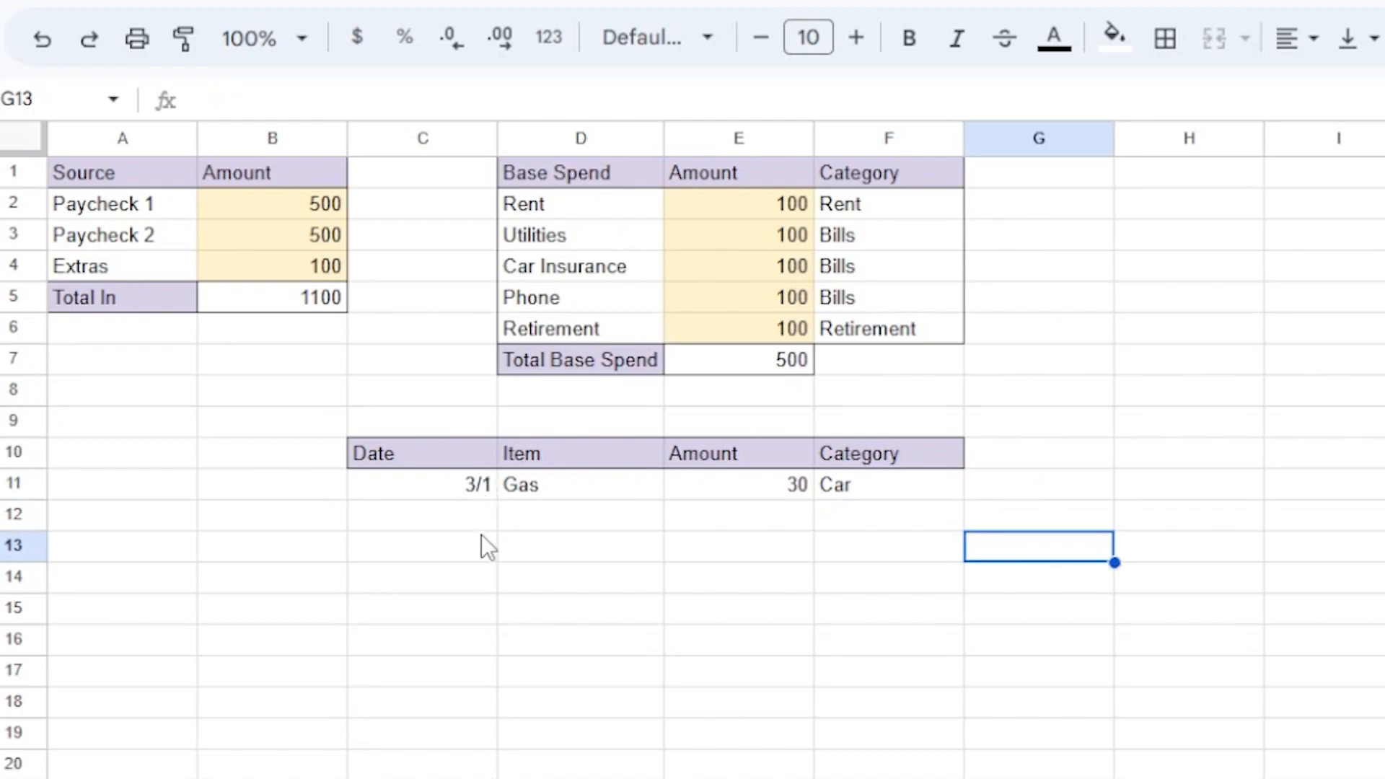
pyautogui.click(422, 546)
pyautogui.write('3/4')
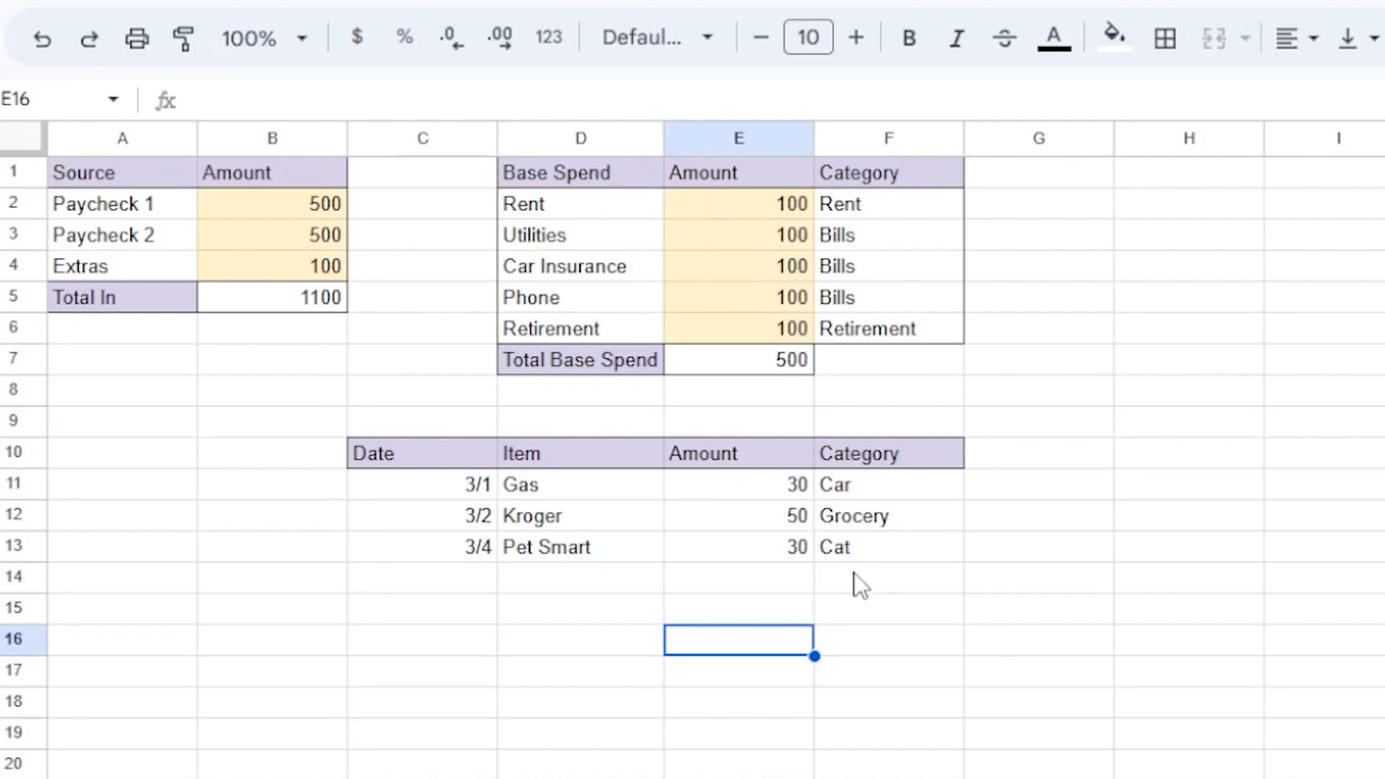
pyautogui.moveTo(900, 506)
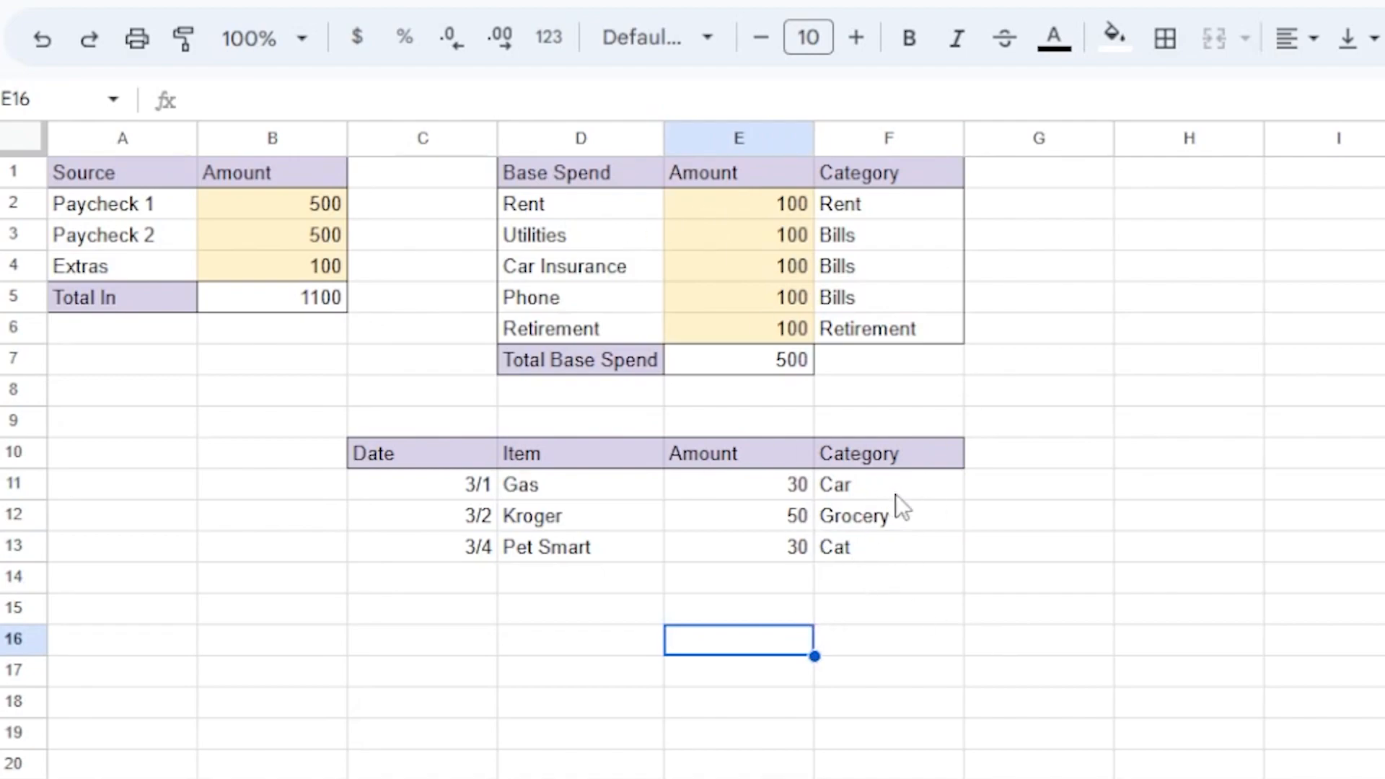
pyautogui.click(887, 548)
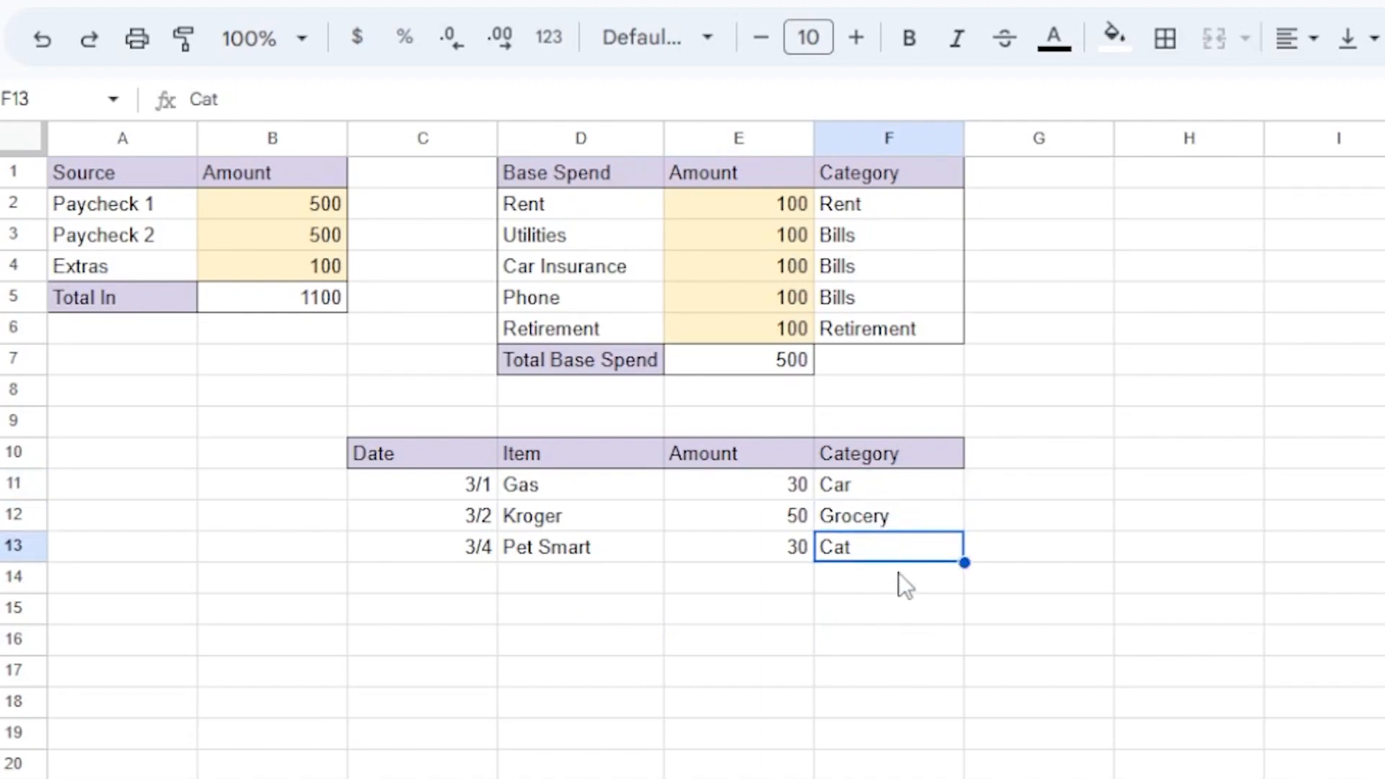
pyautogui.press('Enter')
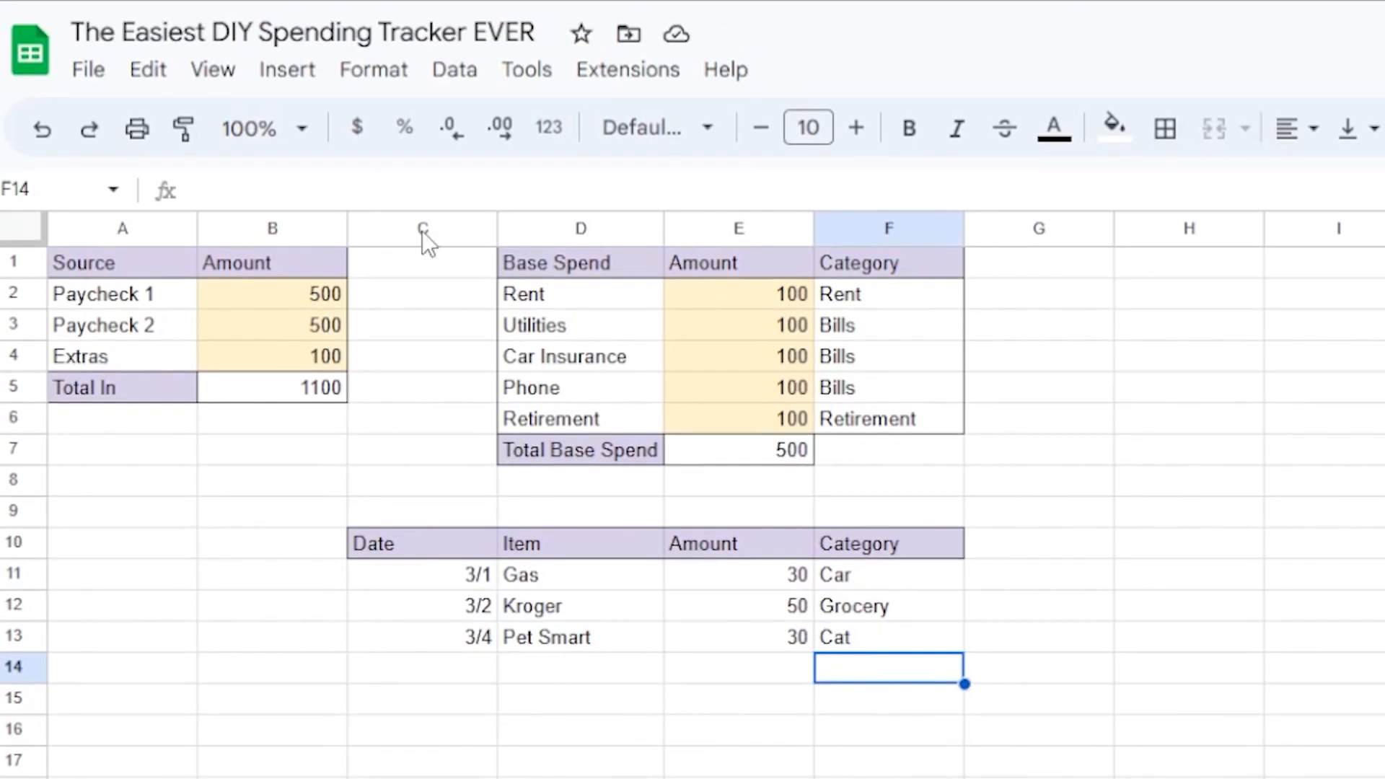
# Add a new data validation rule for F14 and make it a dropdown.
pyautogui.click(453, 69)
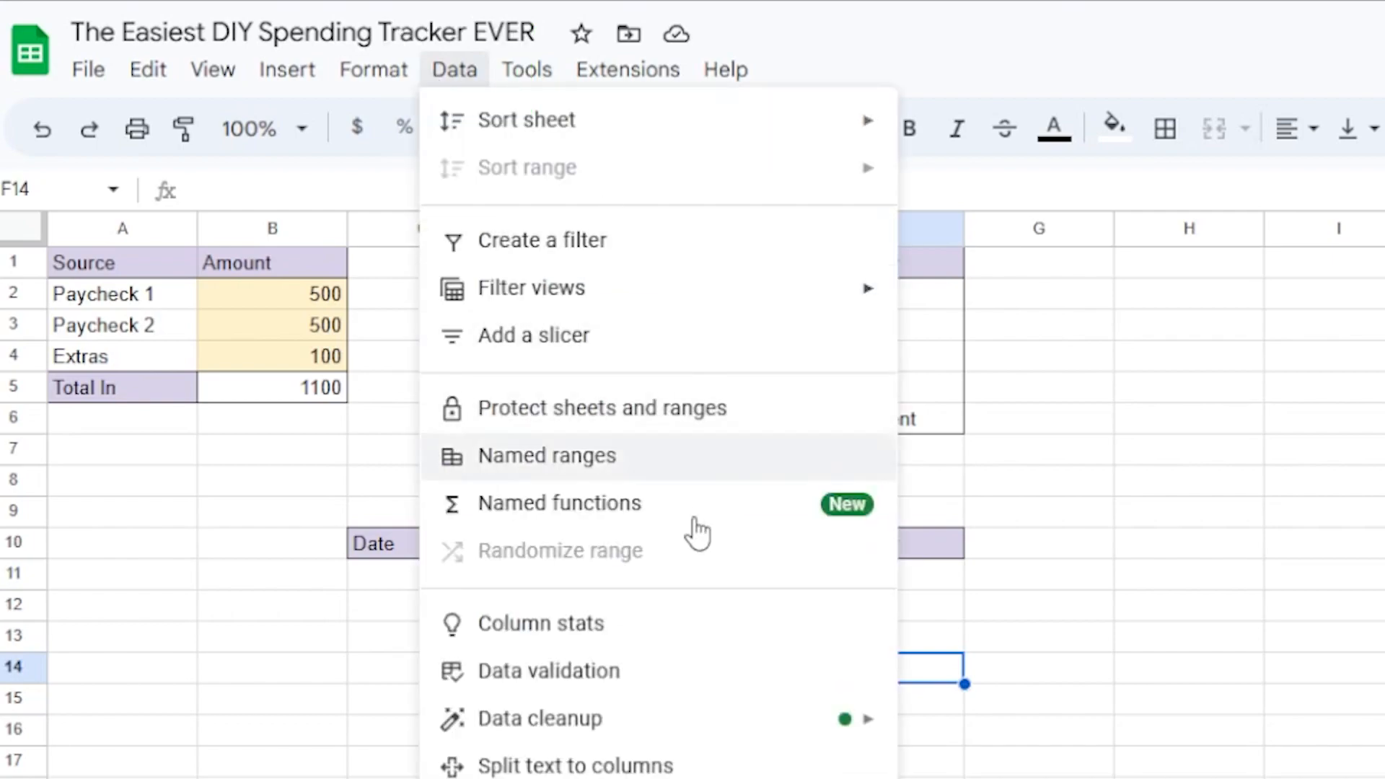
pyautogui.click(549, 671)
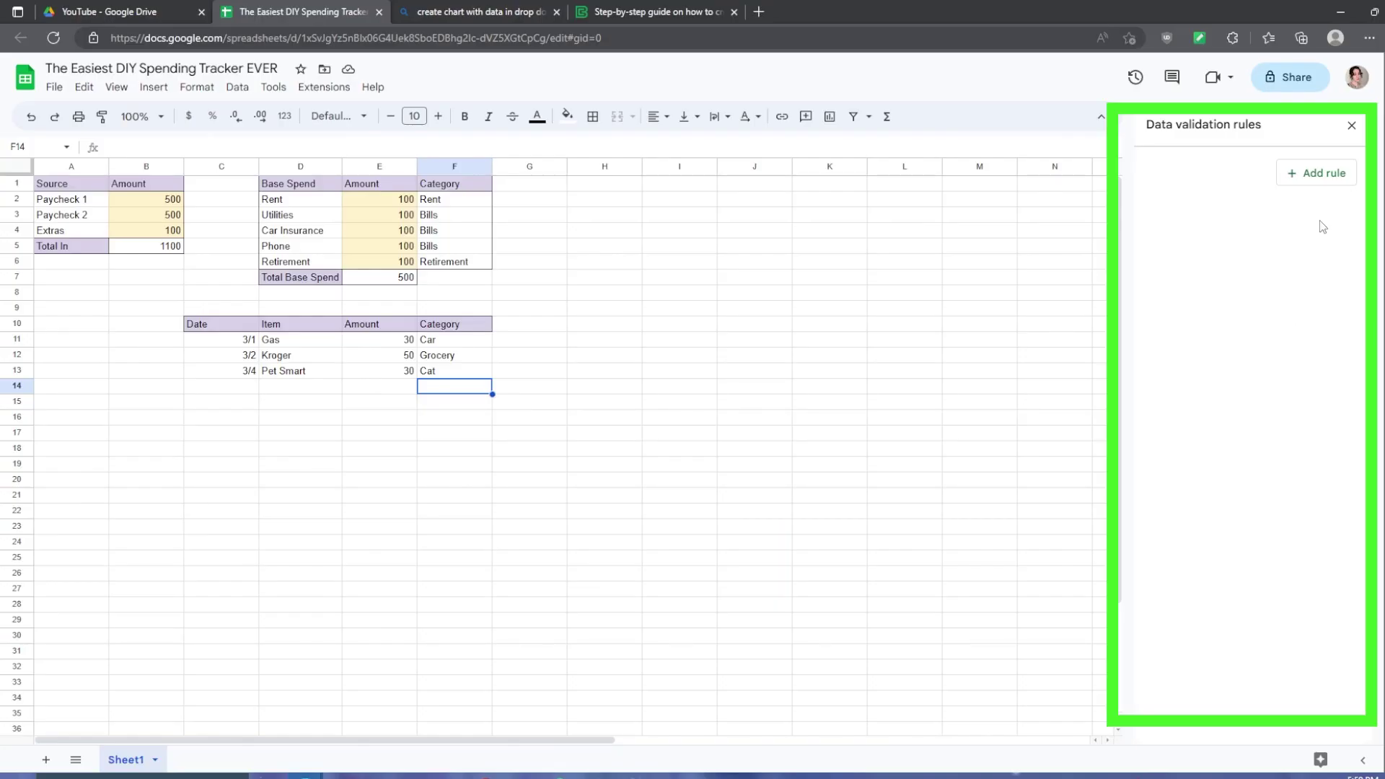
pyautogui.click(1316, 173)
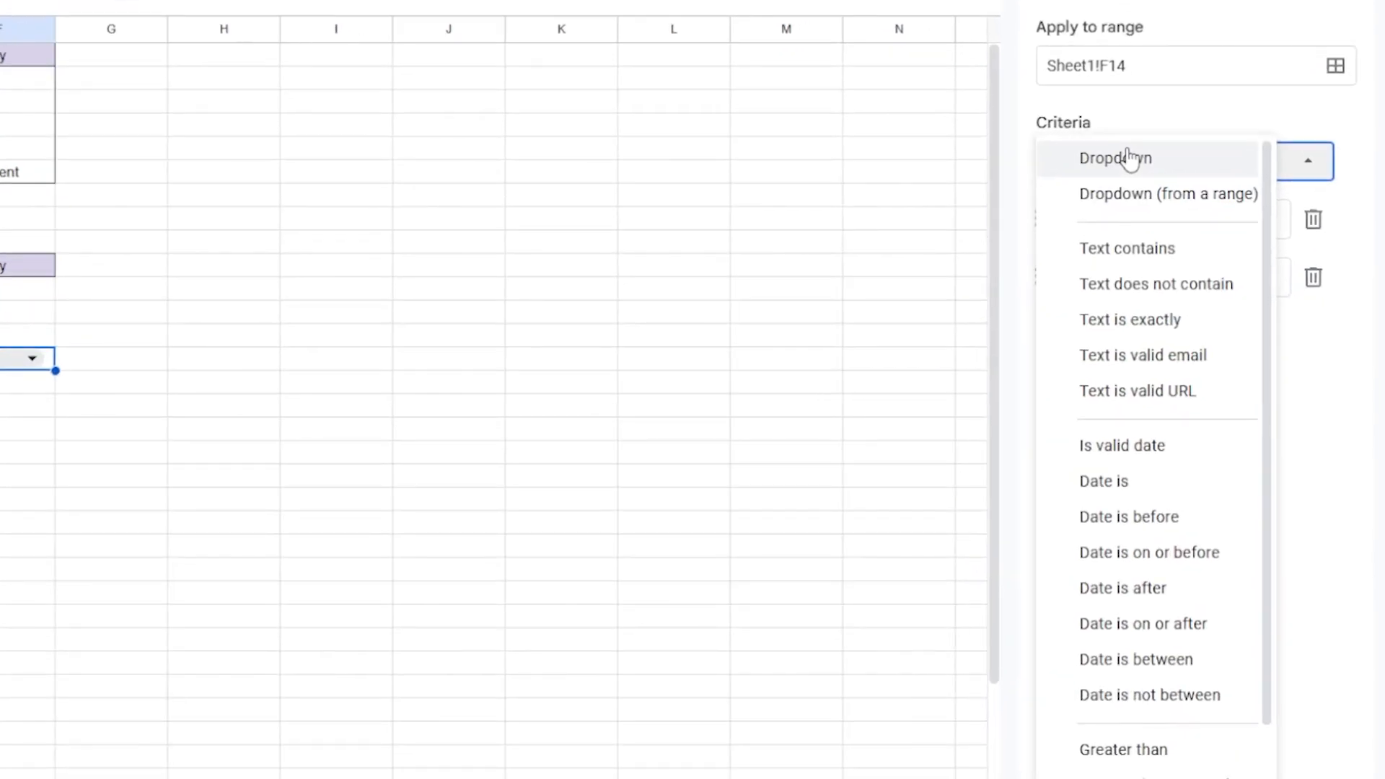
pyautogui.click(1117, 157)
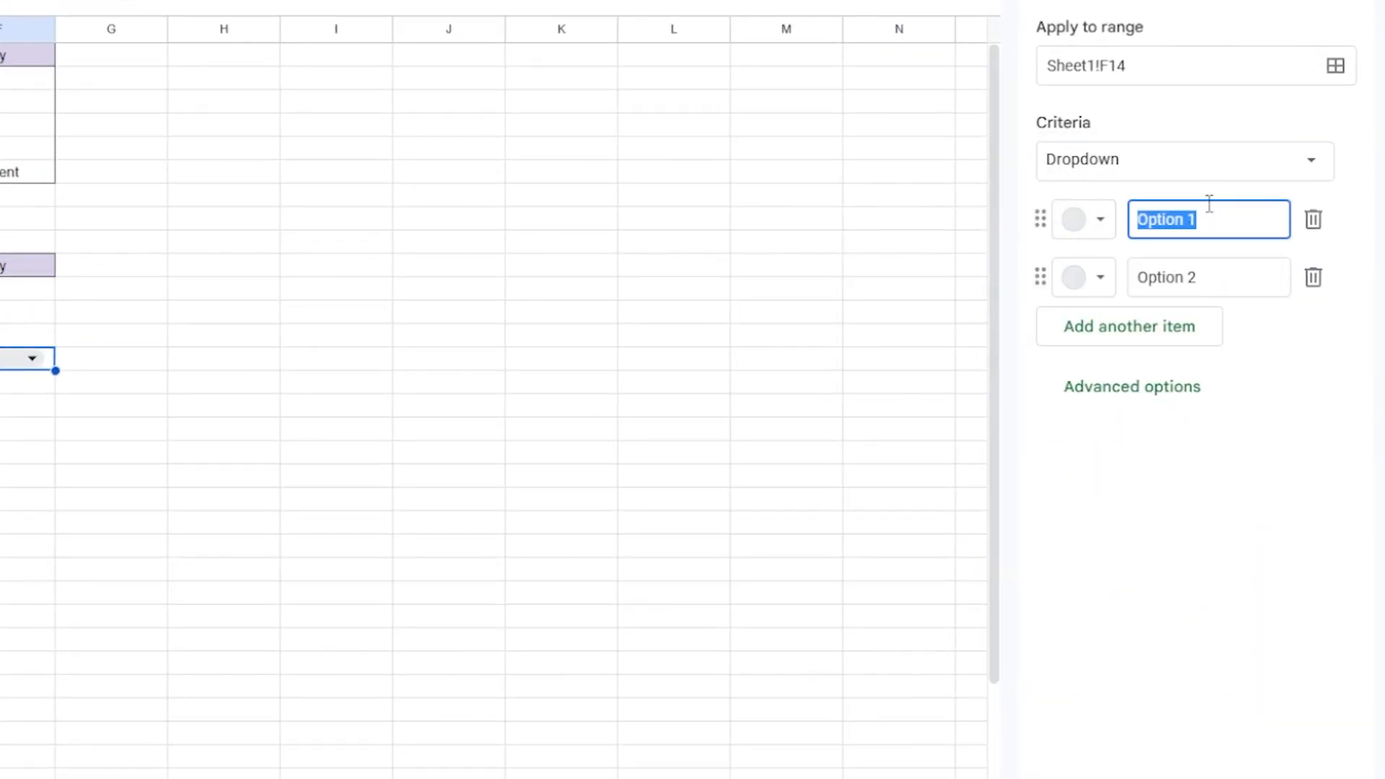
# List the dropdown options Car, Grocery, Cat, Fun and Gifts.
pyautogui.write('Car')
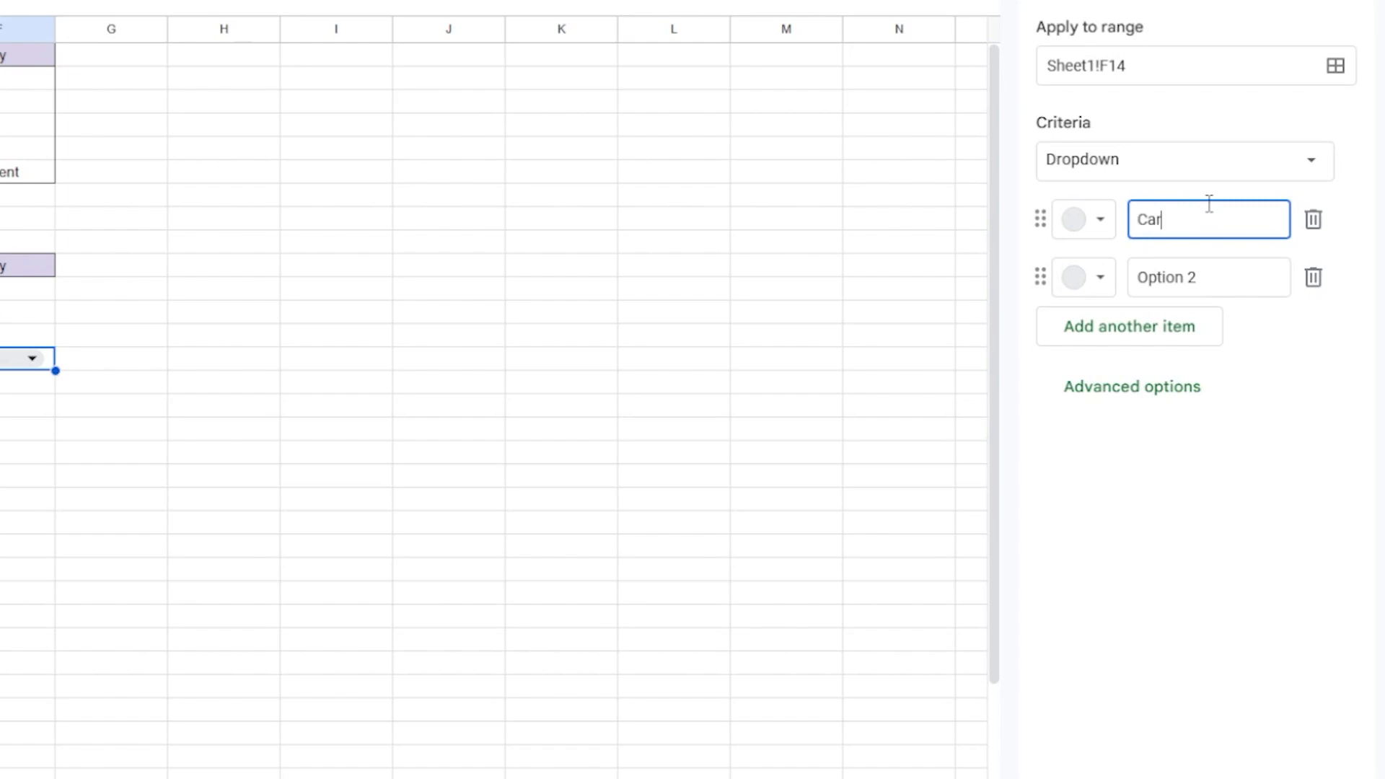
pyautogui.click(1209, 277)
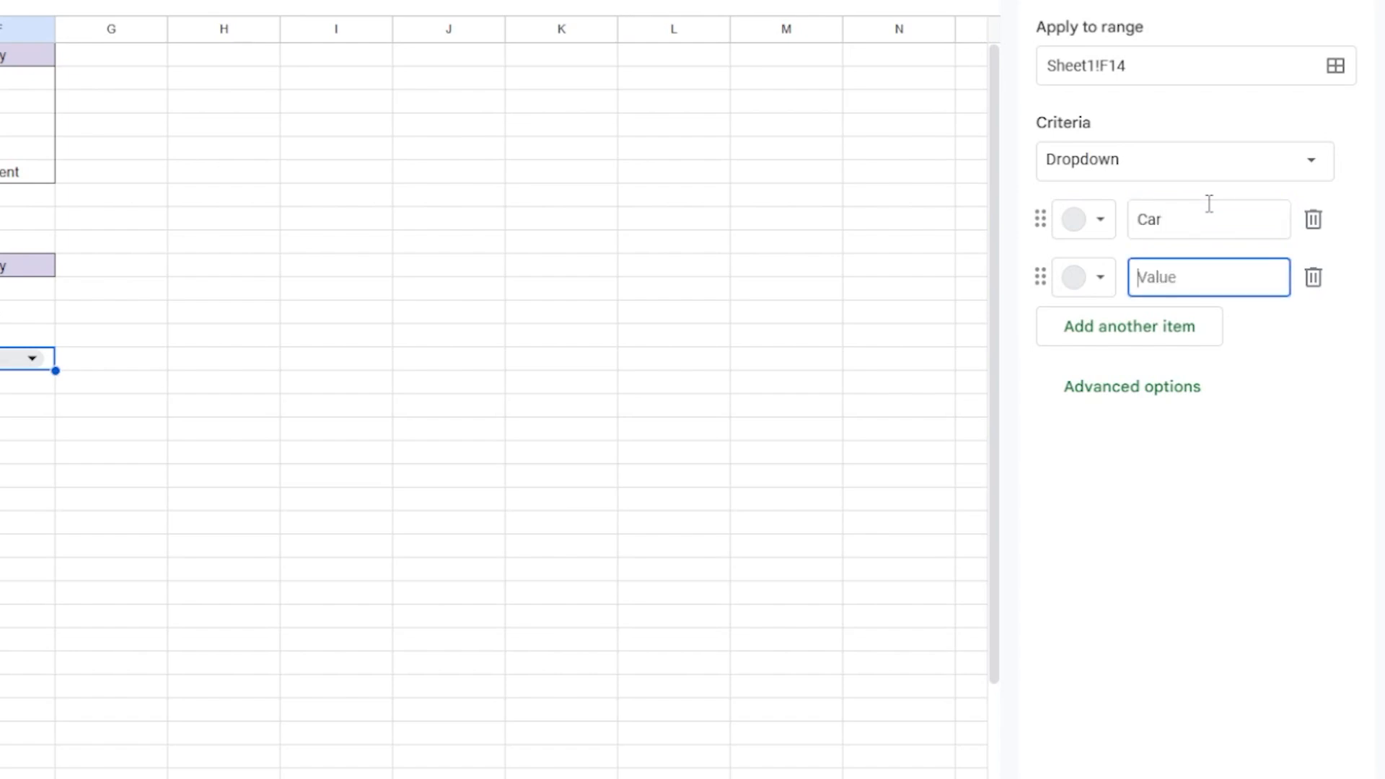
pyautogui.write('Grocery')
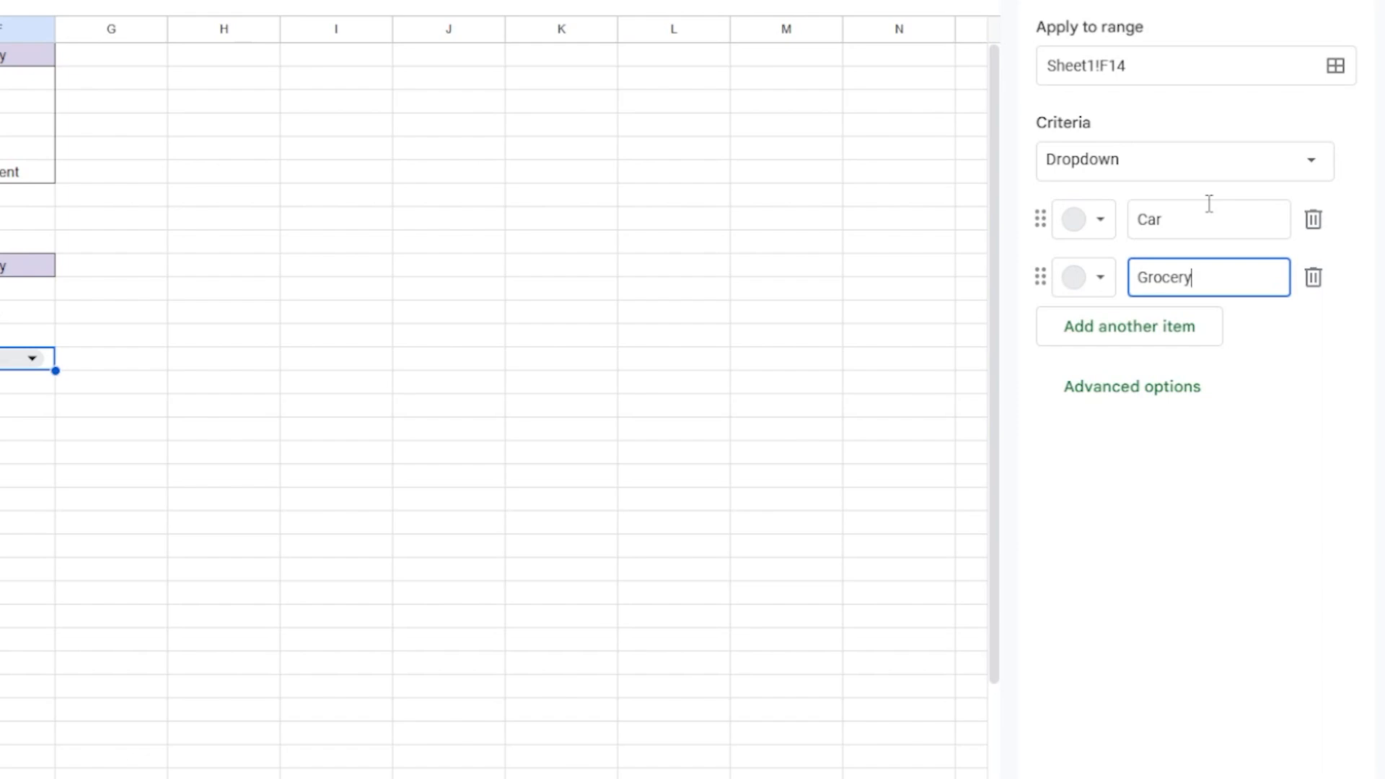
pyautogui.click(1129, 327)
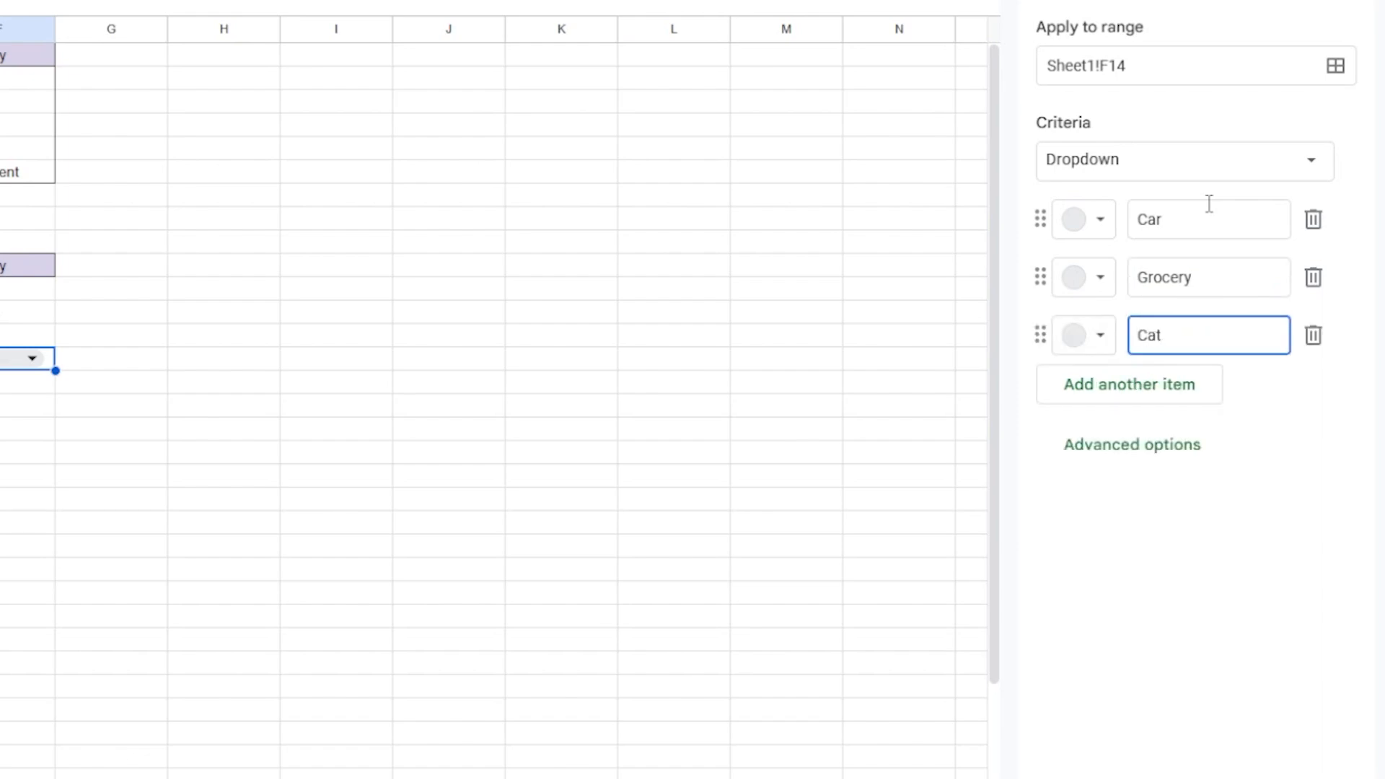
pyautogui.write('Fun')
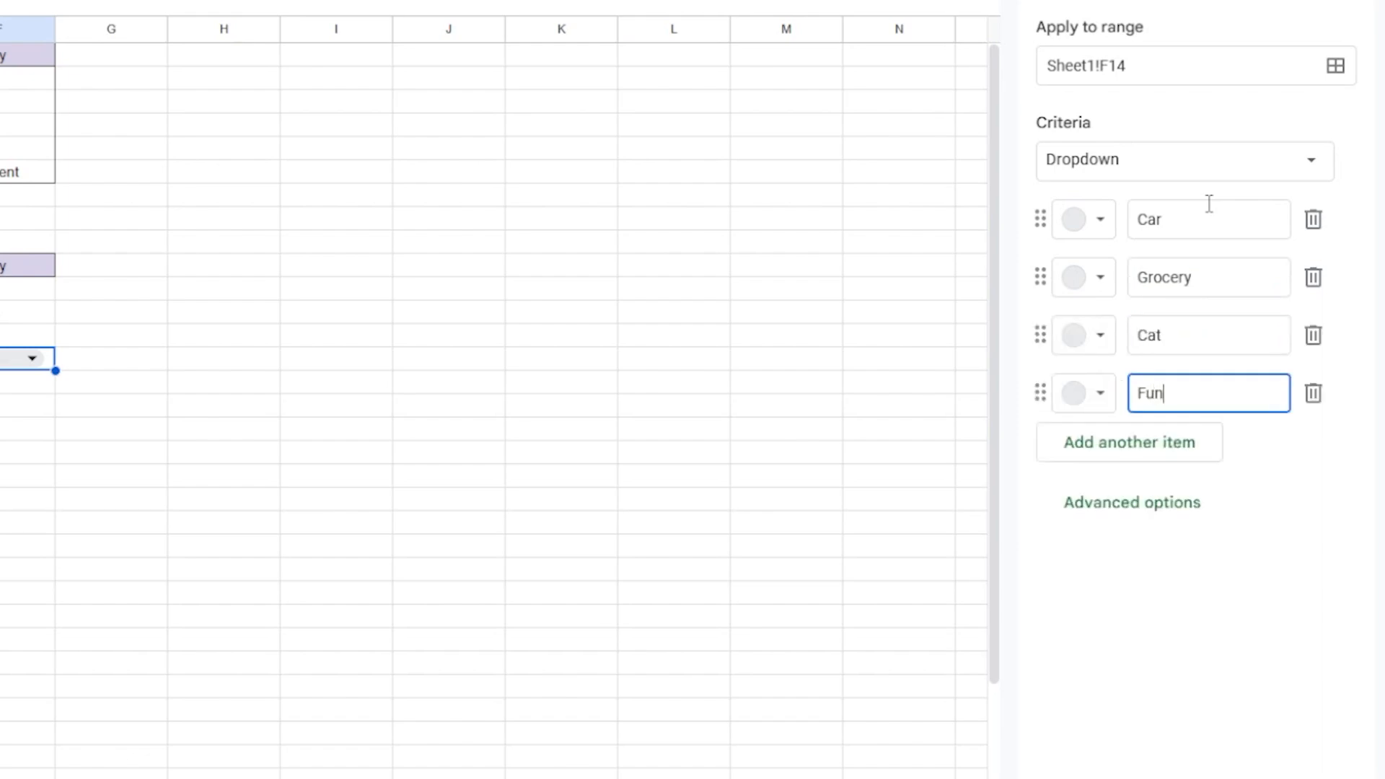
pyautogui.write('Gifts')
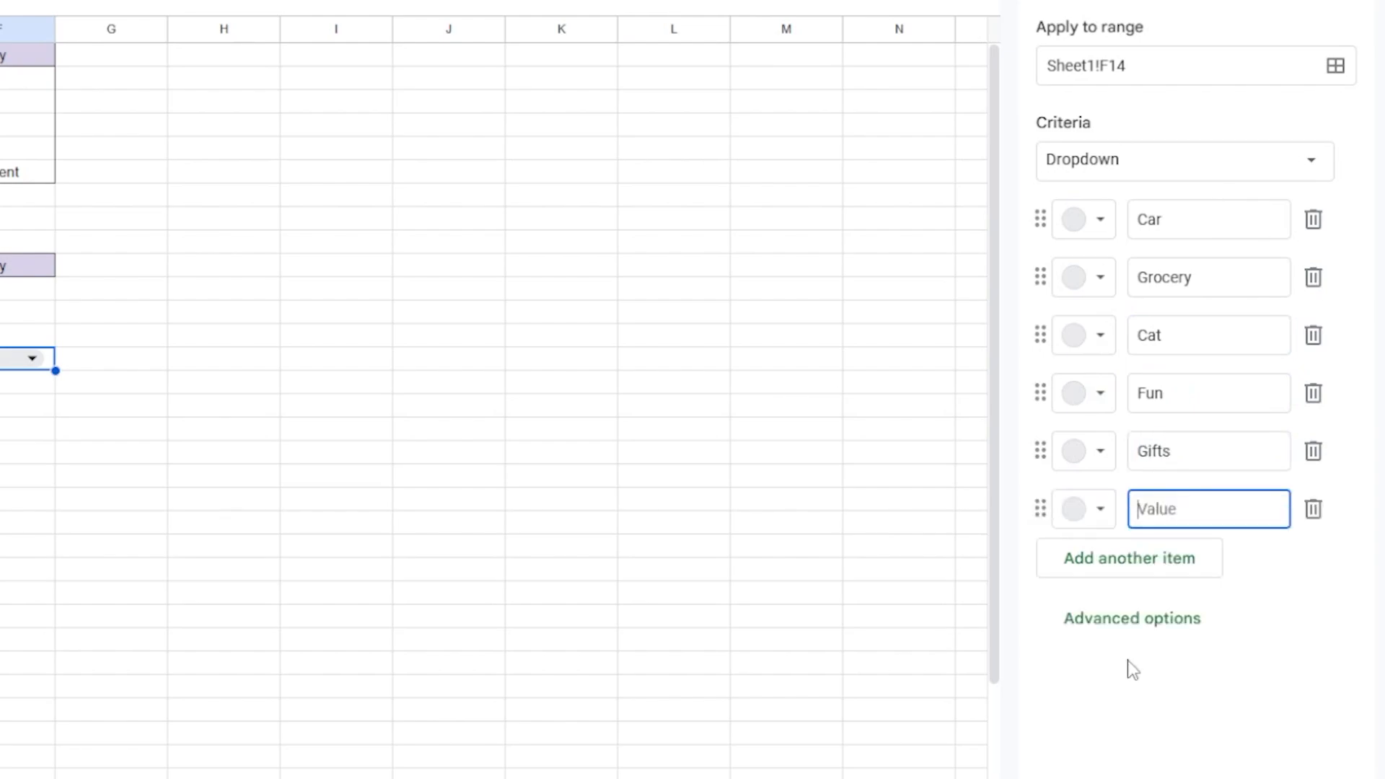
pyautogui.click(1131, 617)
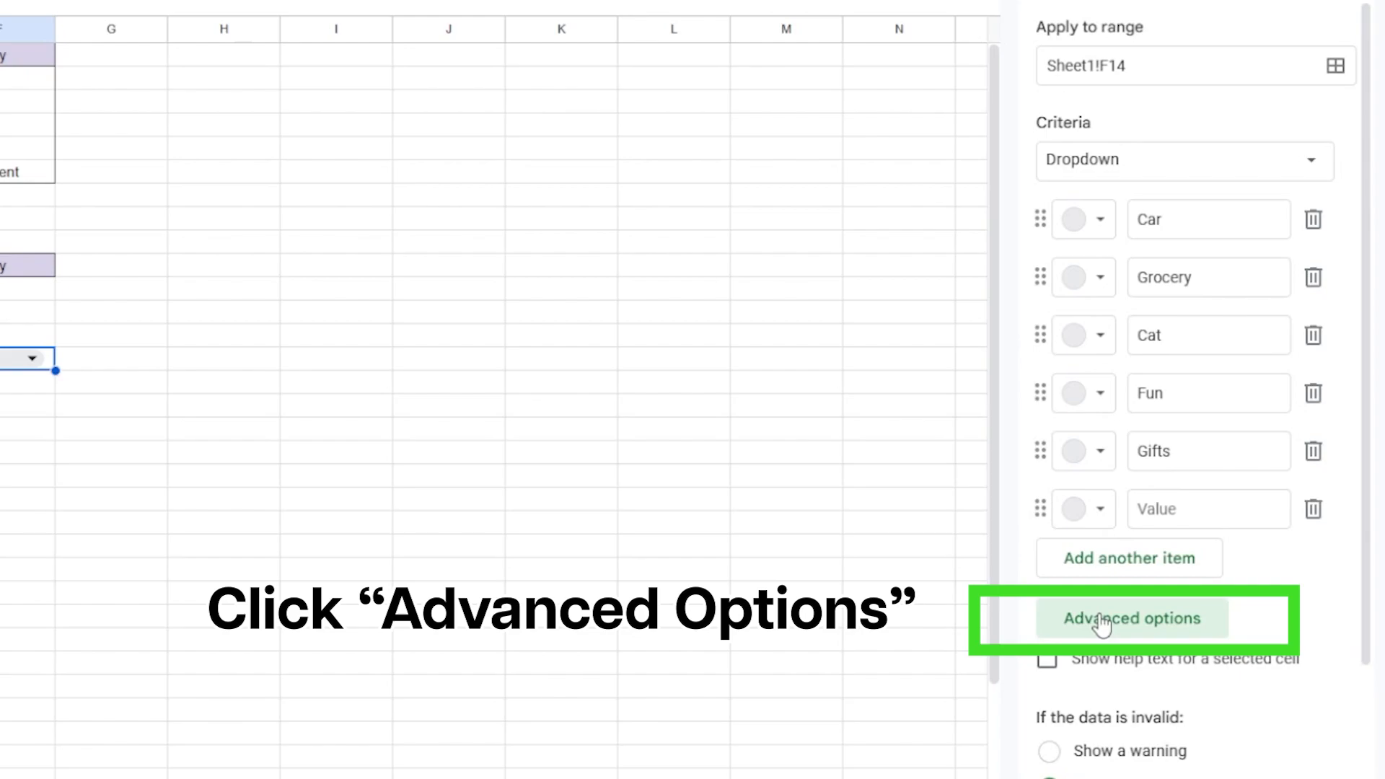
# Set the rule to reject input outside the list and display as an arrow.
pyautogui.click(1128, 617)
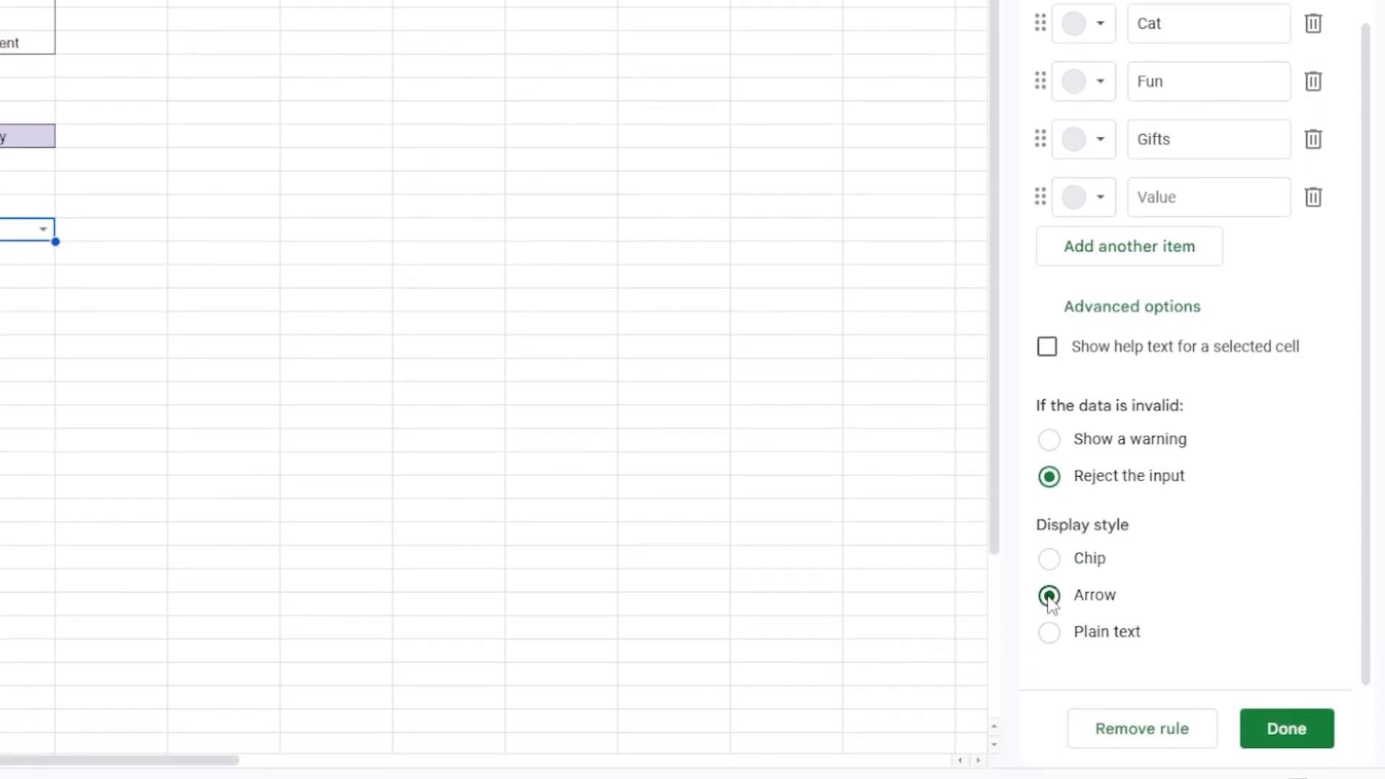
pyautogui.click(1287, 729)
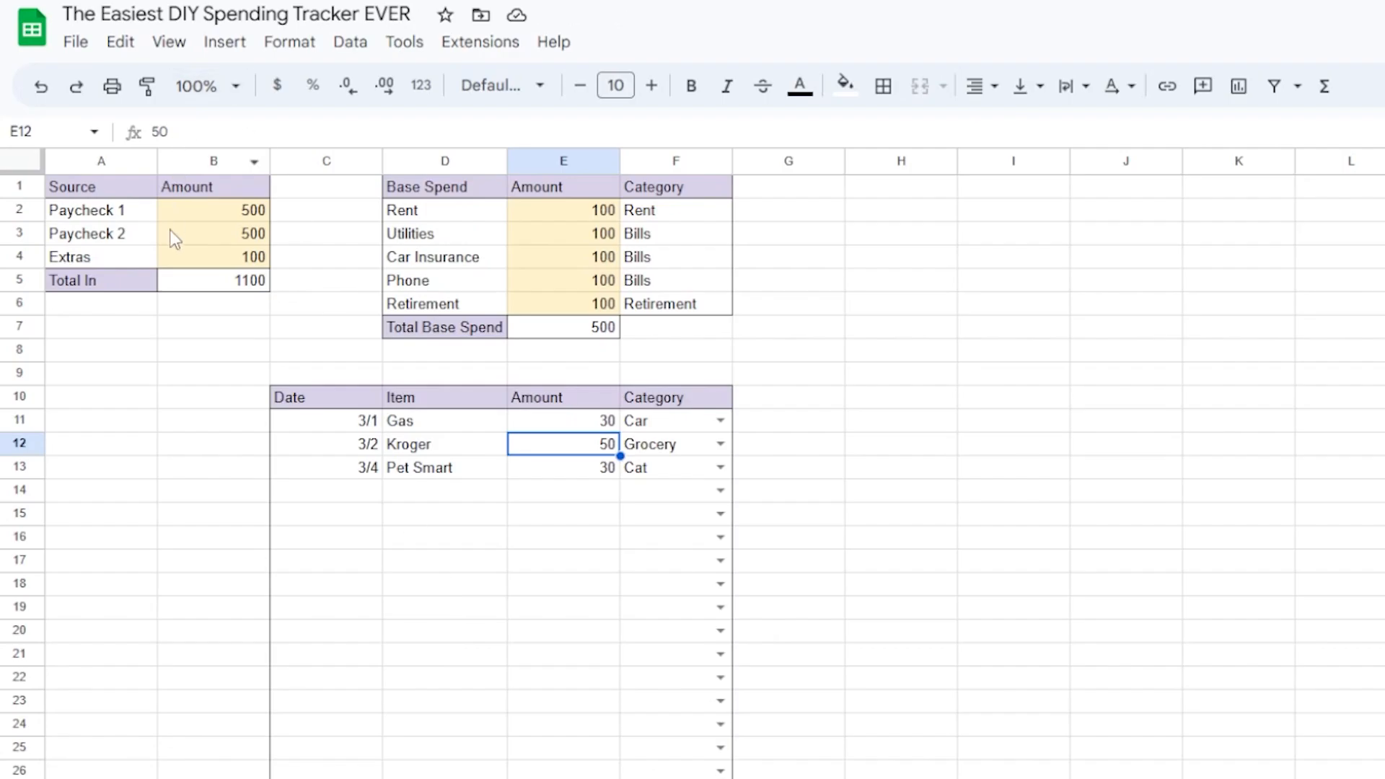
pyautogui.moveTo(811, 298)
pyautogui.write('T')
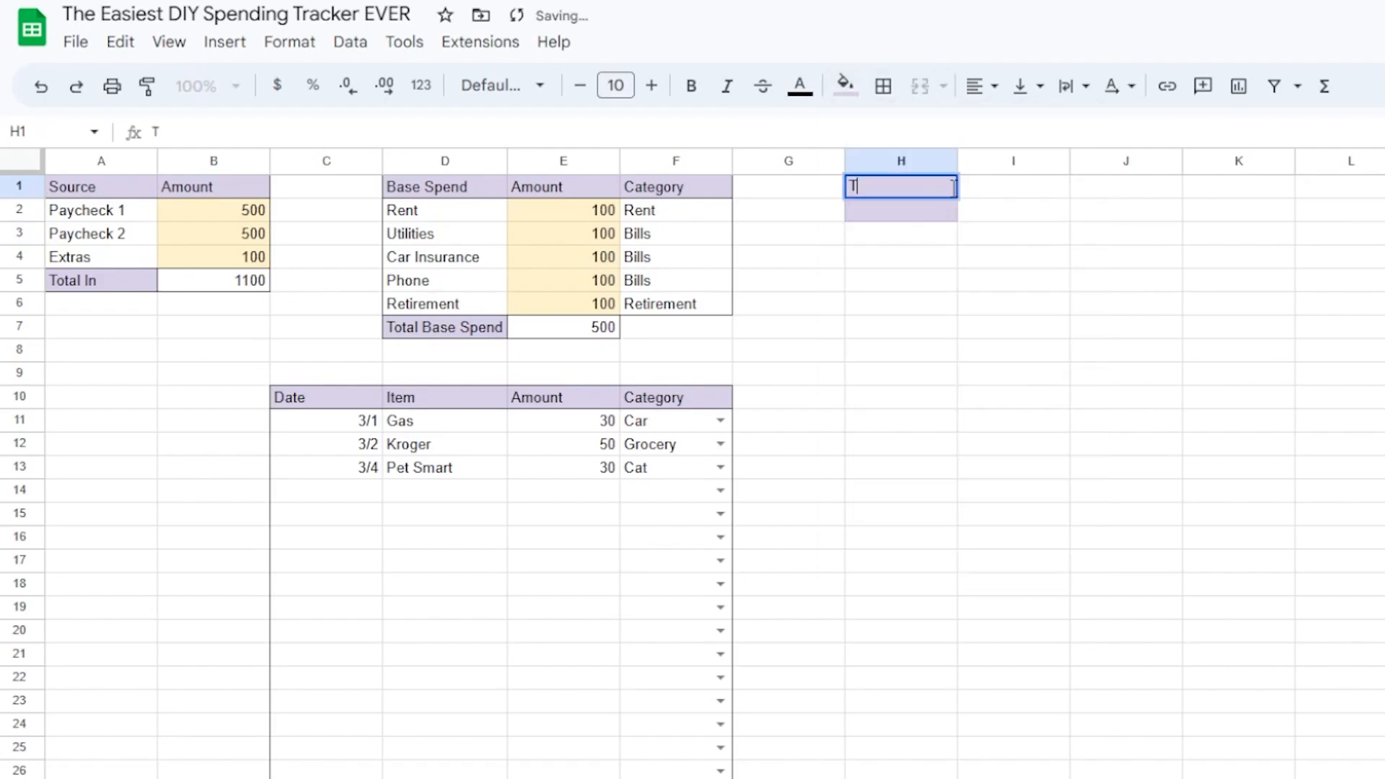
# Label H1 'Total Spend' and H2 'Remaining', border H1:I2, and begin the Total Spend sum.
pyautogui.write('otal Spend')
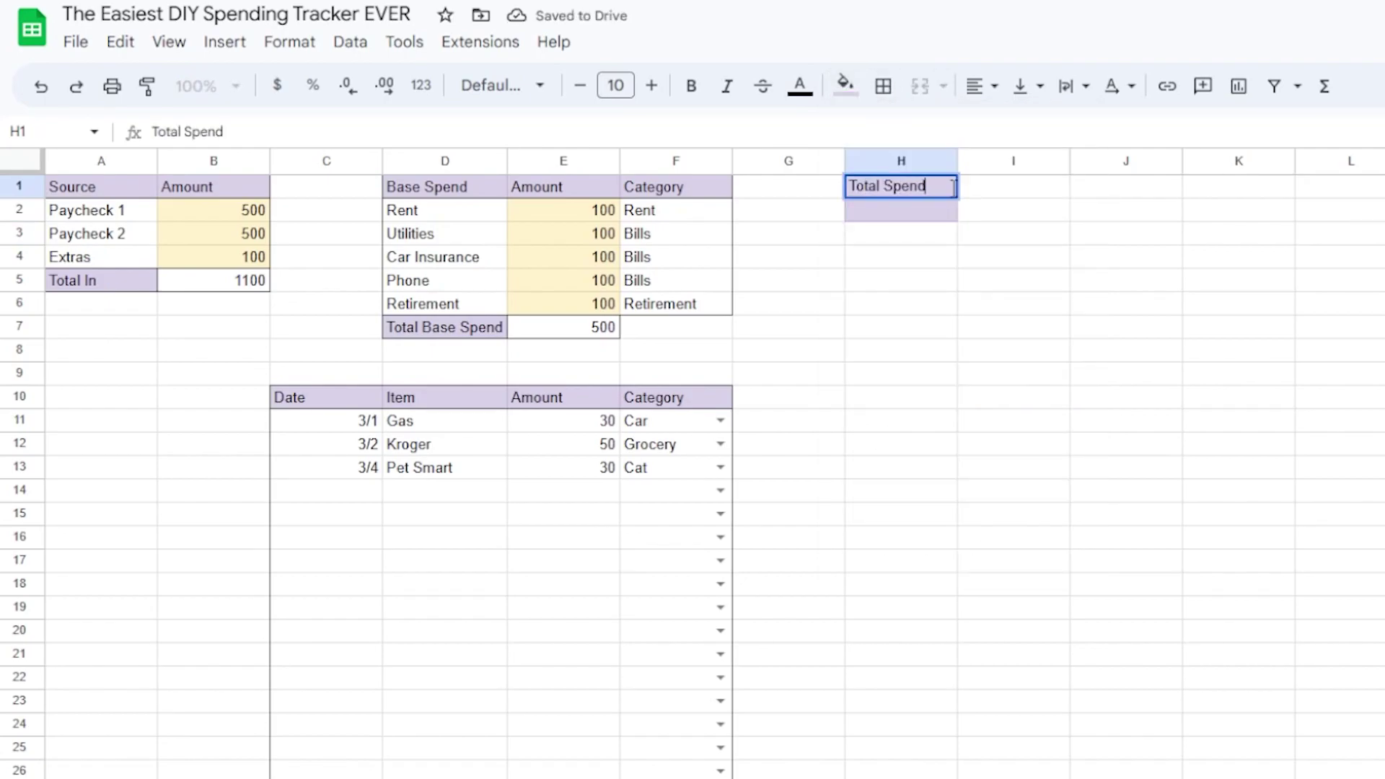
pyautogui.write('R')
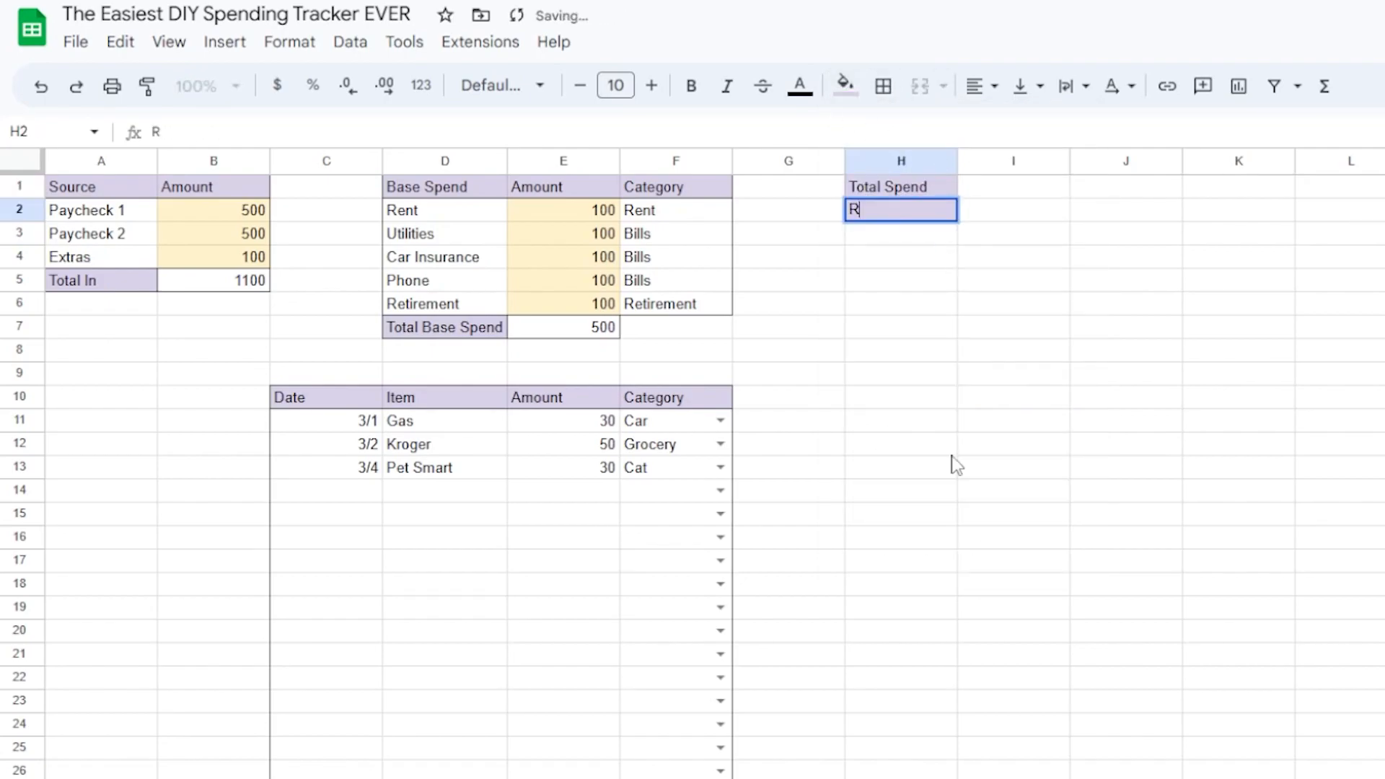
pyautogui.write('emaining')
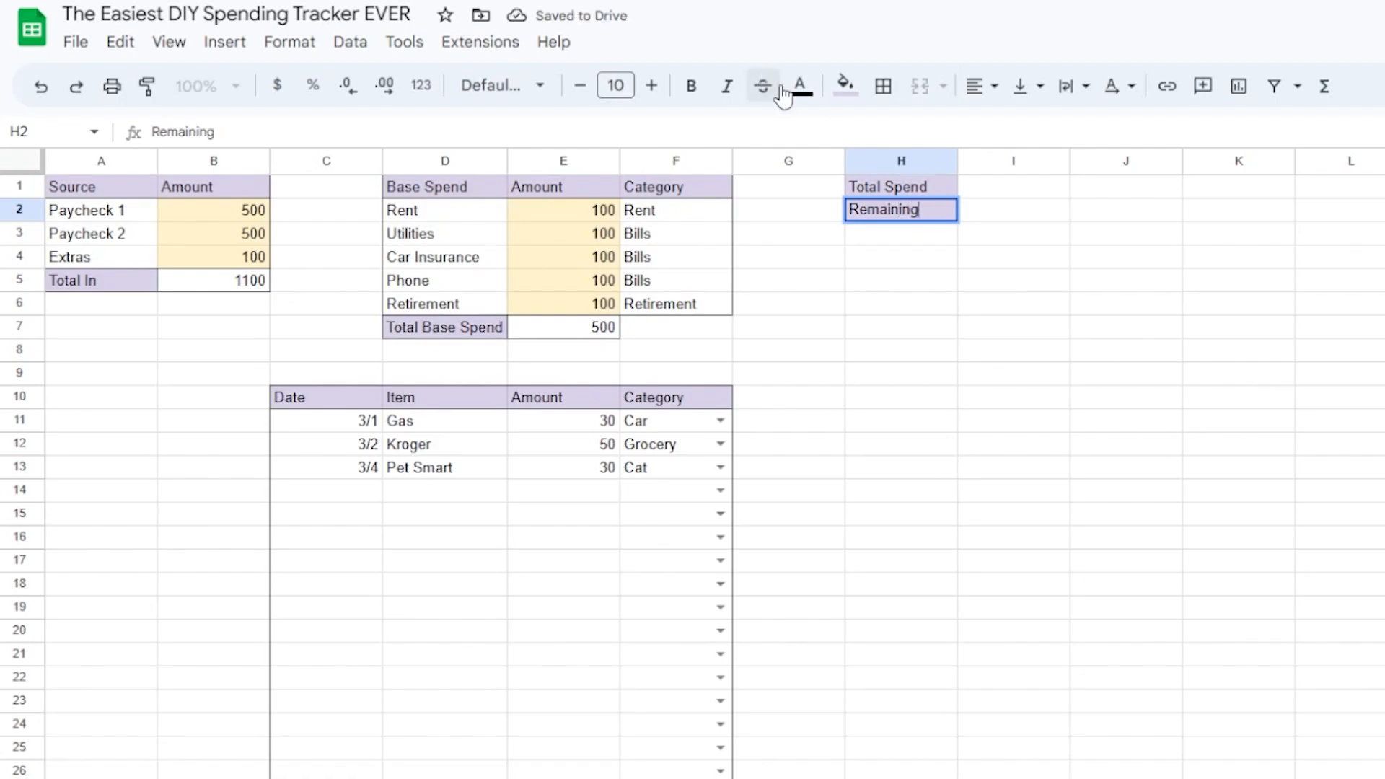
pyautogui.click(883, 86)
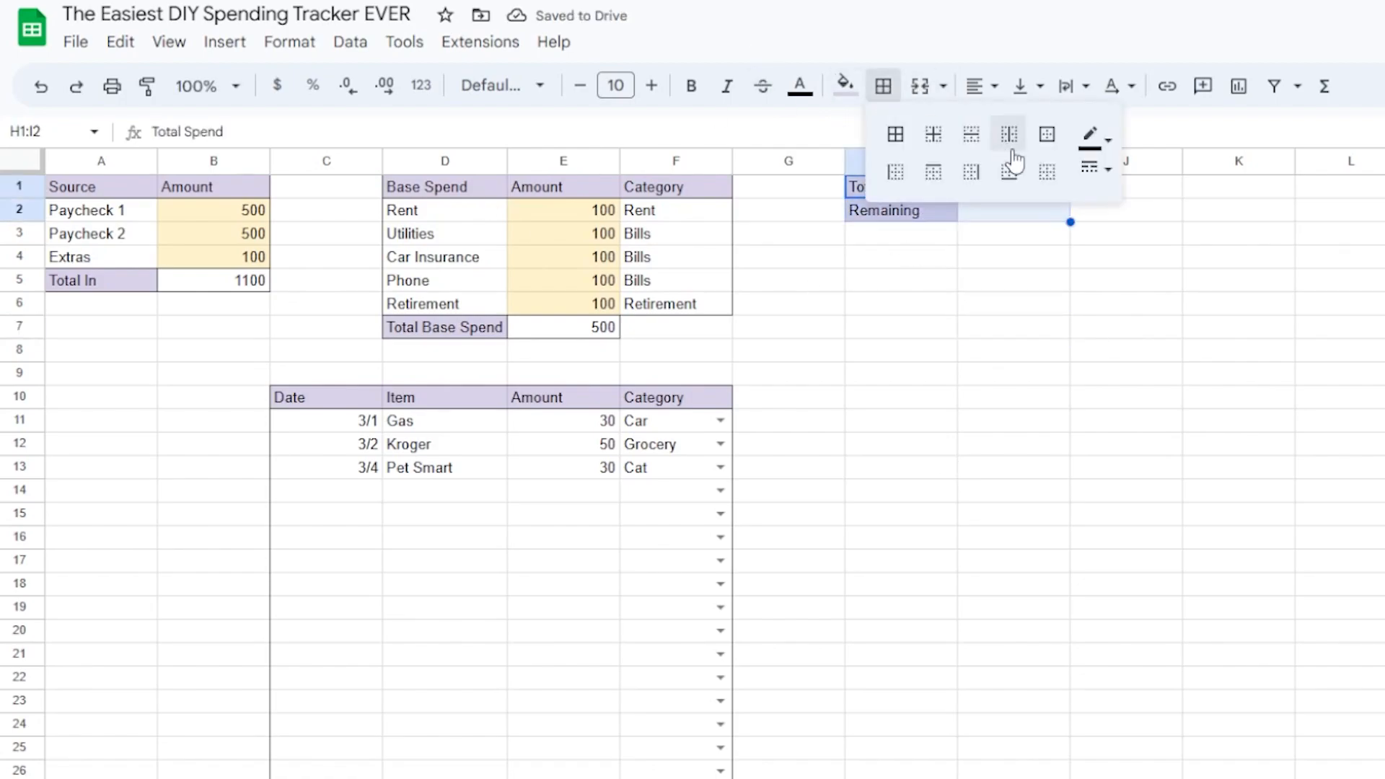
pyautogui.click(1008, 134)
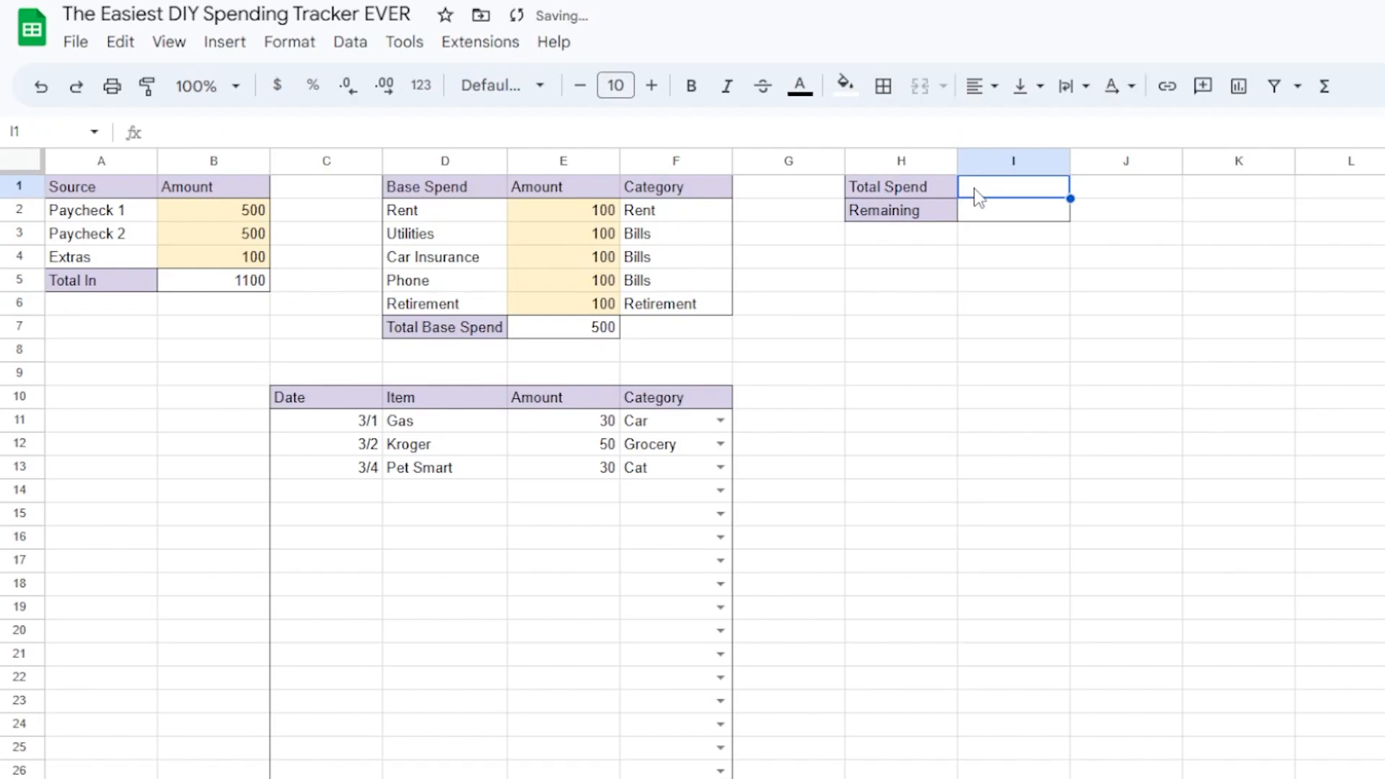
pyautogui.write('=sum(')
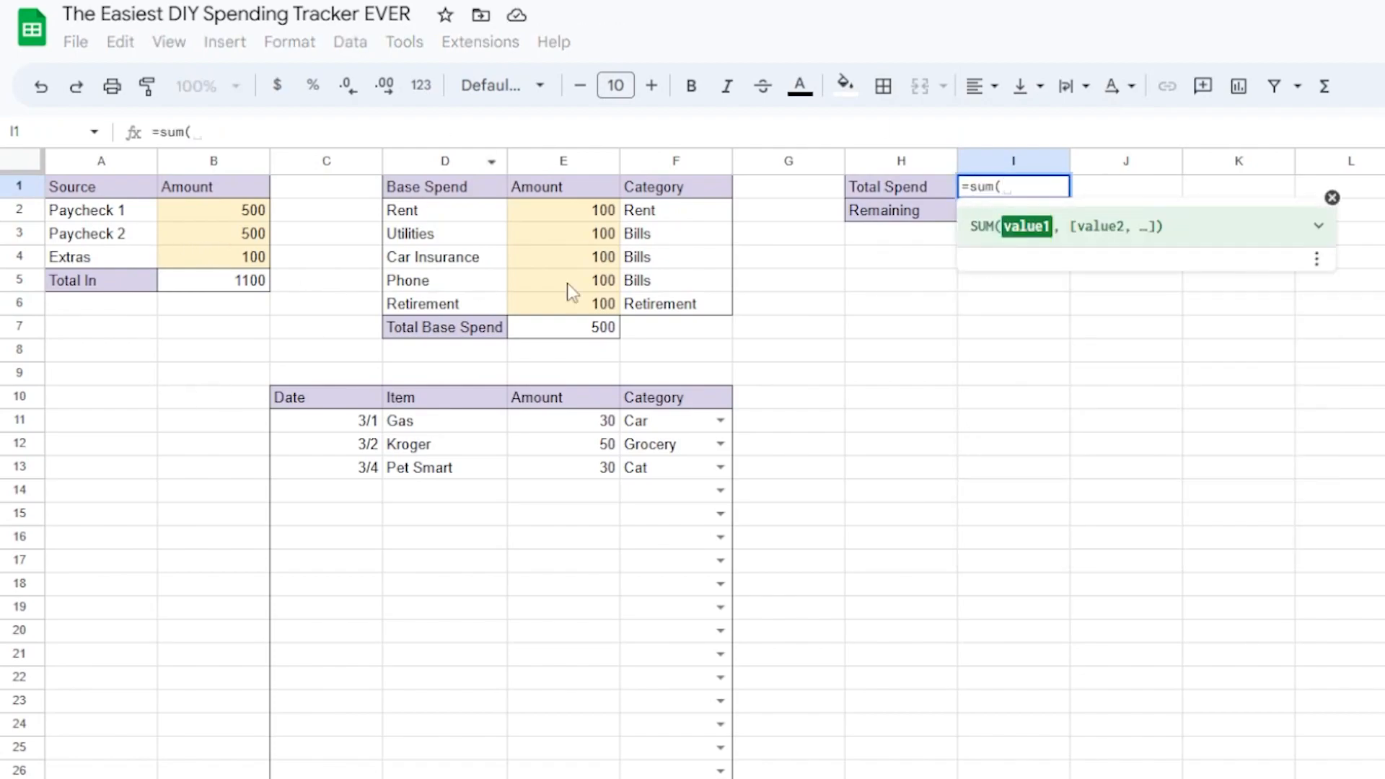
# Complete =sum(E7, E11:E43) in I1 so Total Spend shows 610, and check the formula.
pyautogui.click(562, 328)
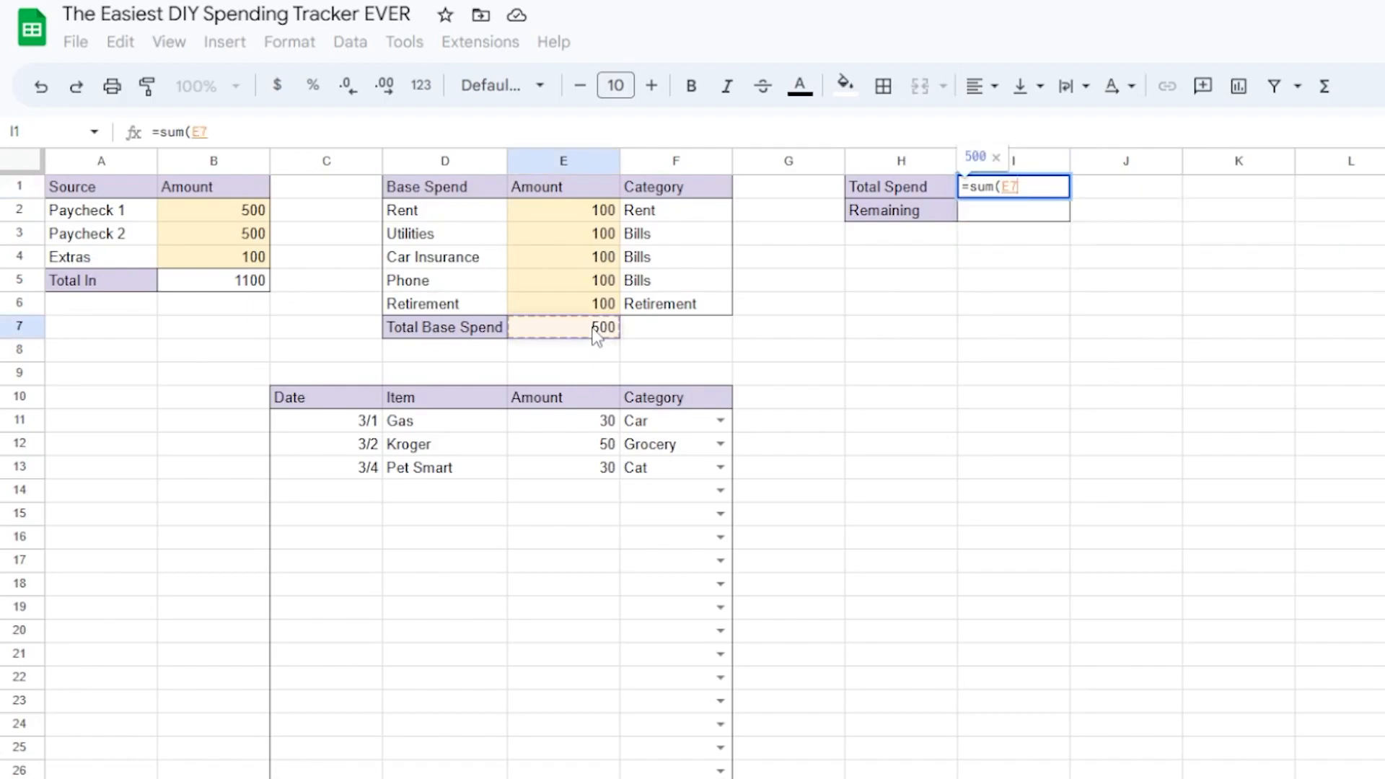
pyautogui.write(',E11:E43')
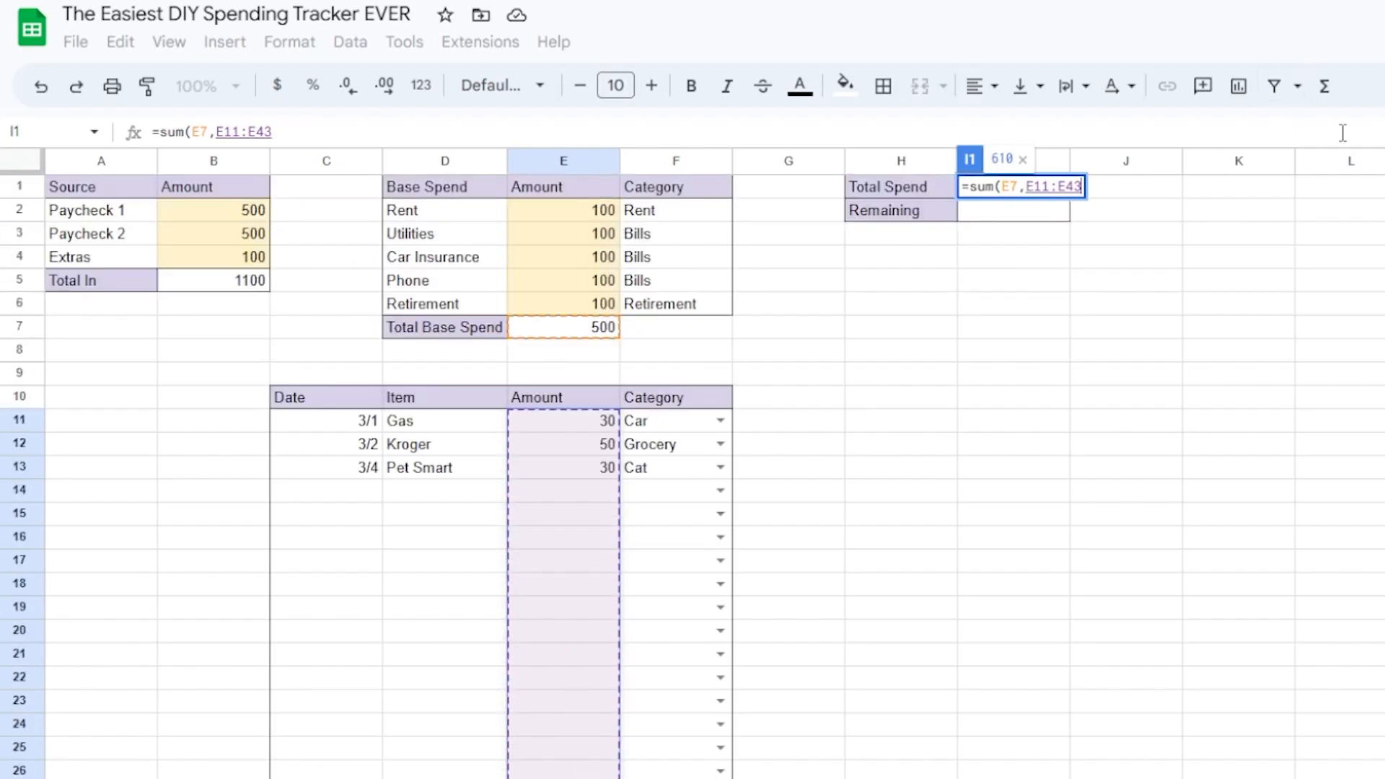
pyautogui.press('Enter')
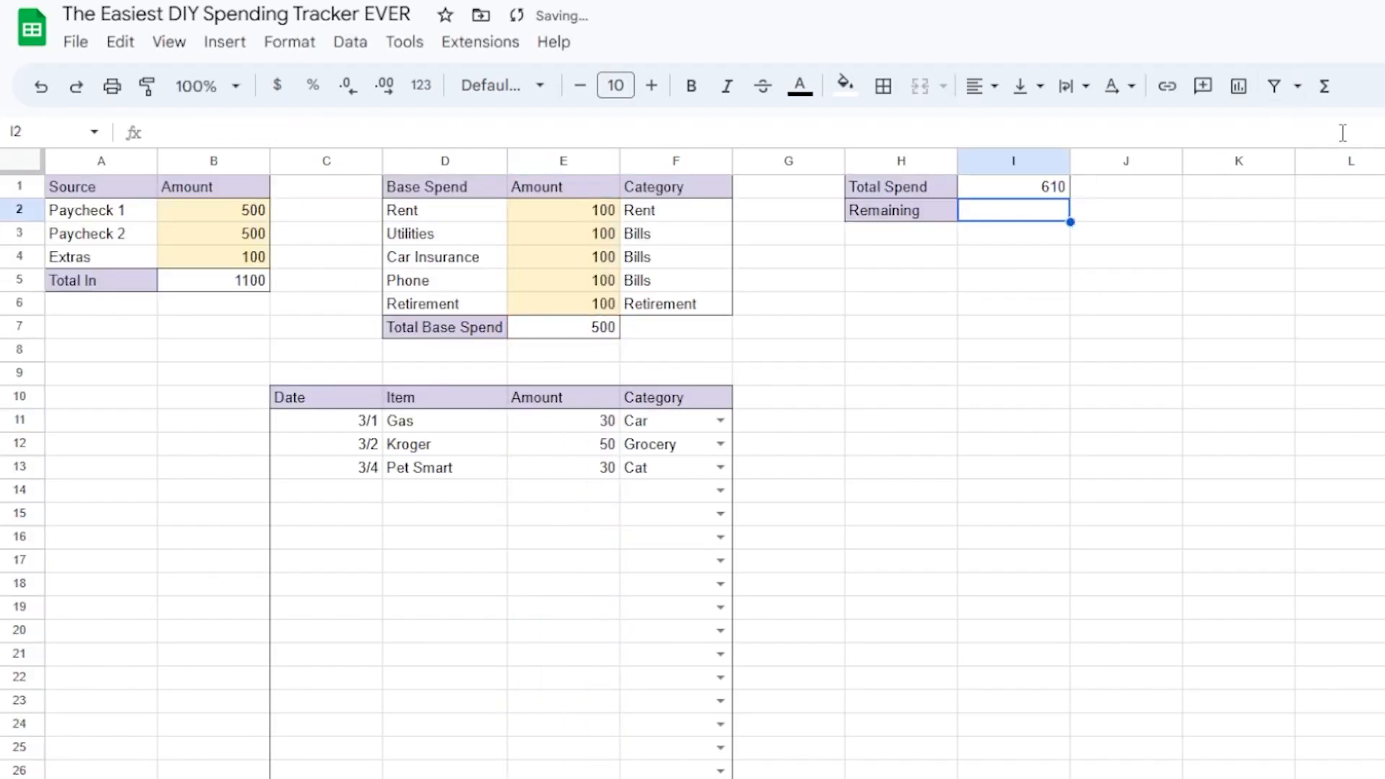
pyautogui.moveTo(104, 603)
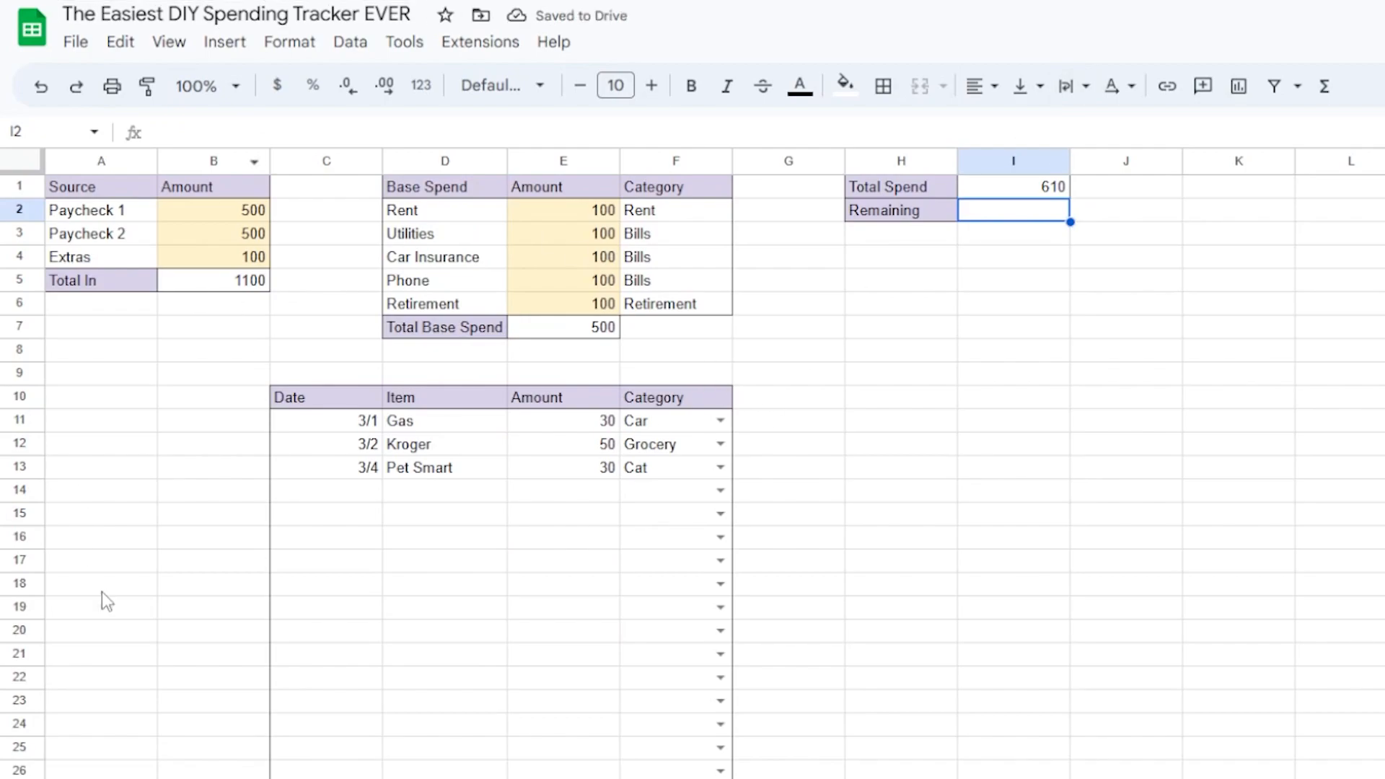
pyautogui.click(1013, 186)
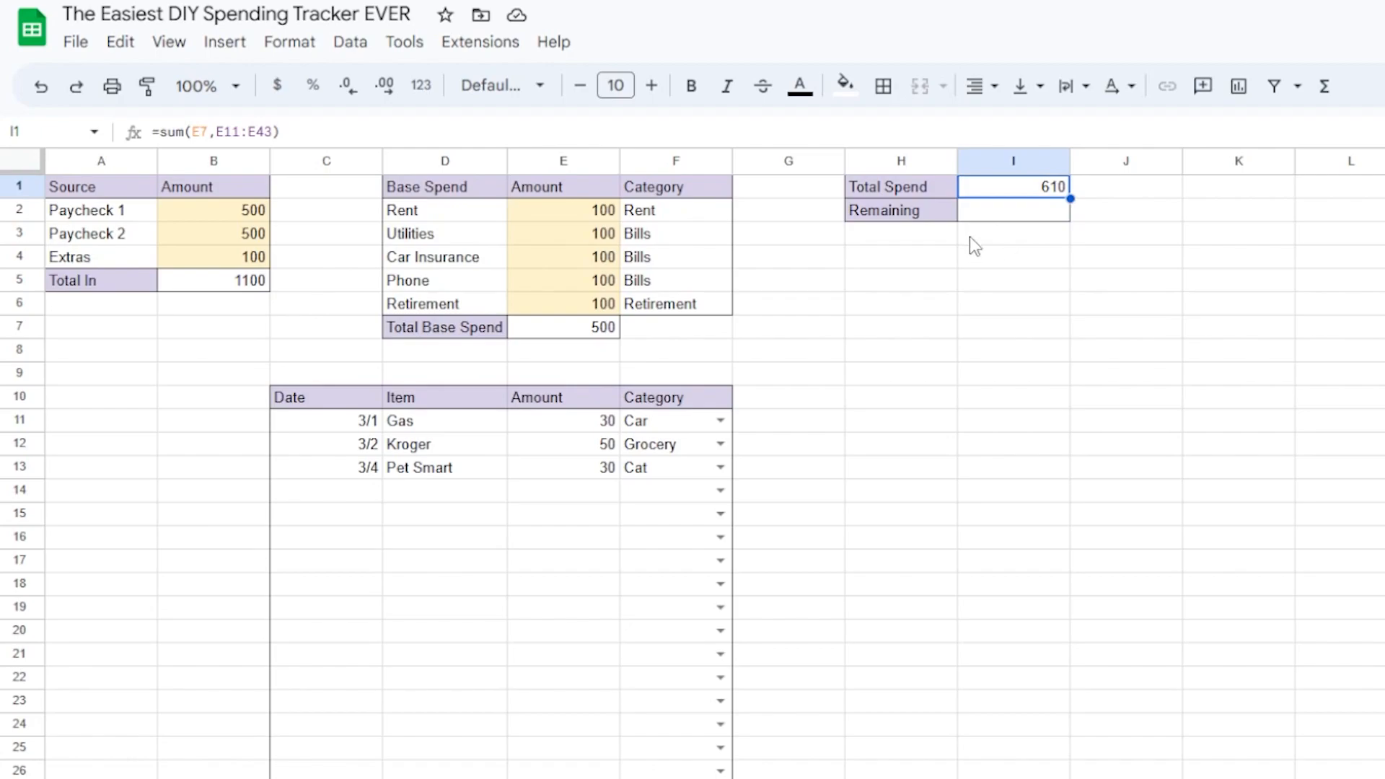
pyautogui.moveTo(830, 254)
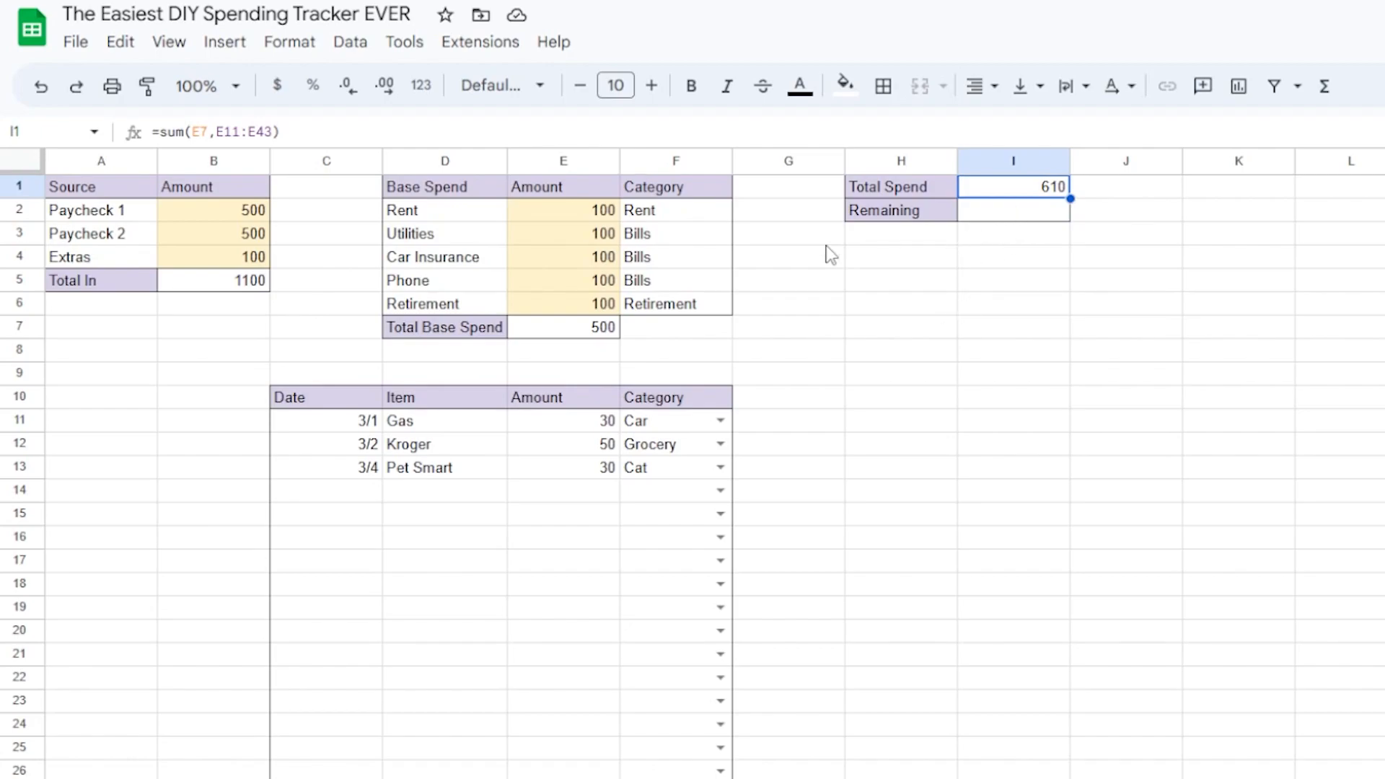
pyautogui.moveTo(973, 222)
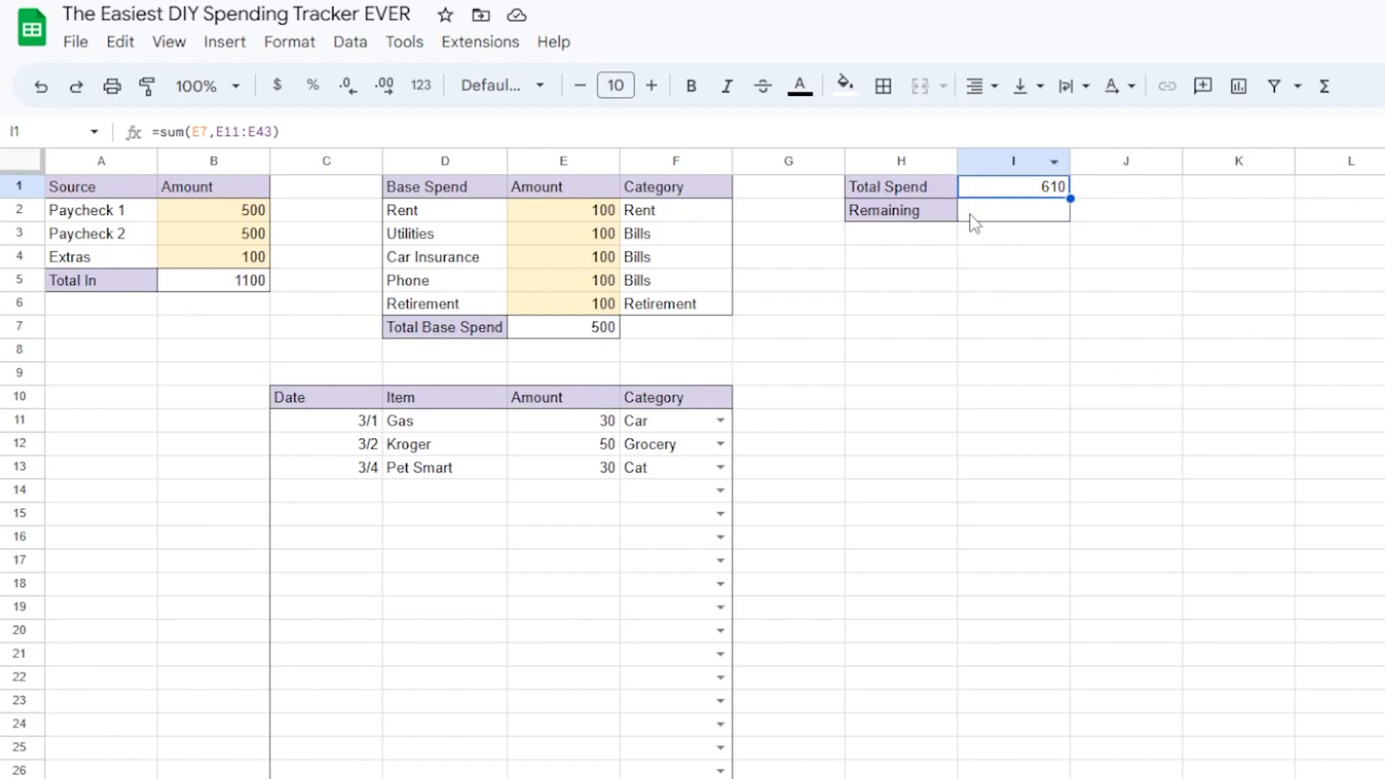
# Enter =B5-I1 in I2 so Remaining shows Total In minus Total Spend, 490.
pyautogui.click(1013, 211)
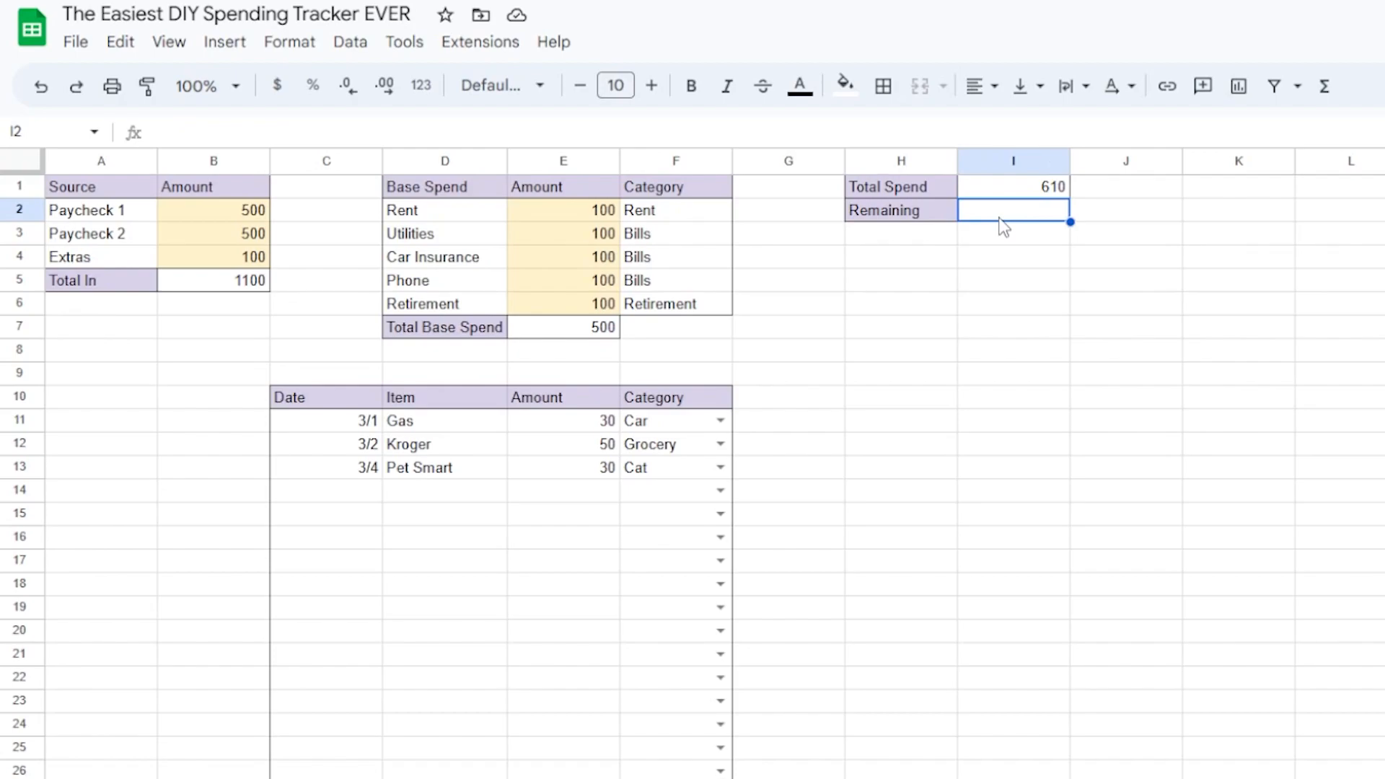
pyautogui.write('=')
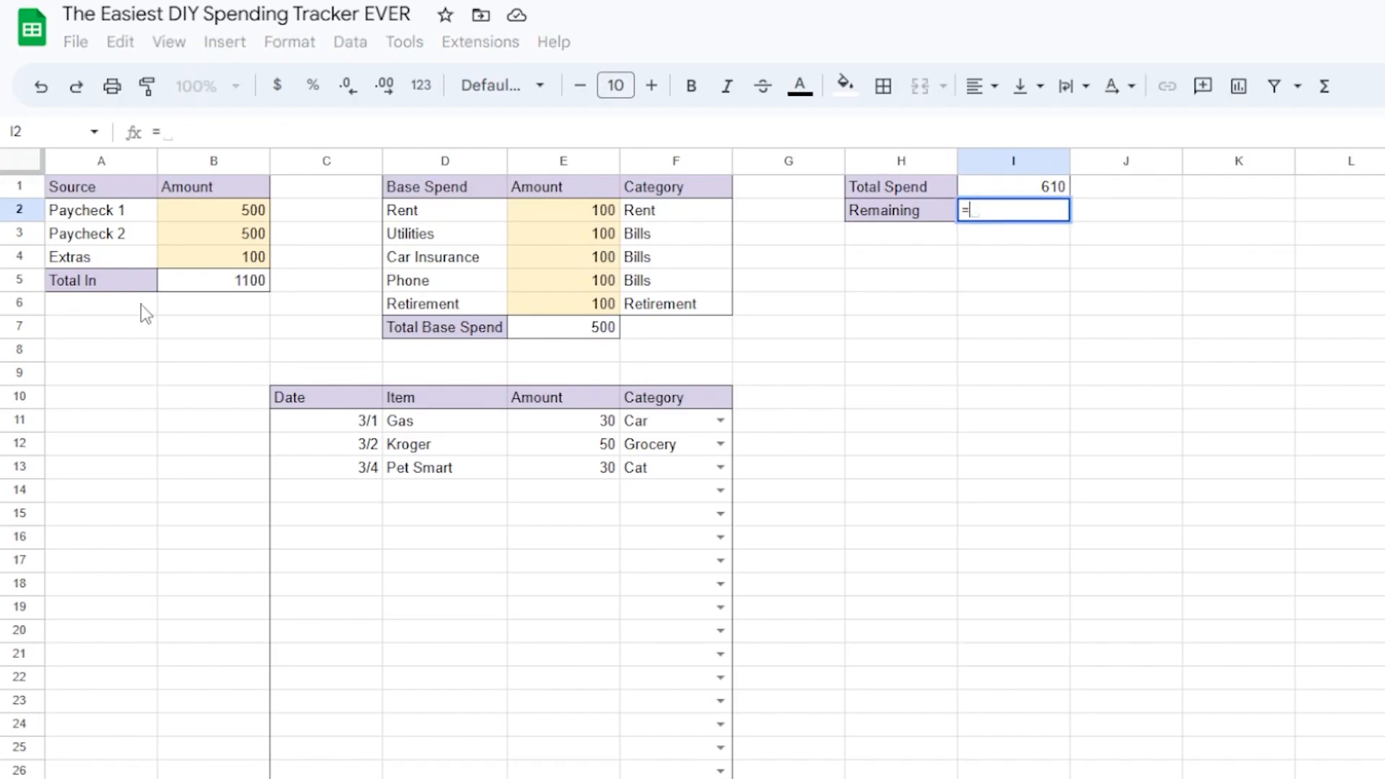
pyautogui.click(214, 280)
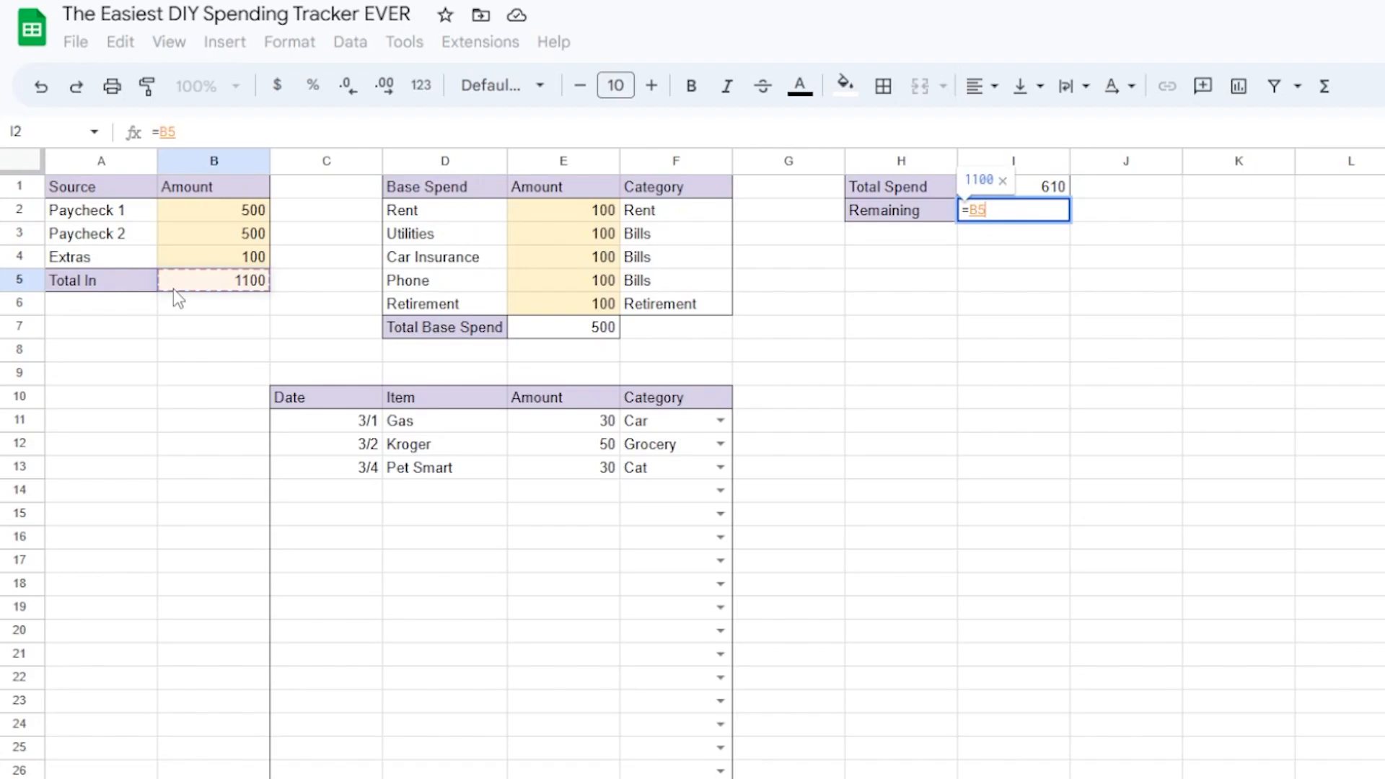
pyautogui.write('-')
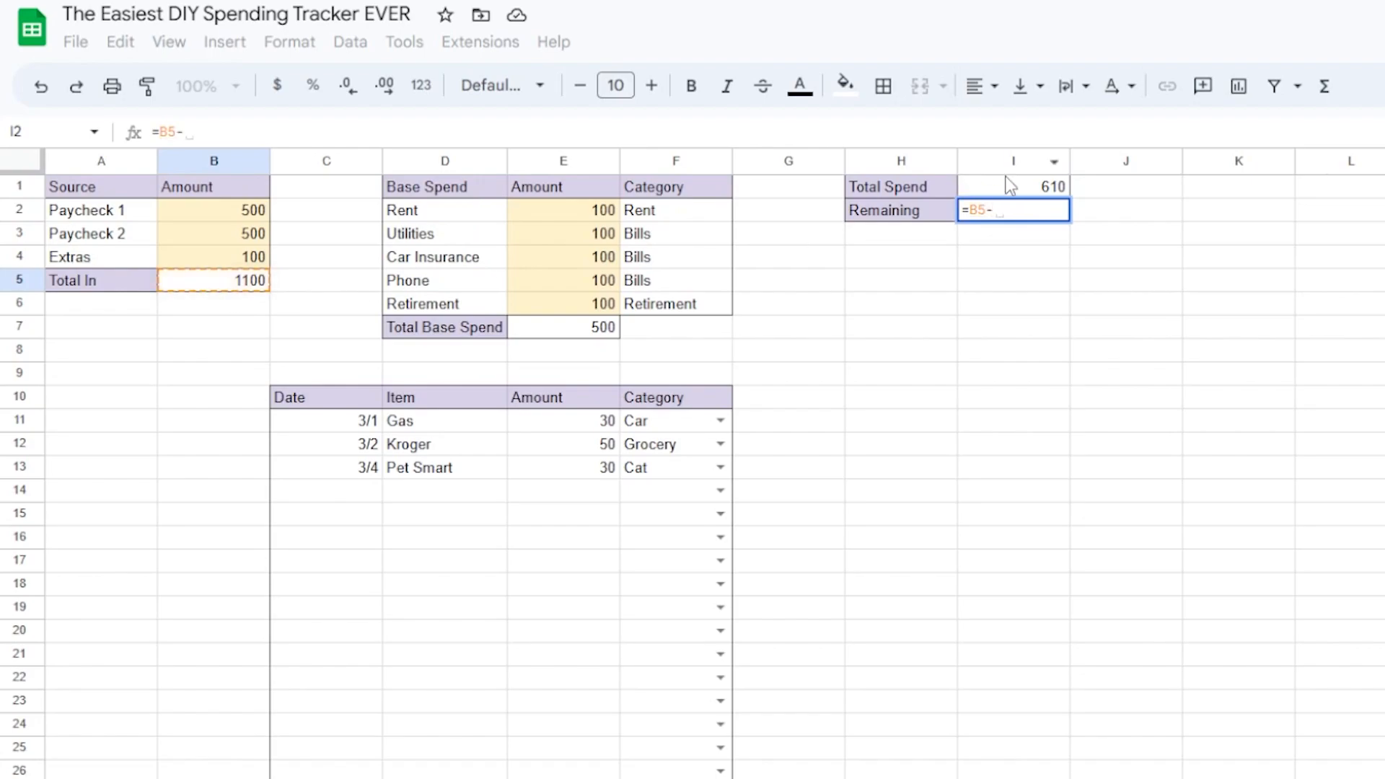
pyautogui.click(1013, 186)
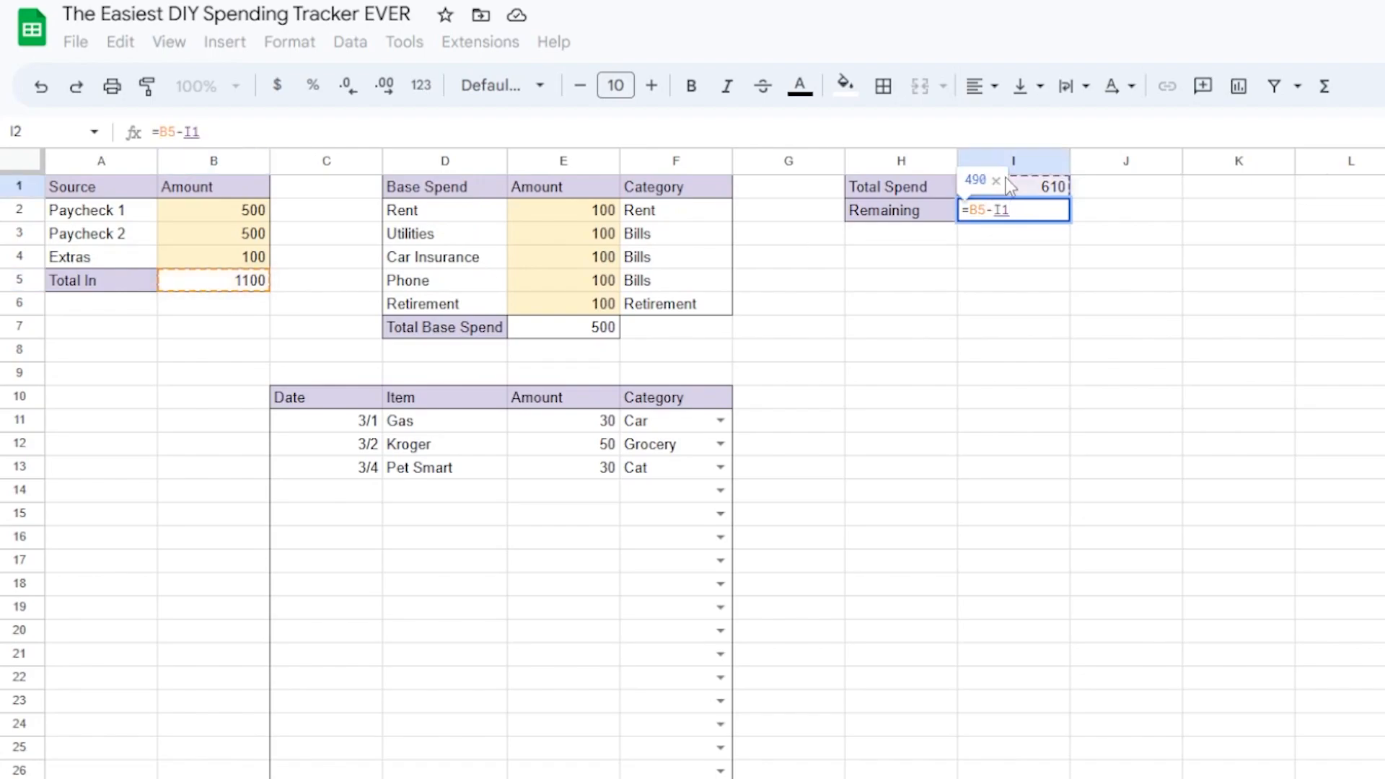
pyautogui.press('Enter')
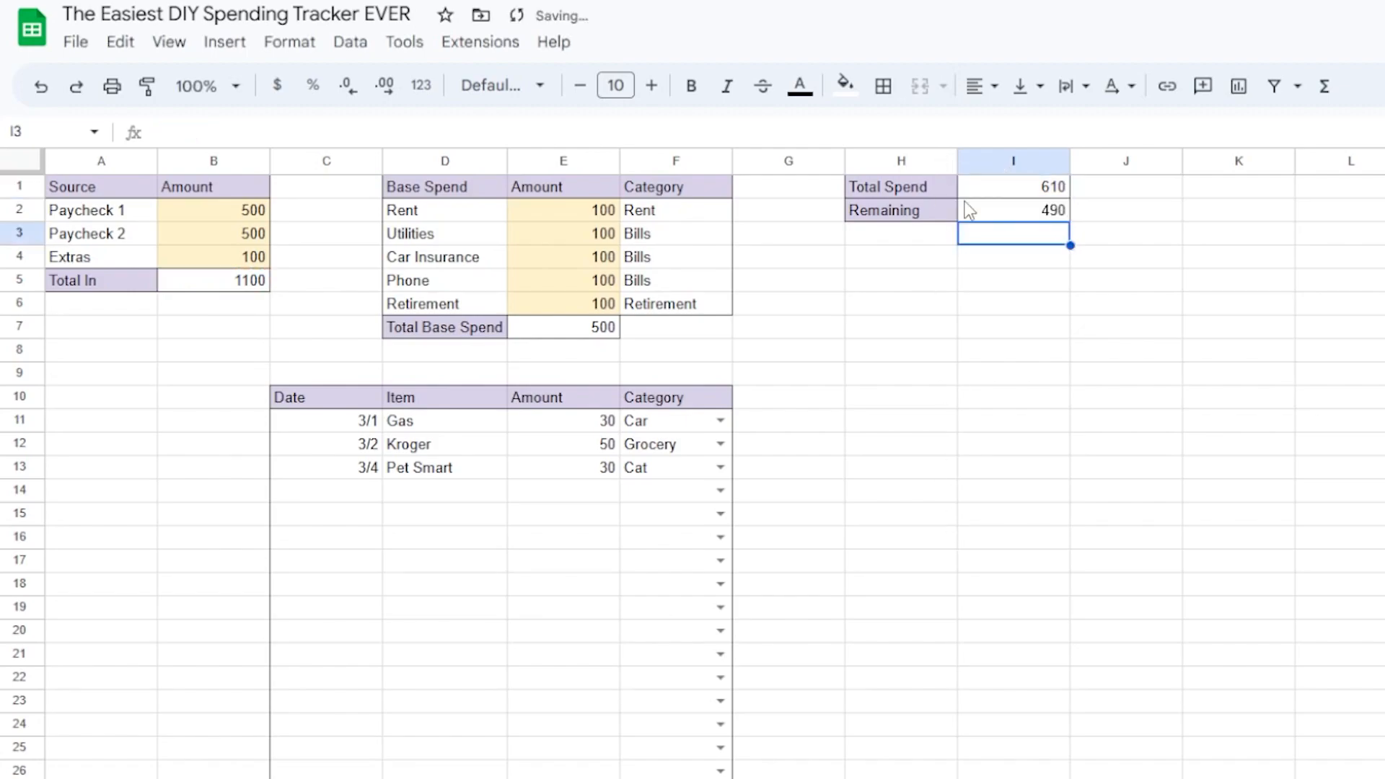
pyautogui.moveTo(1125, 229)
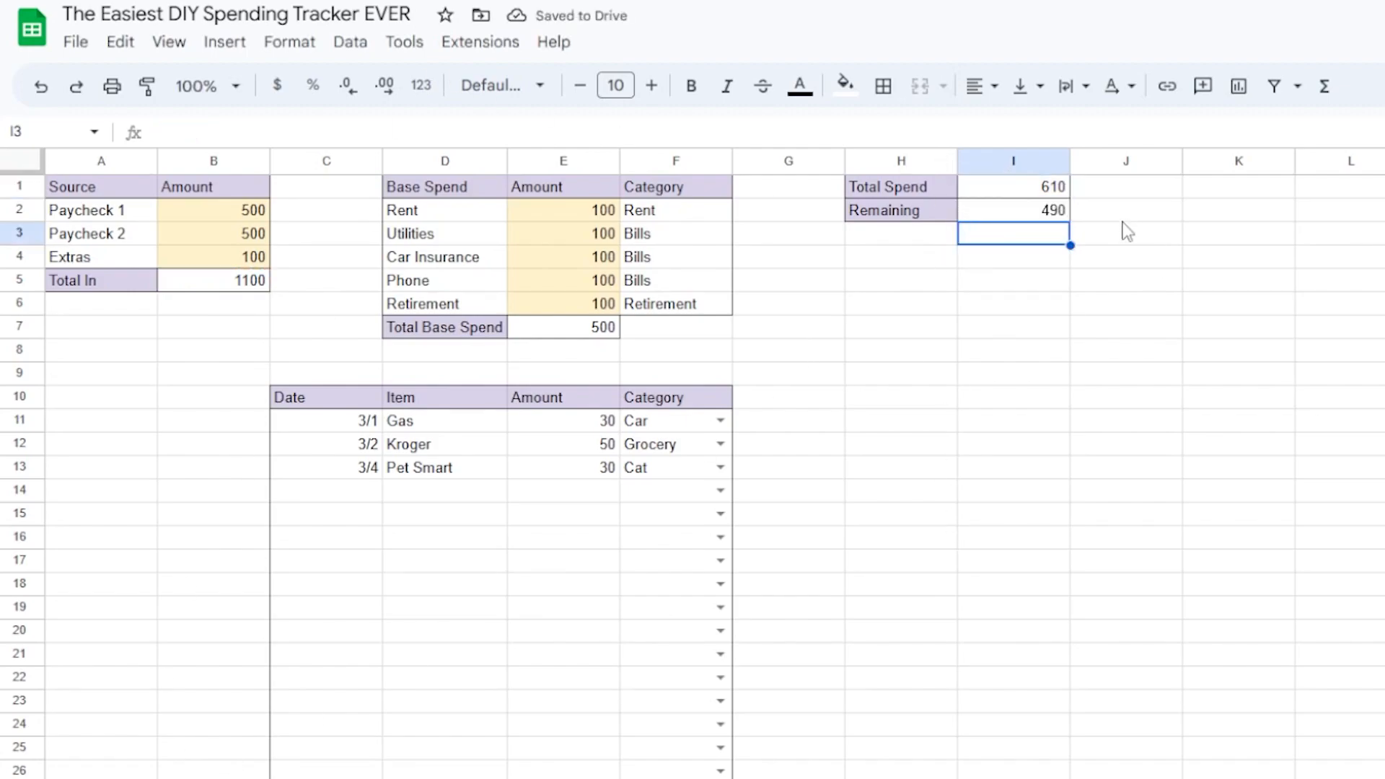
pyautogui.click(1013, 210)
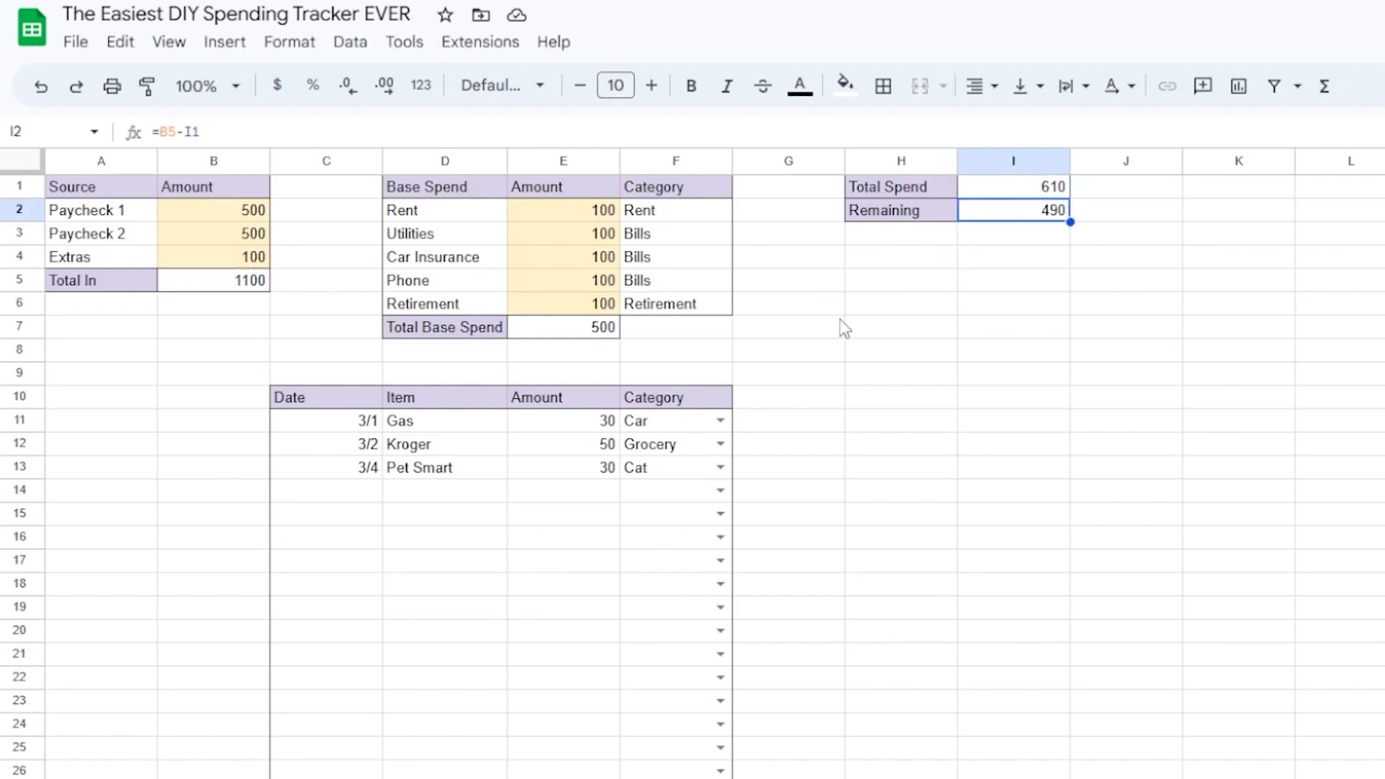
pyautogui.click(901, 350)
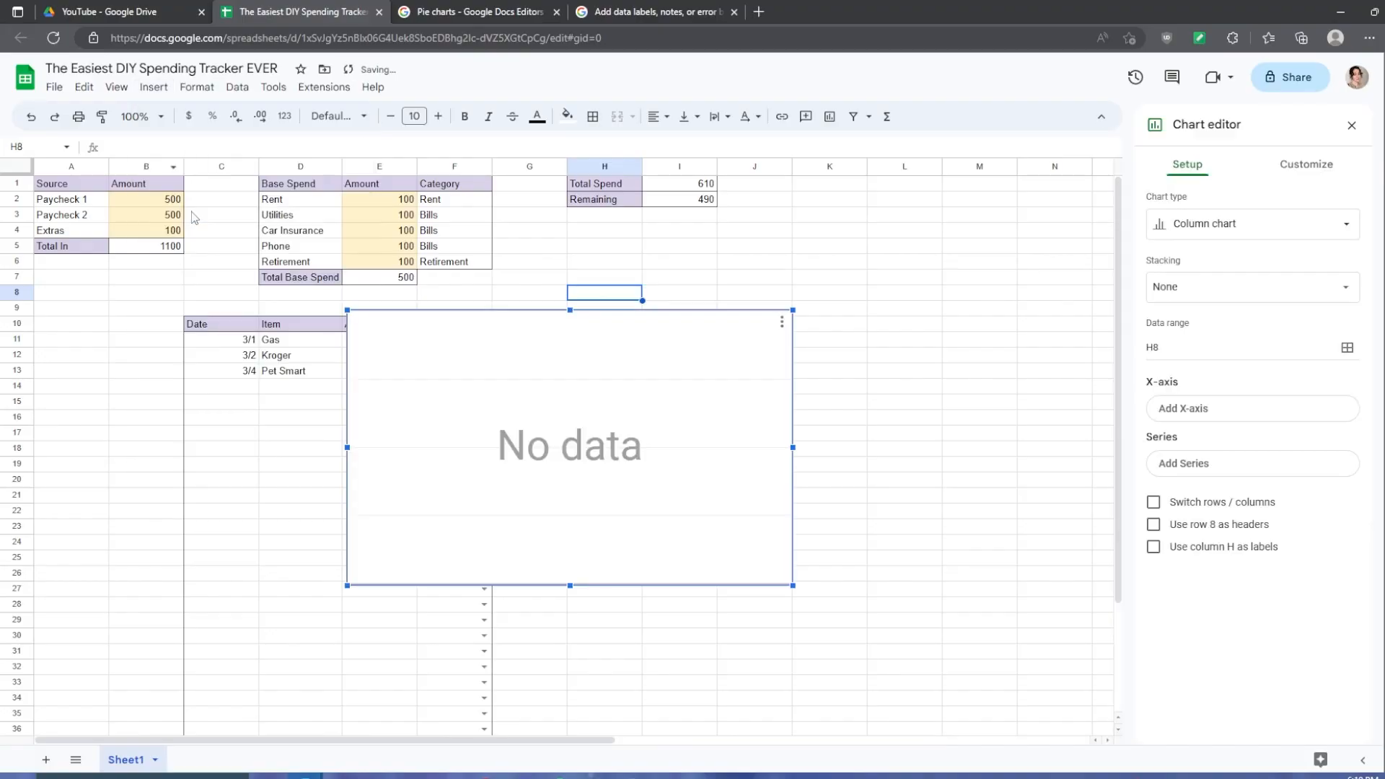
# Switch the chart to a pie with the Category column as labels and column E amounts as values.
pyautogui.click(1253, 223)
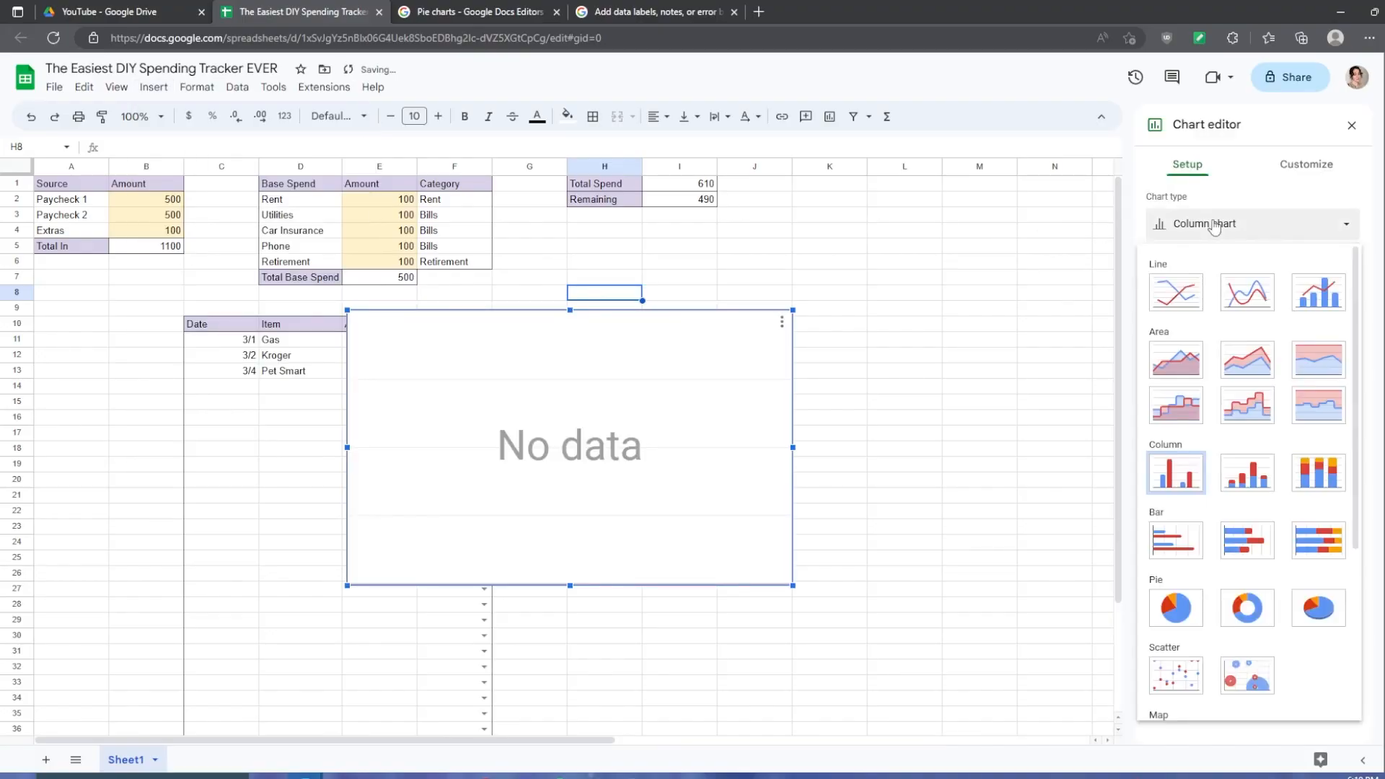
pyautogui.click(1174, 607)
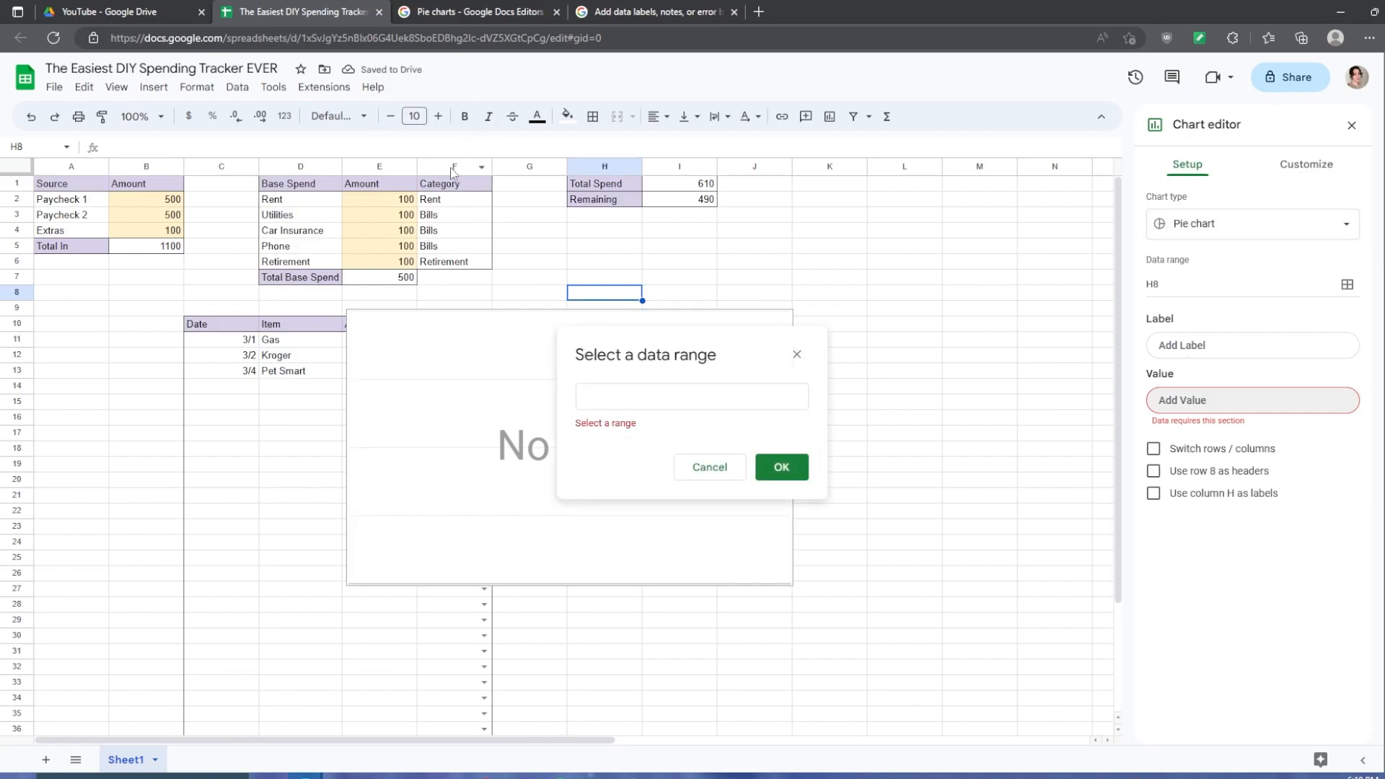
pyautogui.click(453, 168)
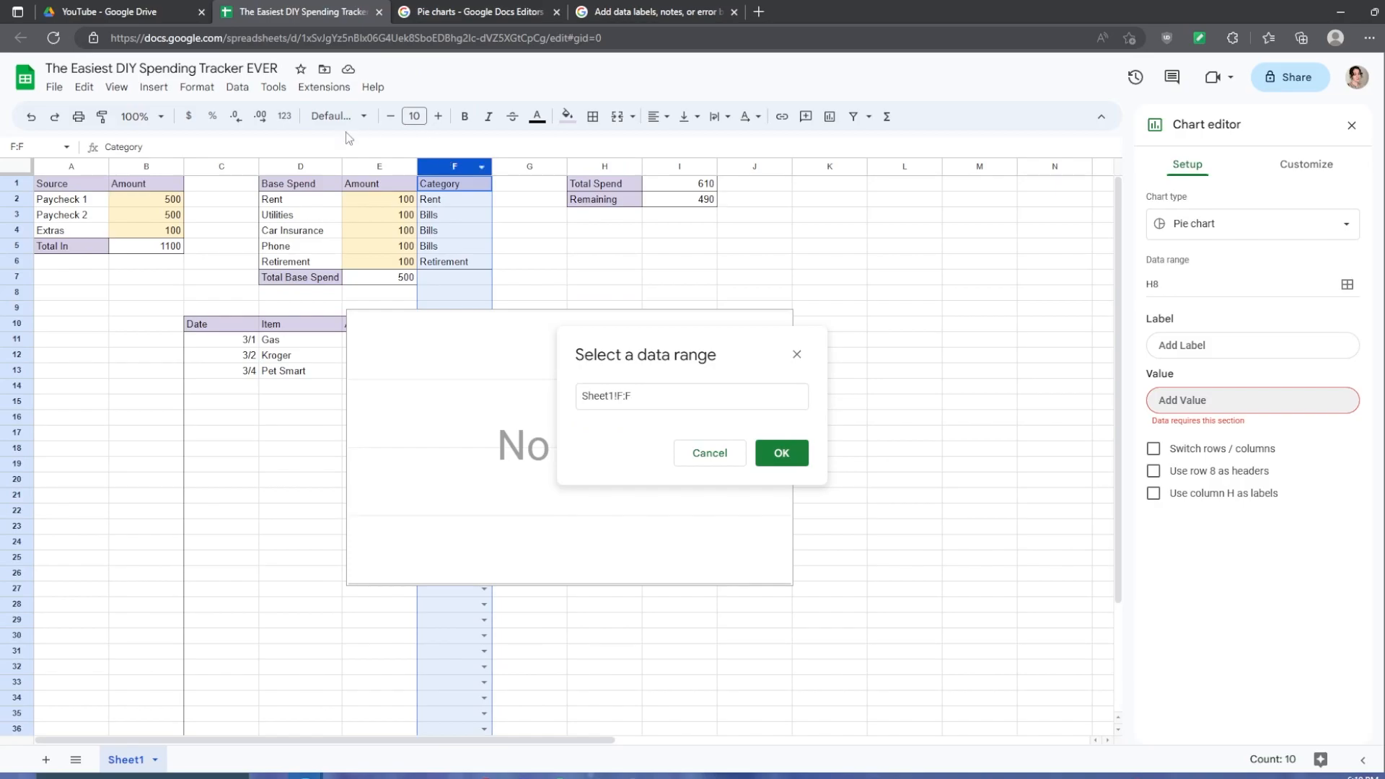
pyautogui.click(781, 454)
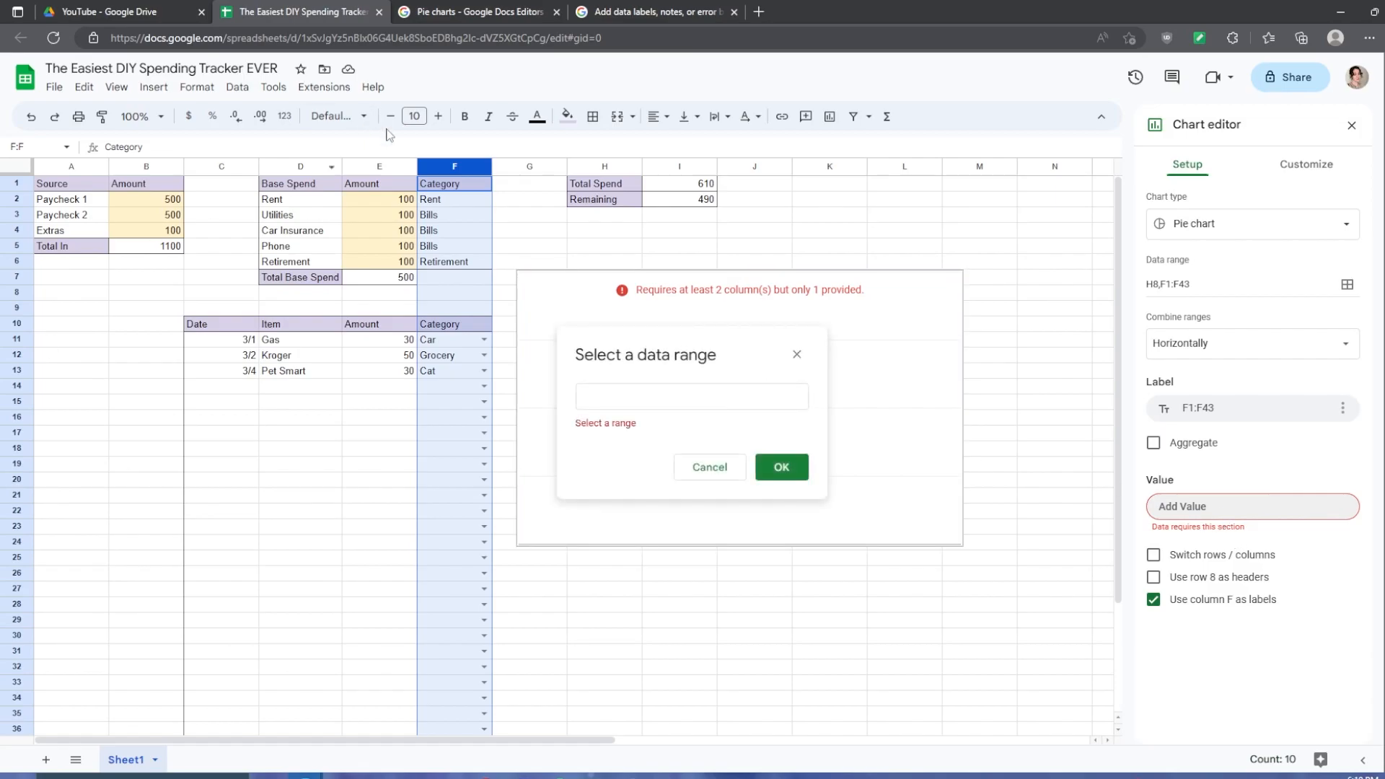
pyautogui.click(378, 167)
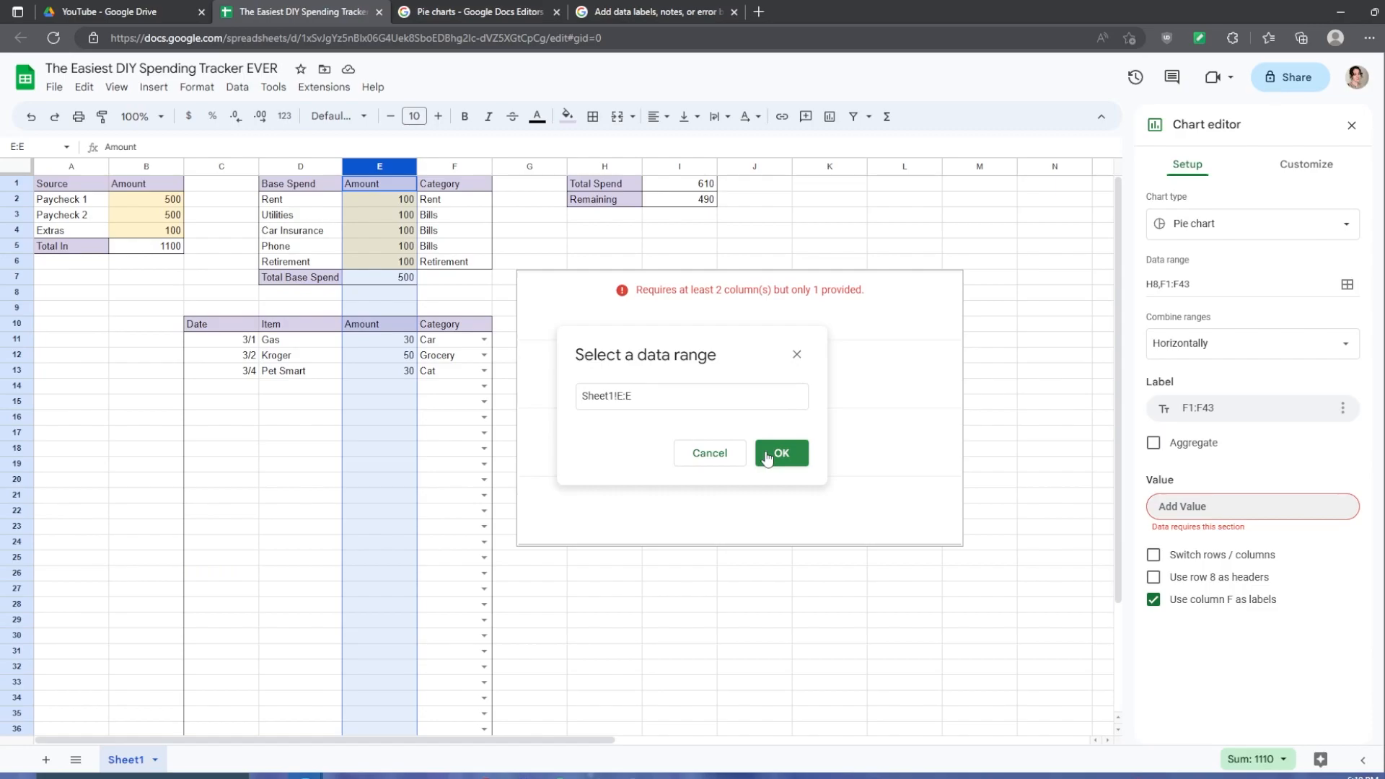
pyautogui.click(780, 453)
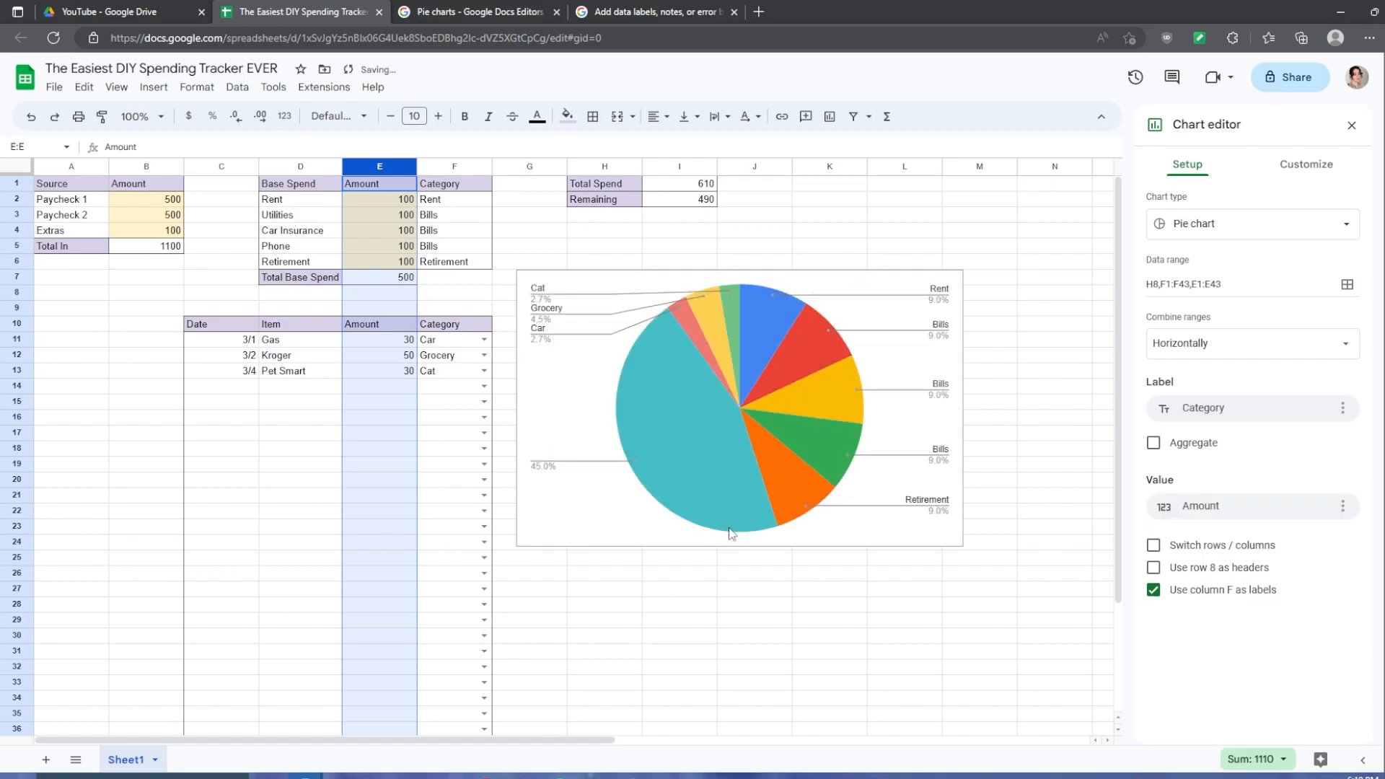
pyautogui.moveTo(822, 493)
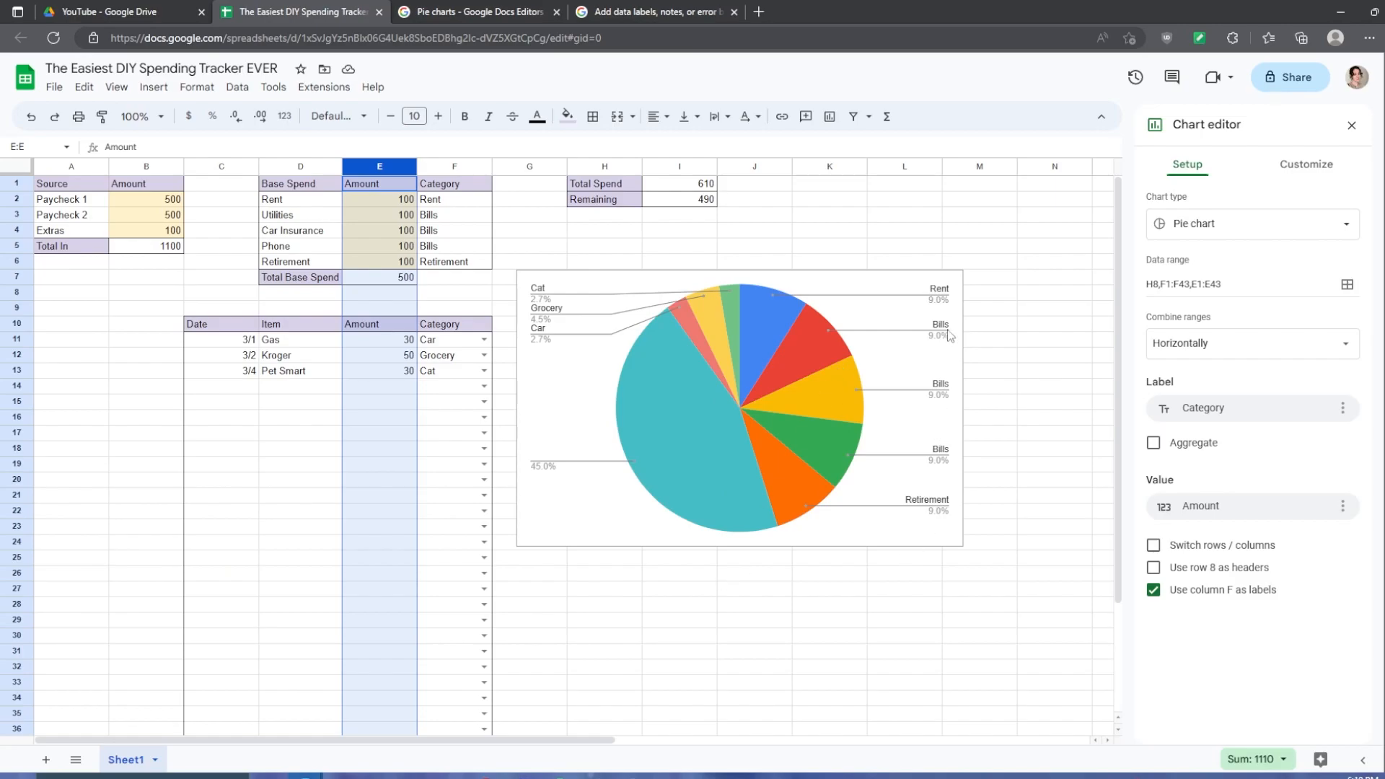
pyautogui.moveTo(943, 476)
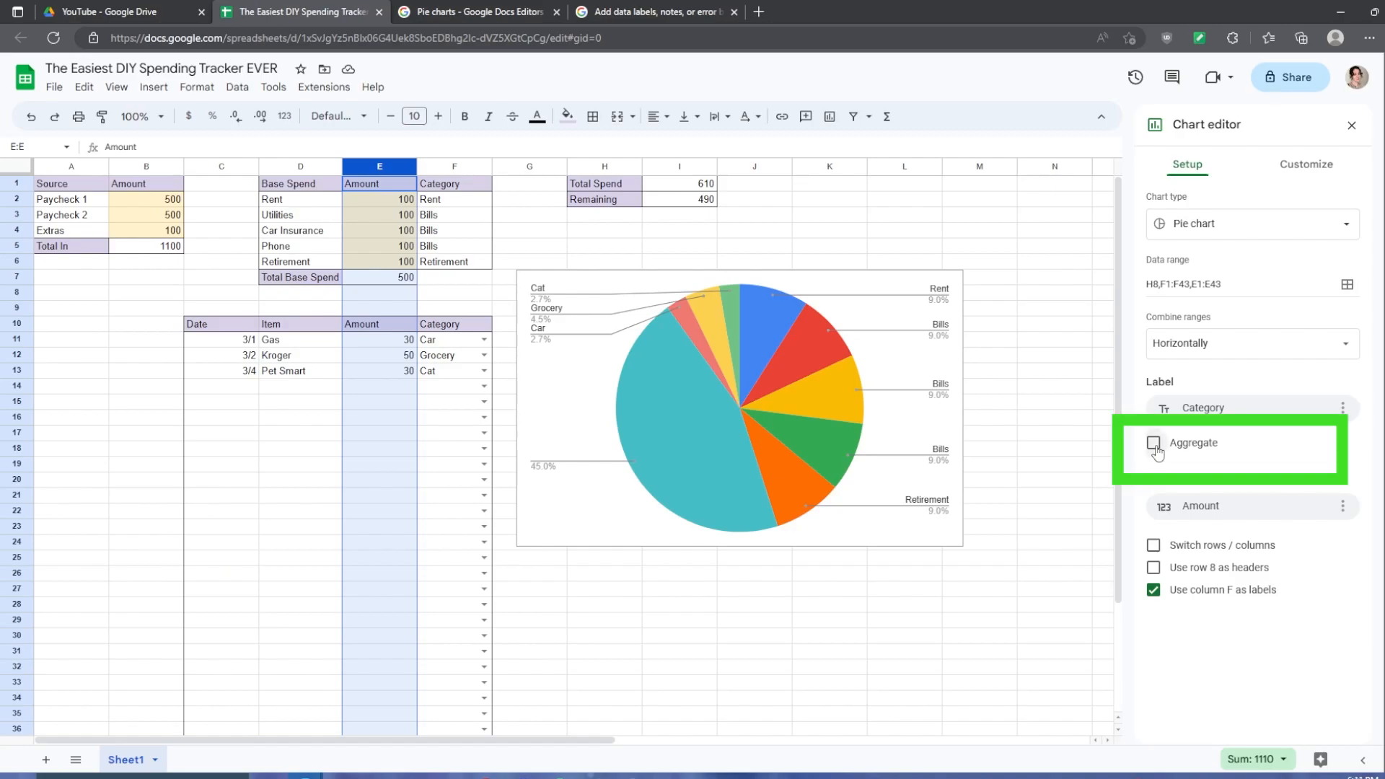
# Enable Aggregate so repeated categories combine, Bills at 49.2%, and reach the chart's menu.
pyautogui.click(1154, 443)
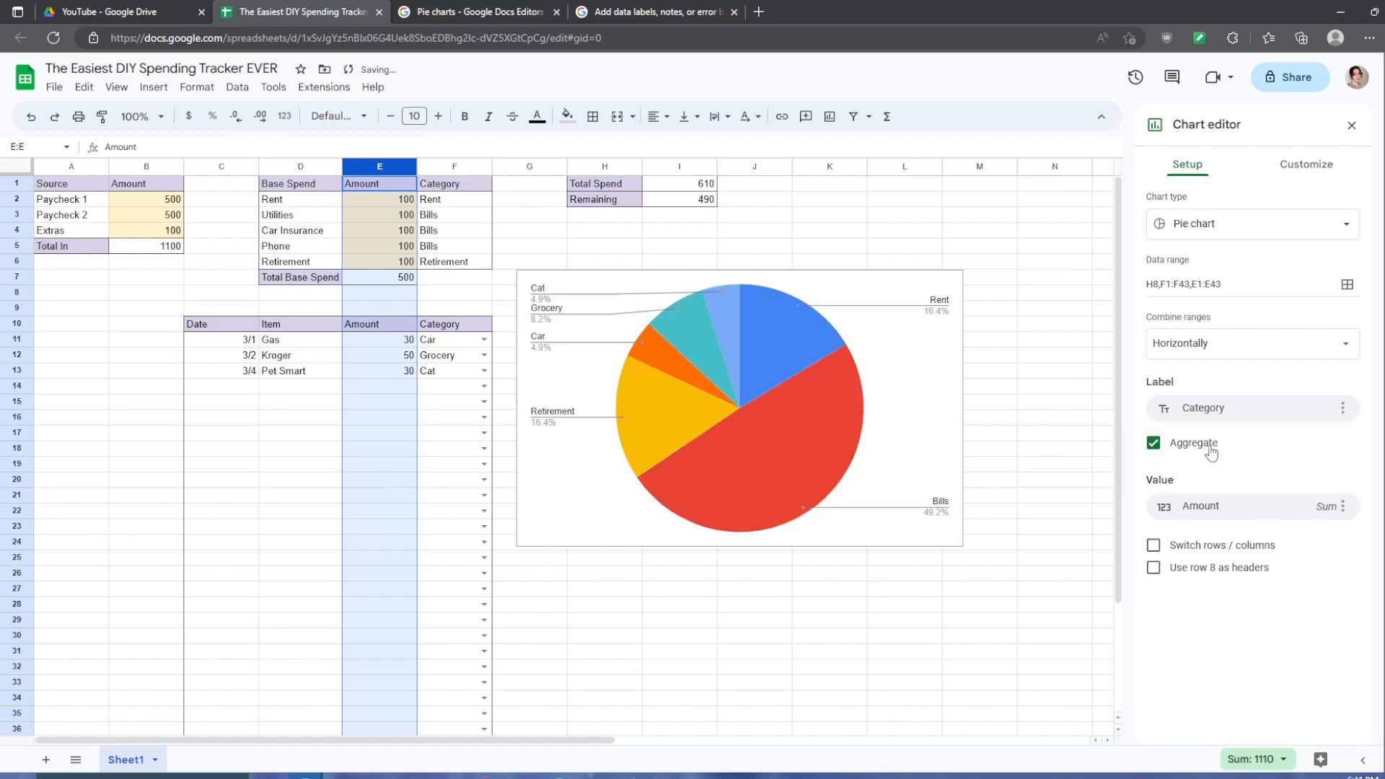
pyautogui.click(453, 230)
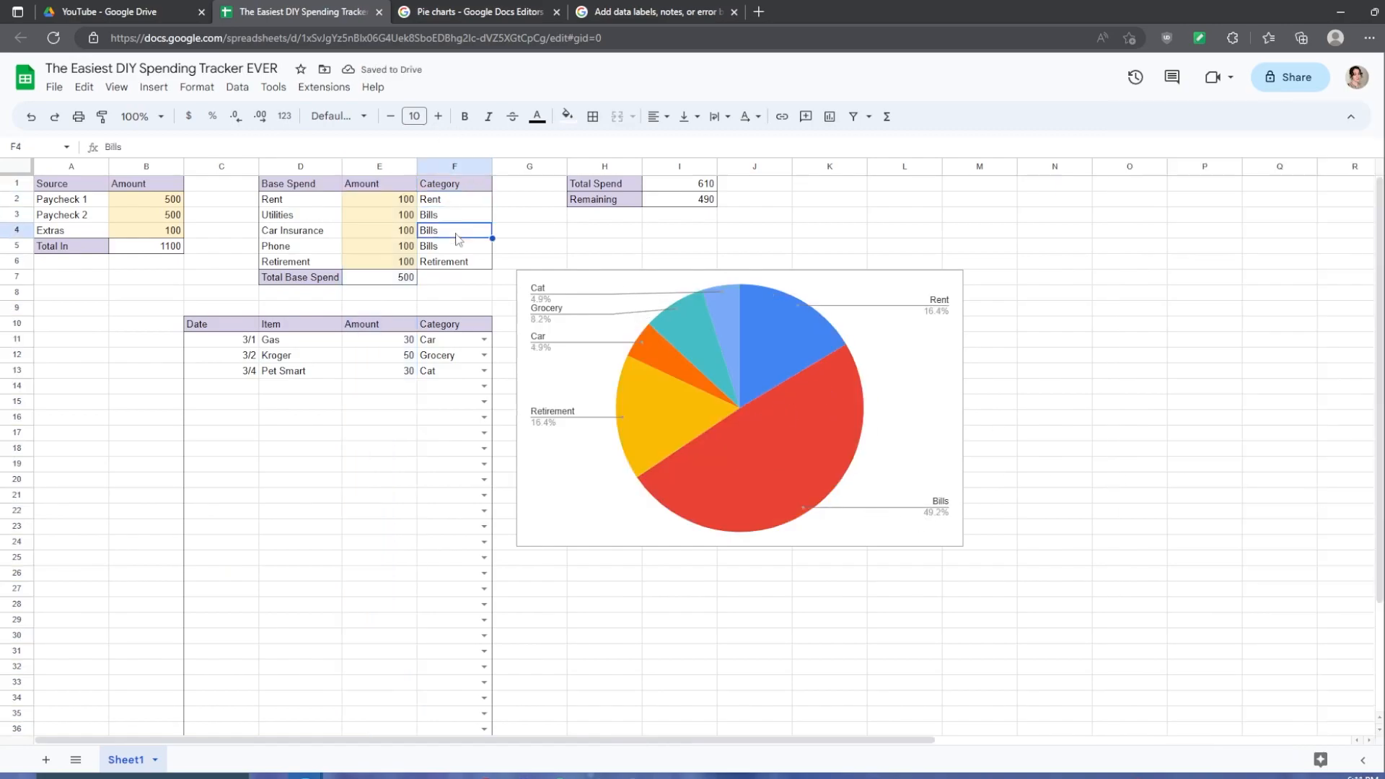
pyautogui.click(738, 407)
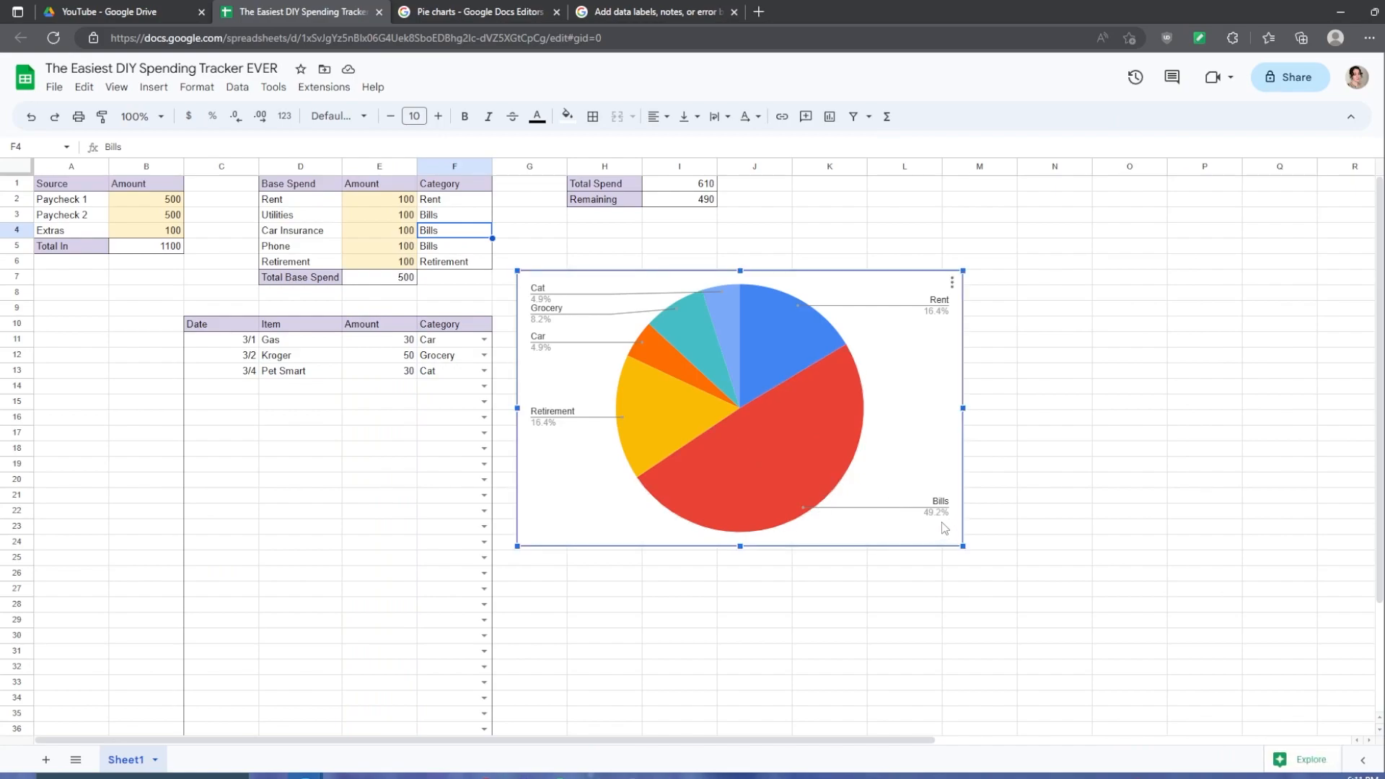
pyautogui.moveTo(765, 438)
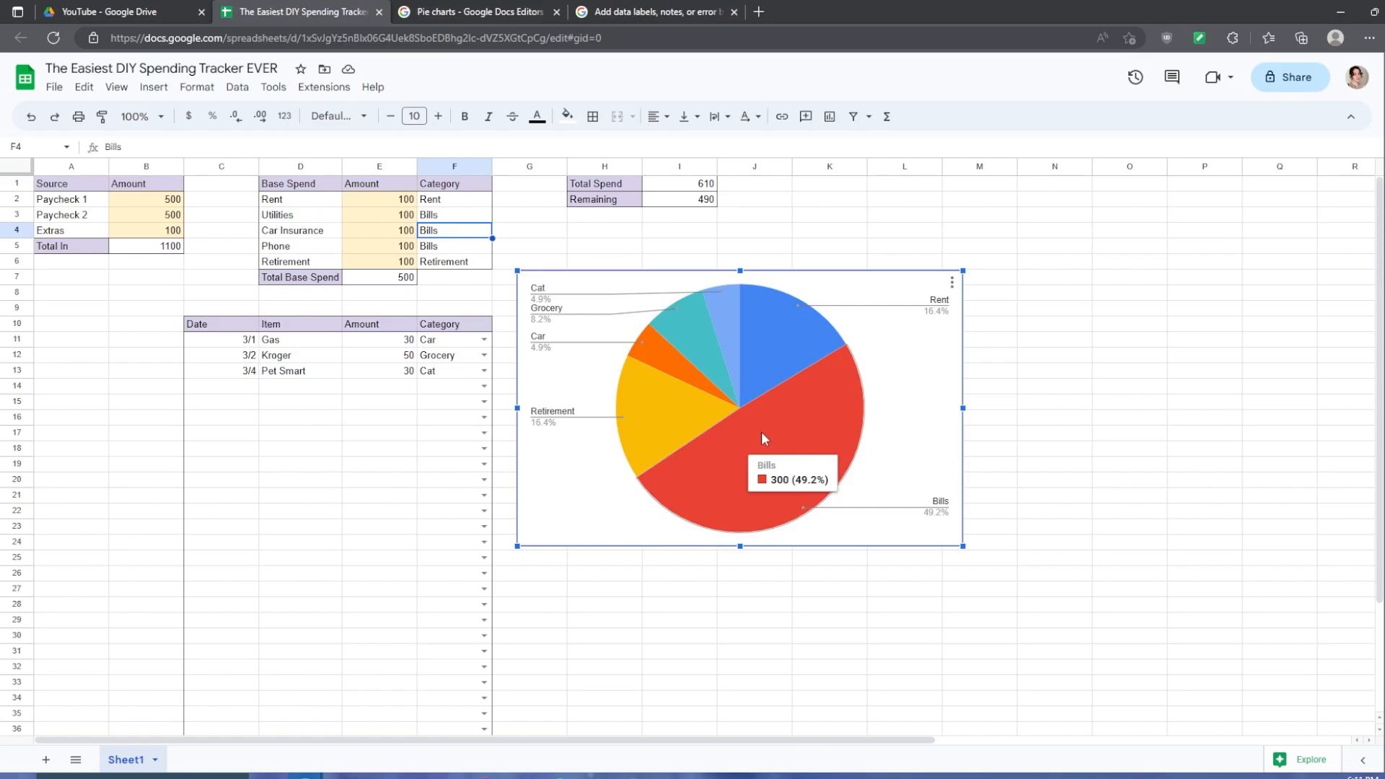
pyautogui.moveTo(817, 418)
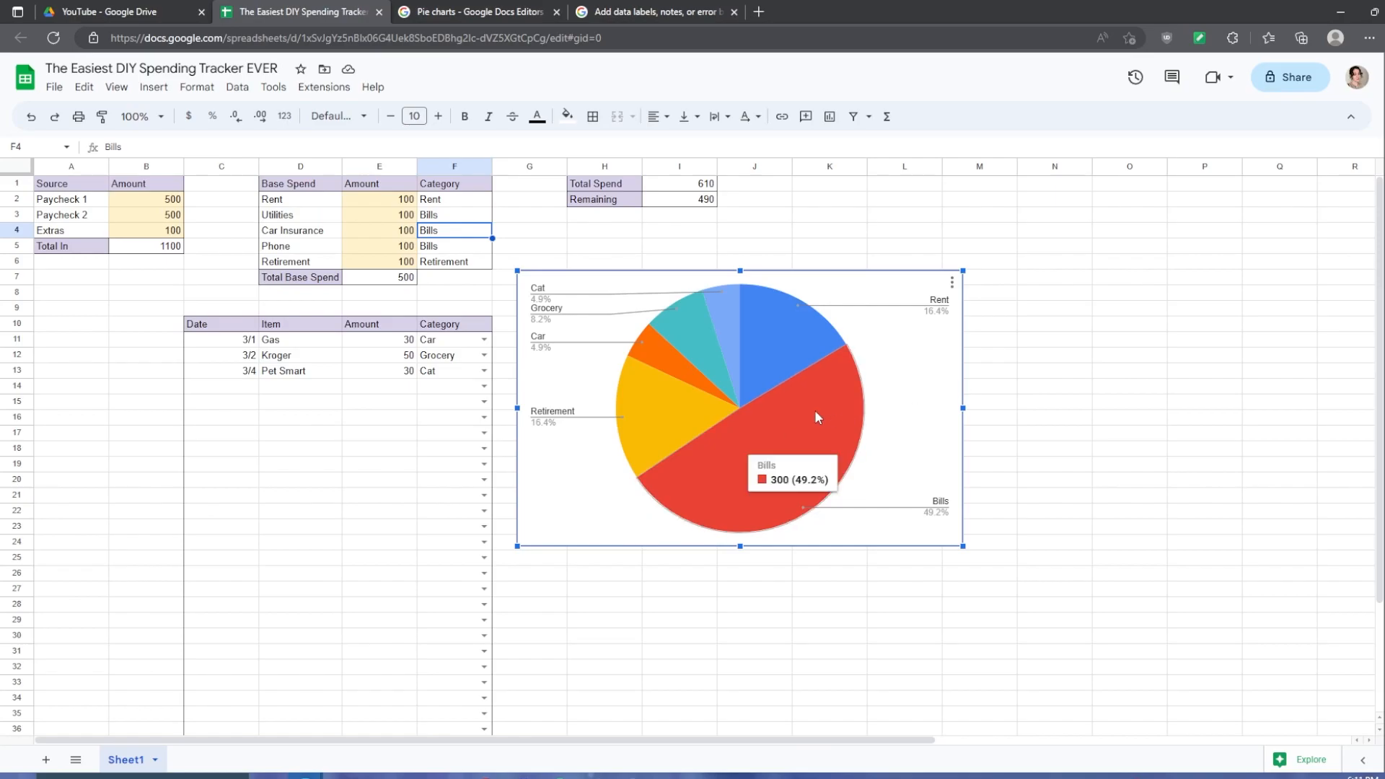
pyautogui.click(949, 282)
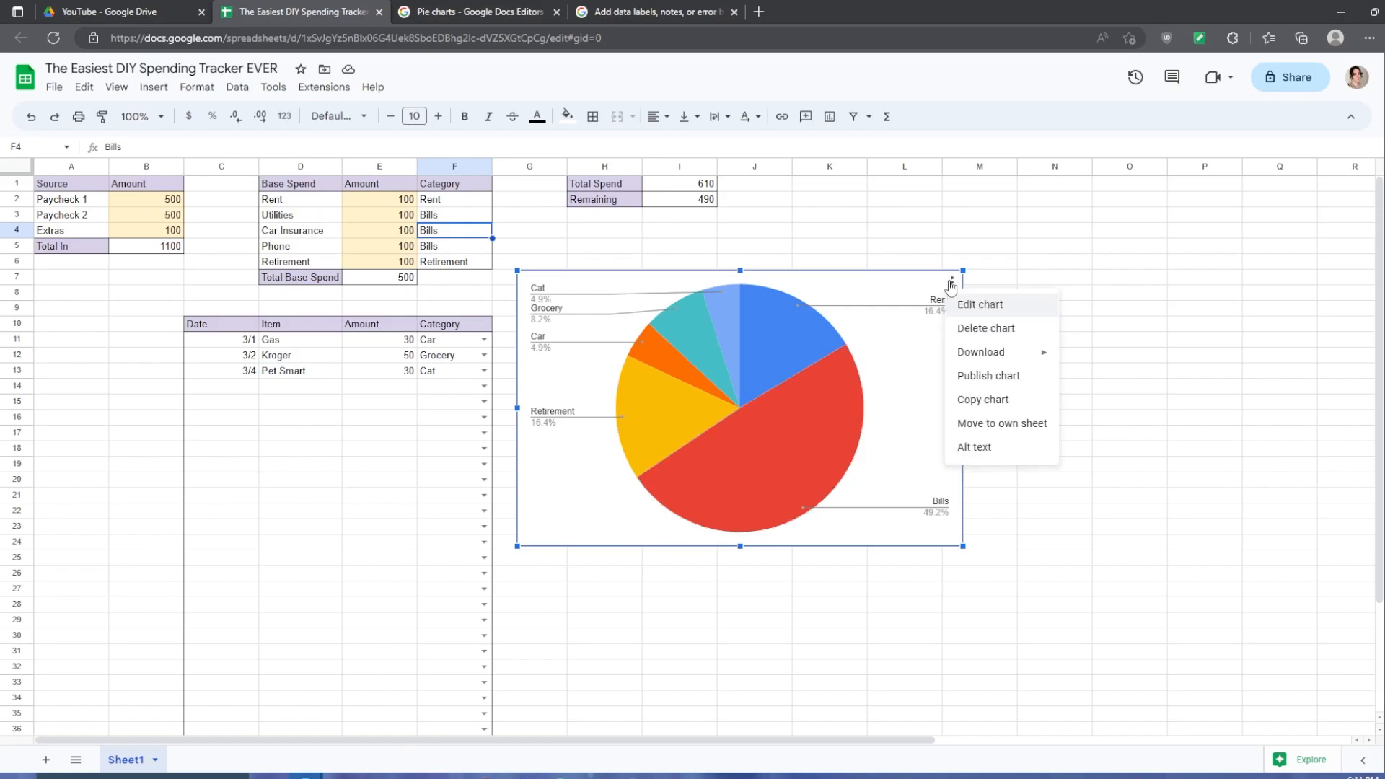
# Customize the pie chart so each slice label shows its Value.
pyautogui.click(980, 304)
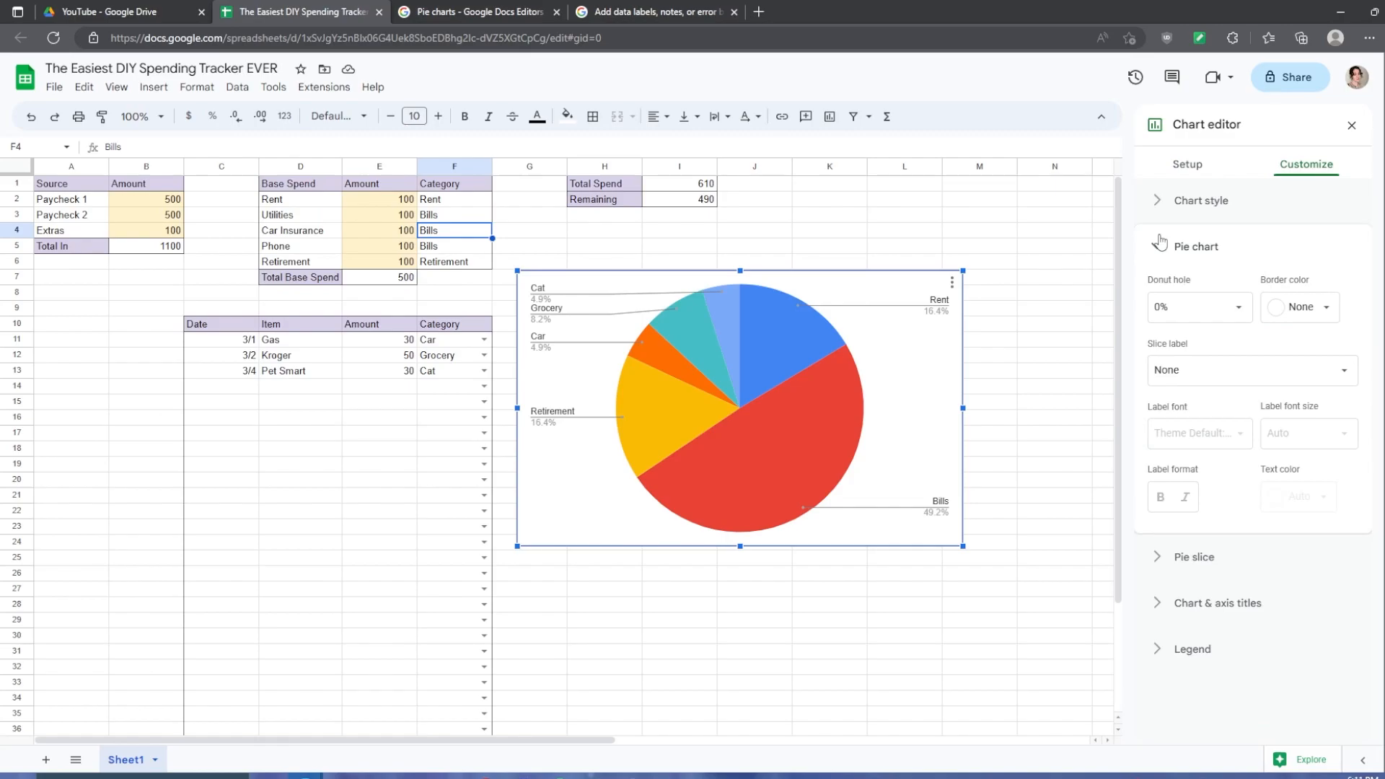
pyautogui.click(1252, 370)
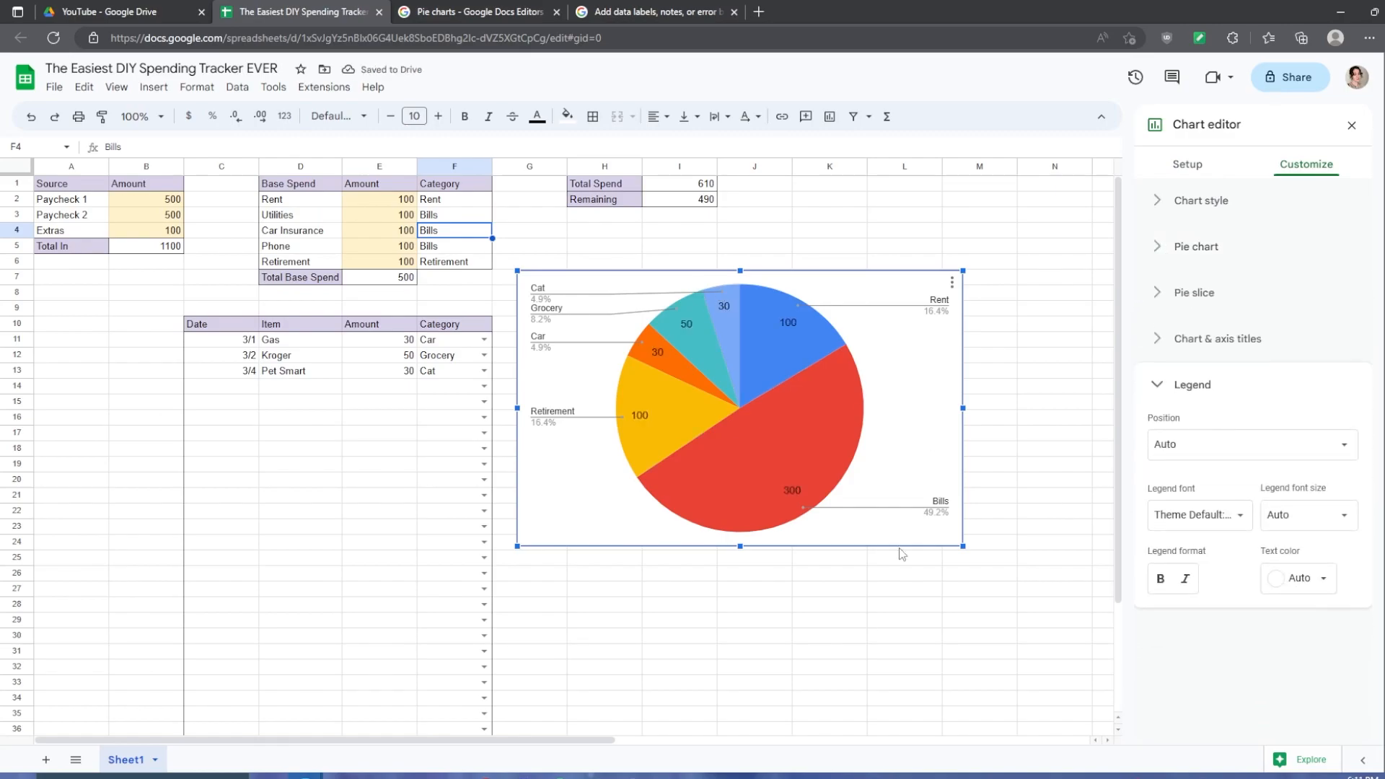
pyautogui.moveTo(1150, 403)
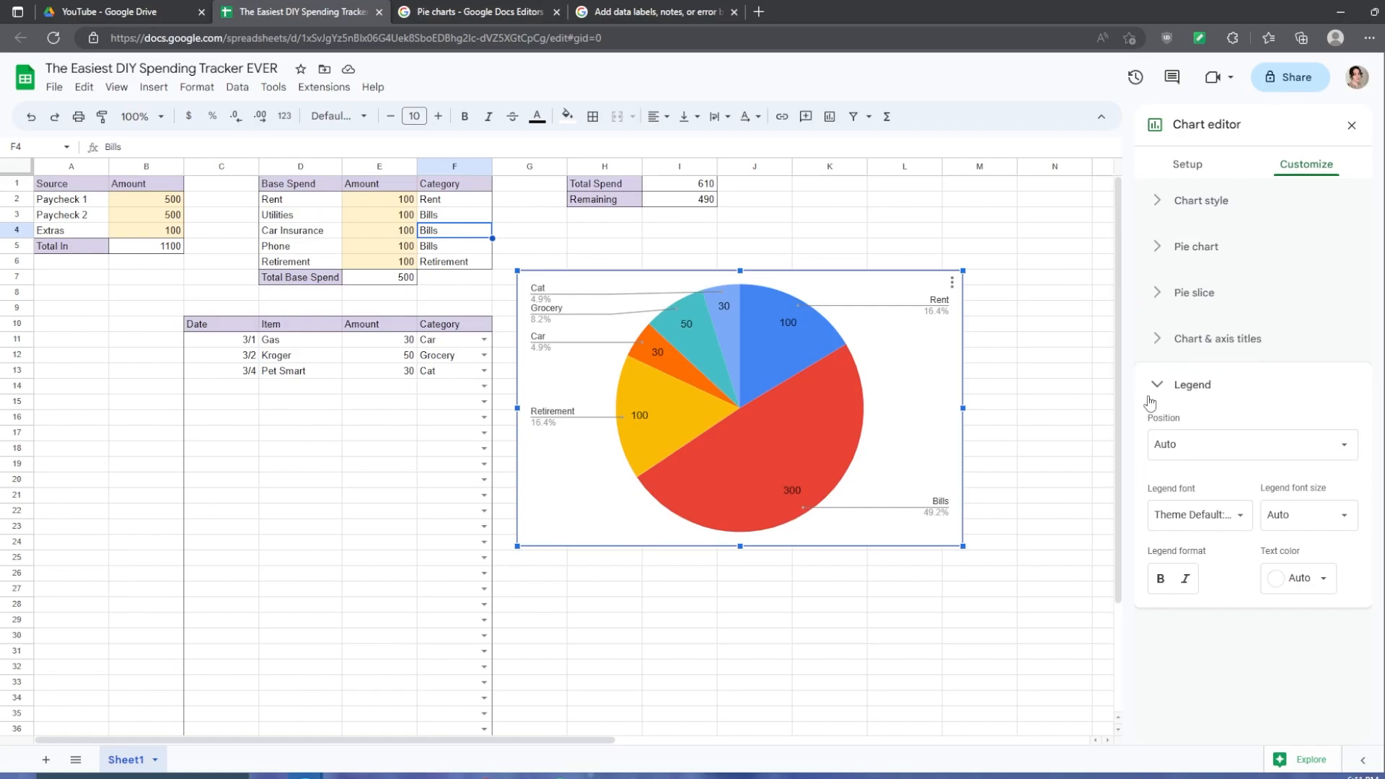
pyautogui.click(1252, 444)
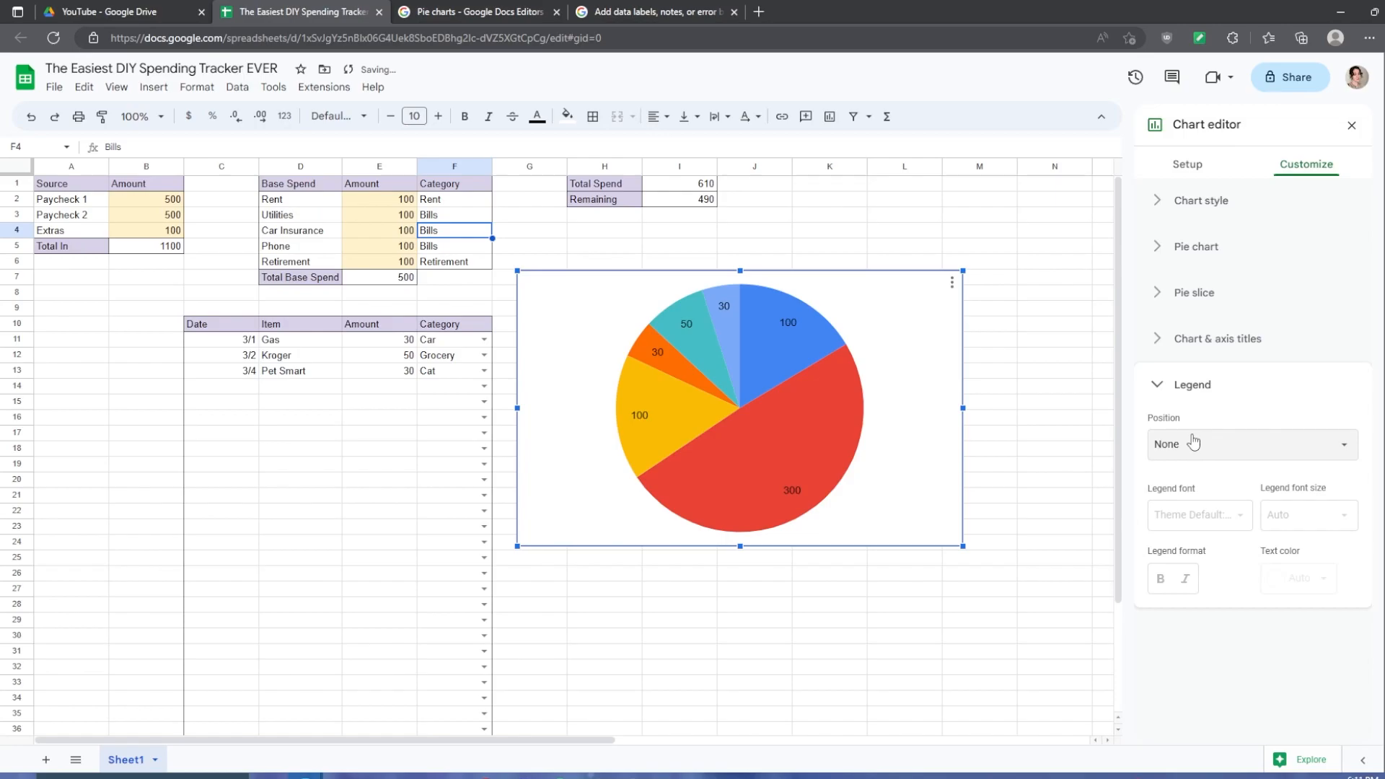
pyautogui.click(1252, 444)
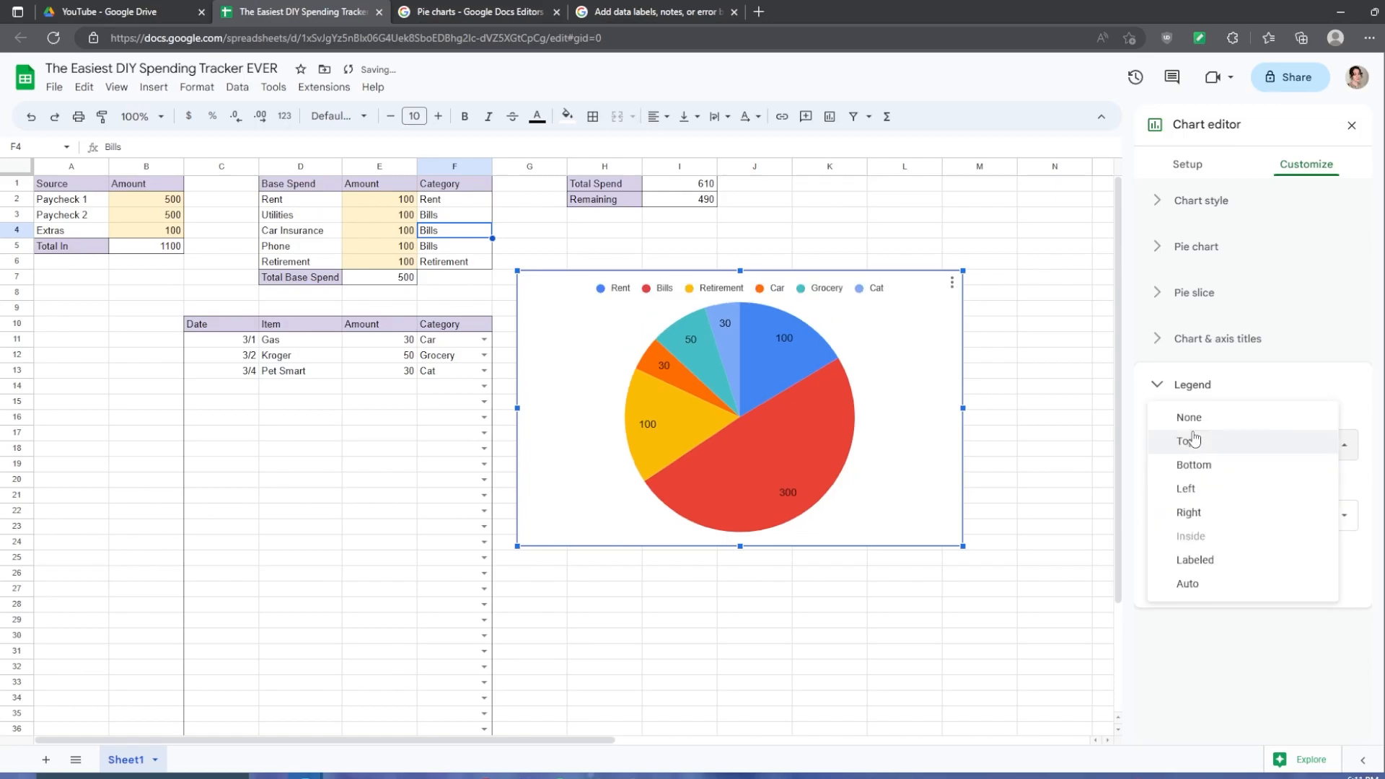
# Try the legend on the left, return it to Auto, and finish chart editing.
pyautogui.click(1186, 488)
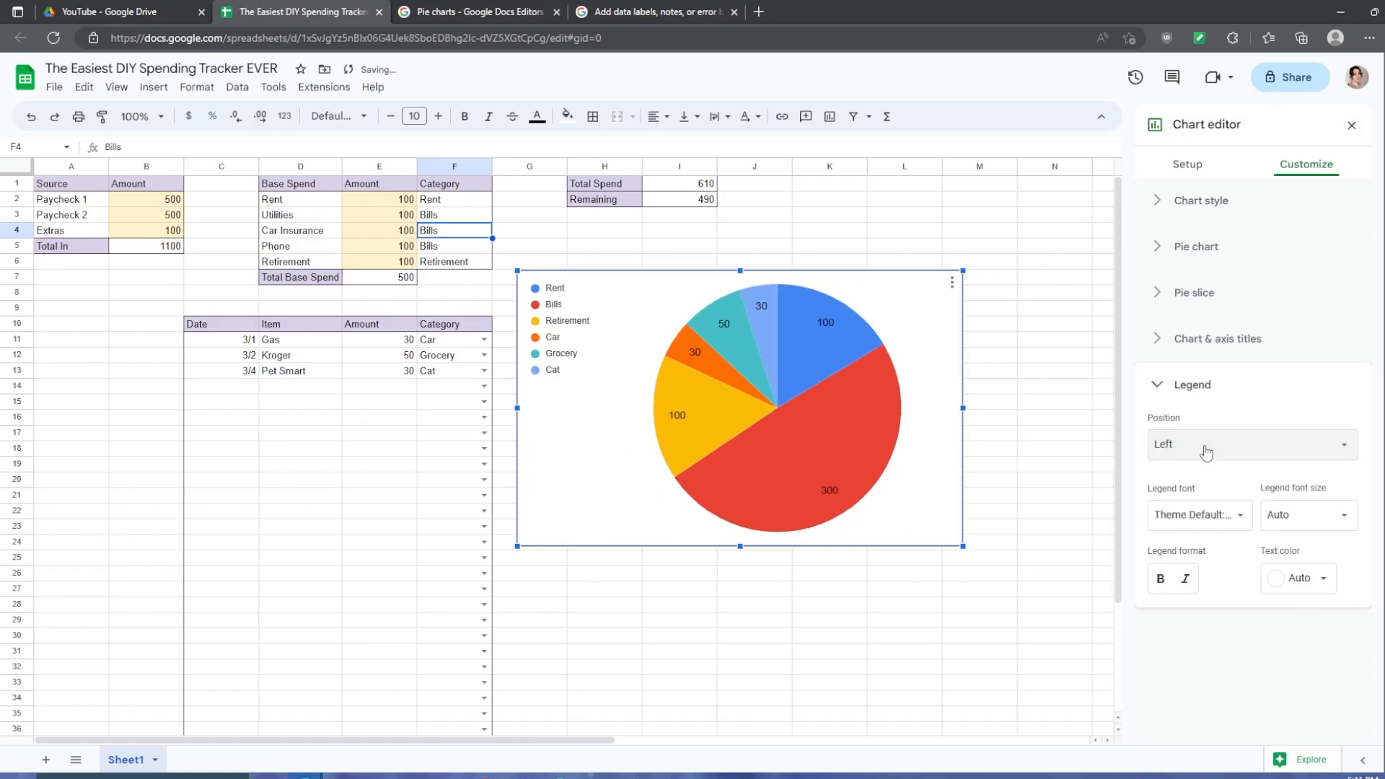
pyautogui.click(1253, 444)
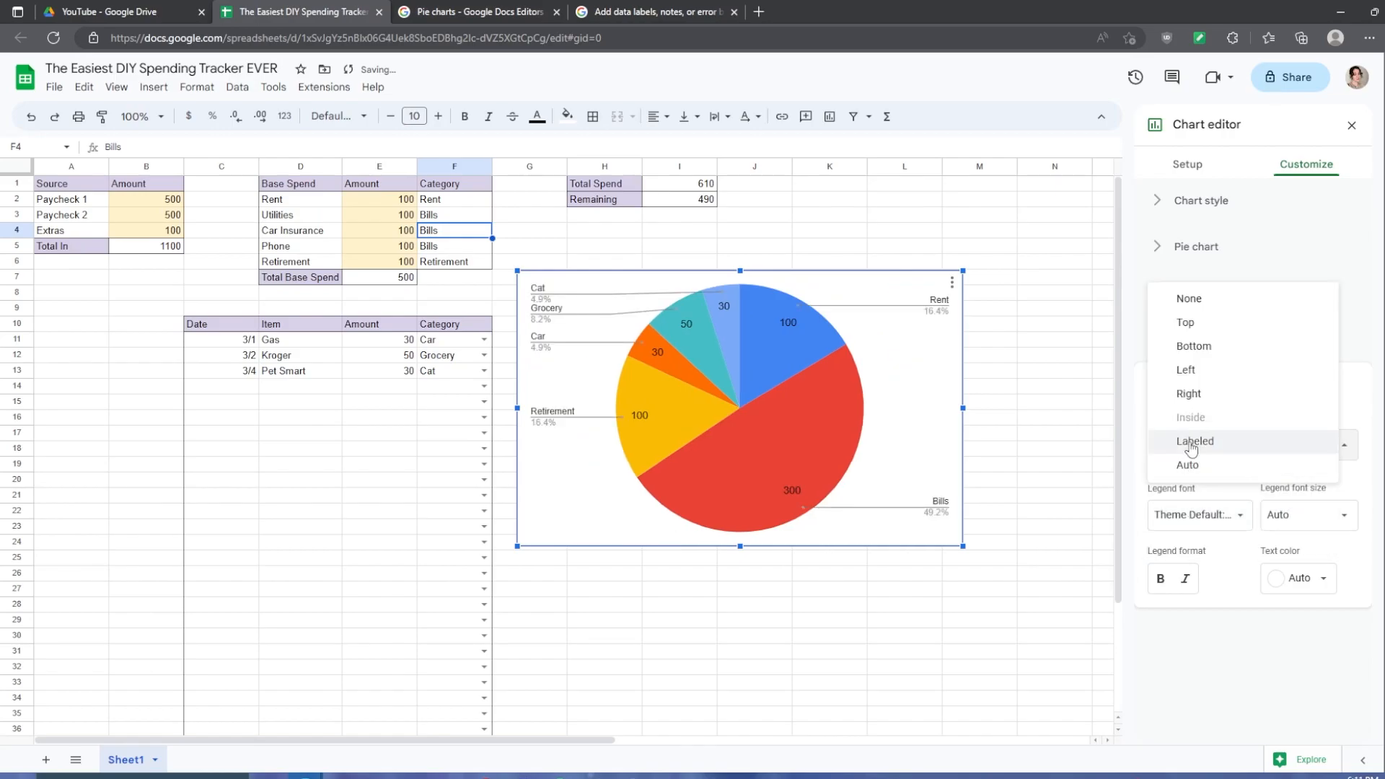
pyautogui.click(1187, 460)
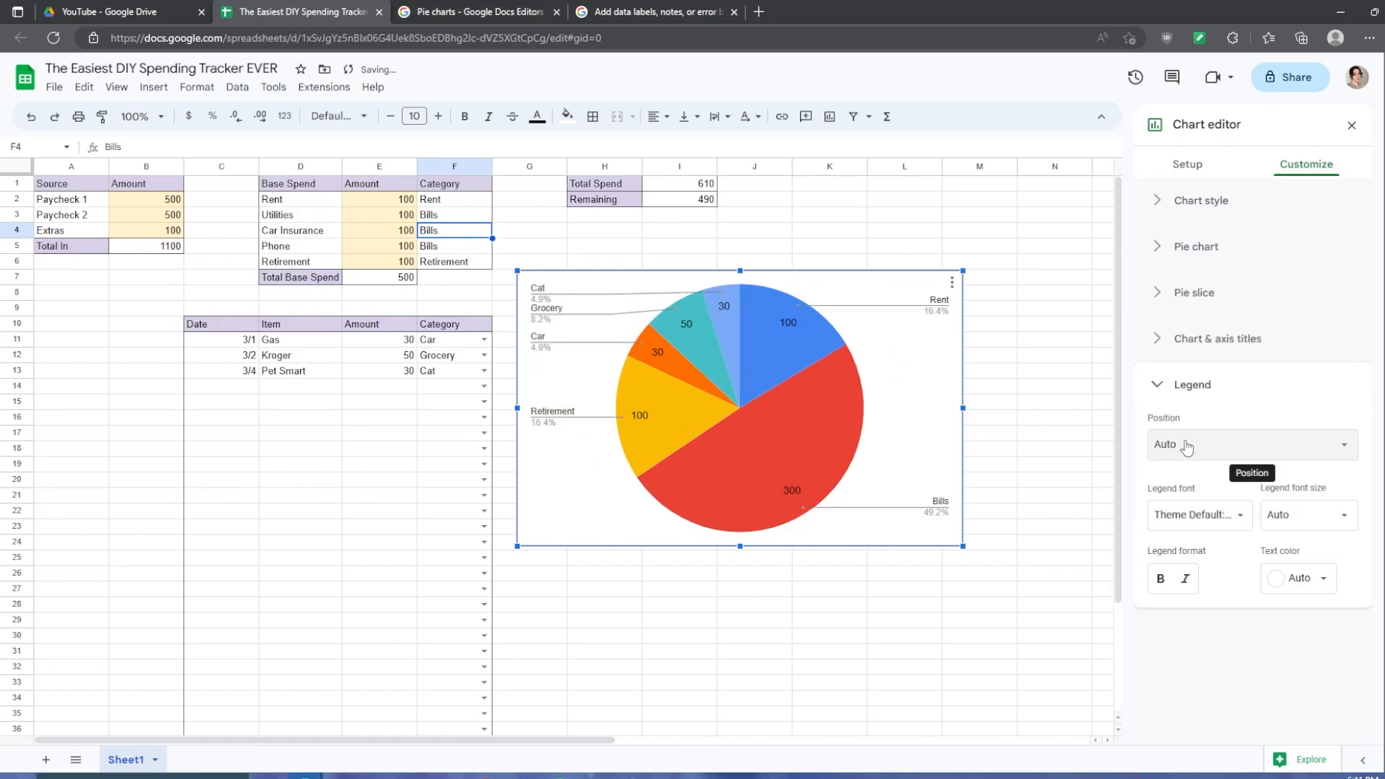
pyautogui.click(606, 612)
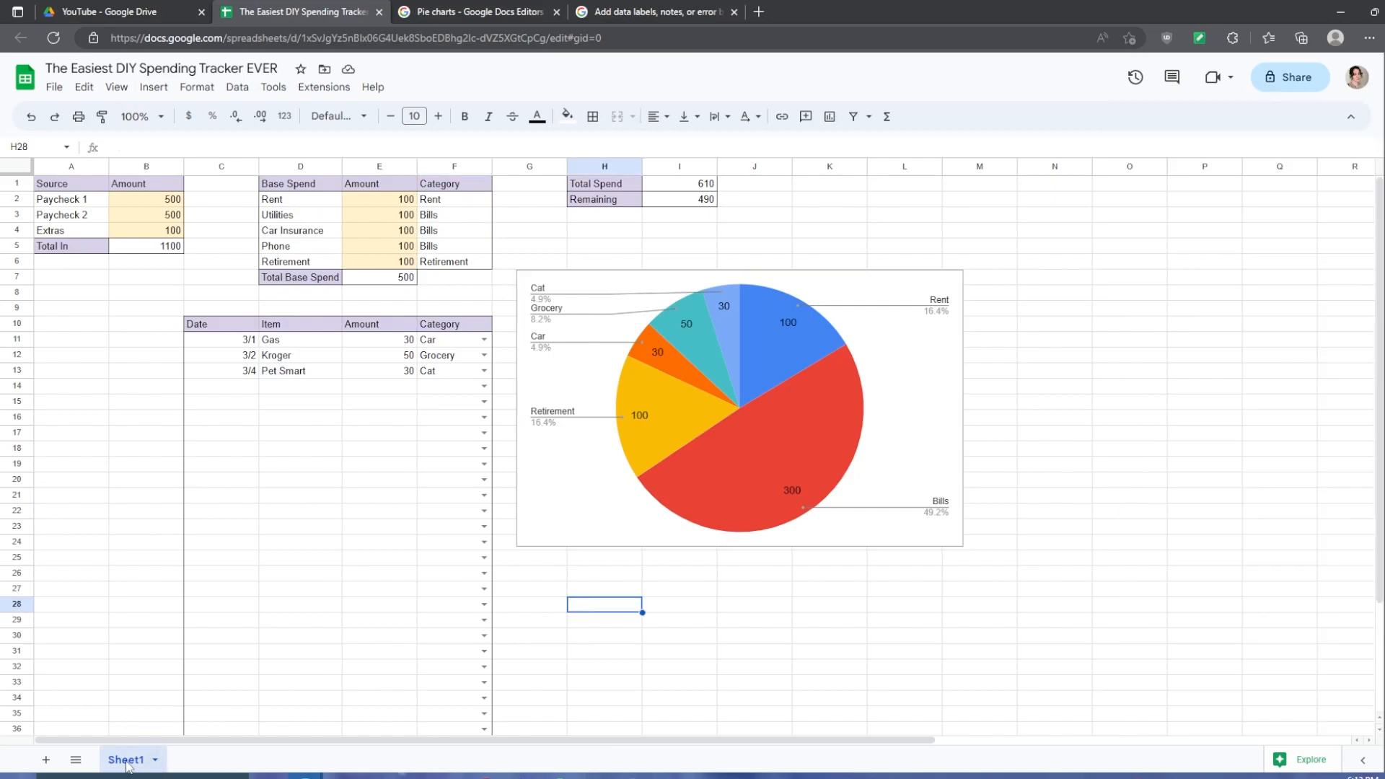
# Rename the tracker sheet January and its duplicate February.
pyautogui.doubleClick(124, 759)
pyautogui.write('January')
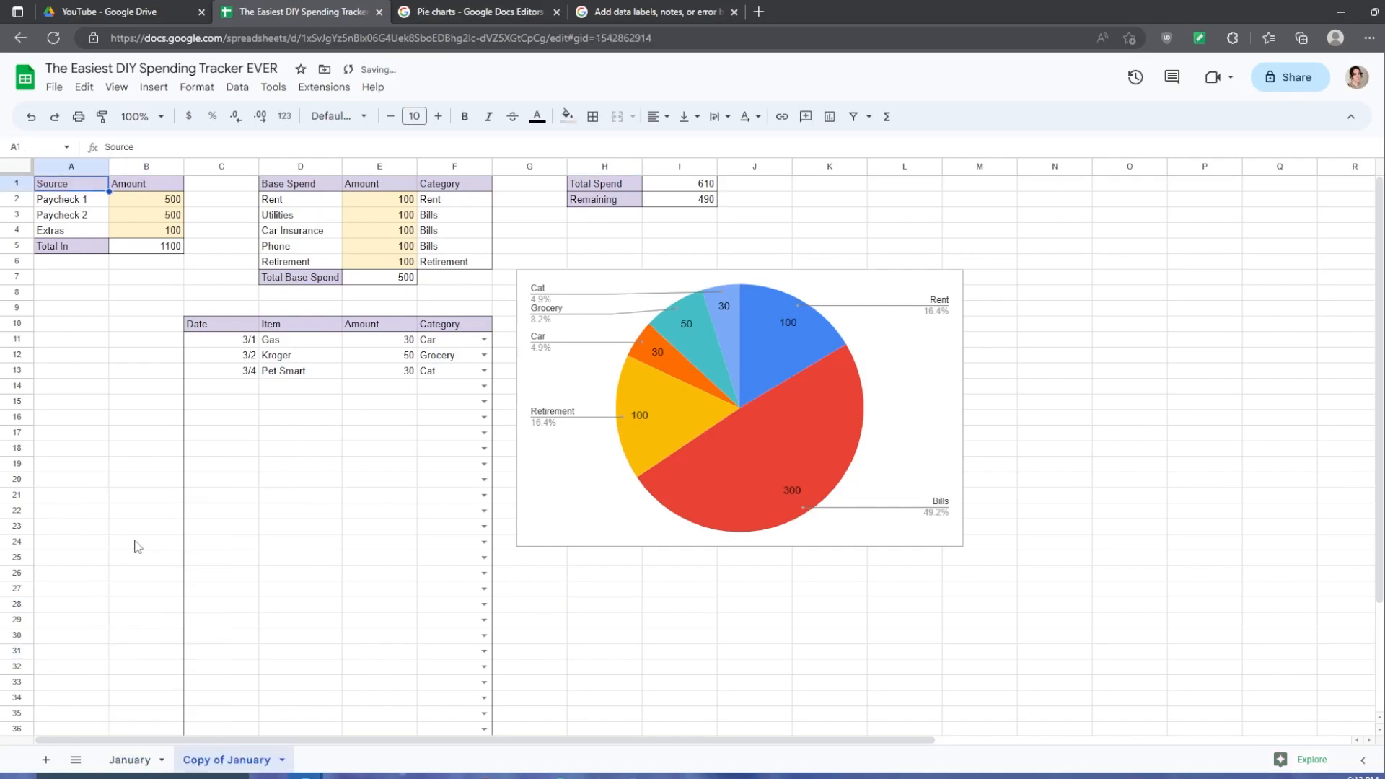
pyautogui.doubleClick(225, 759)
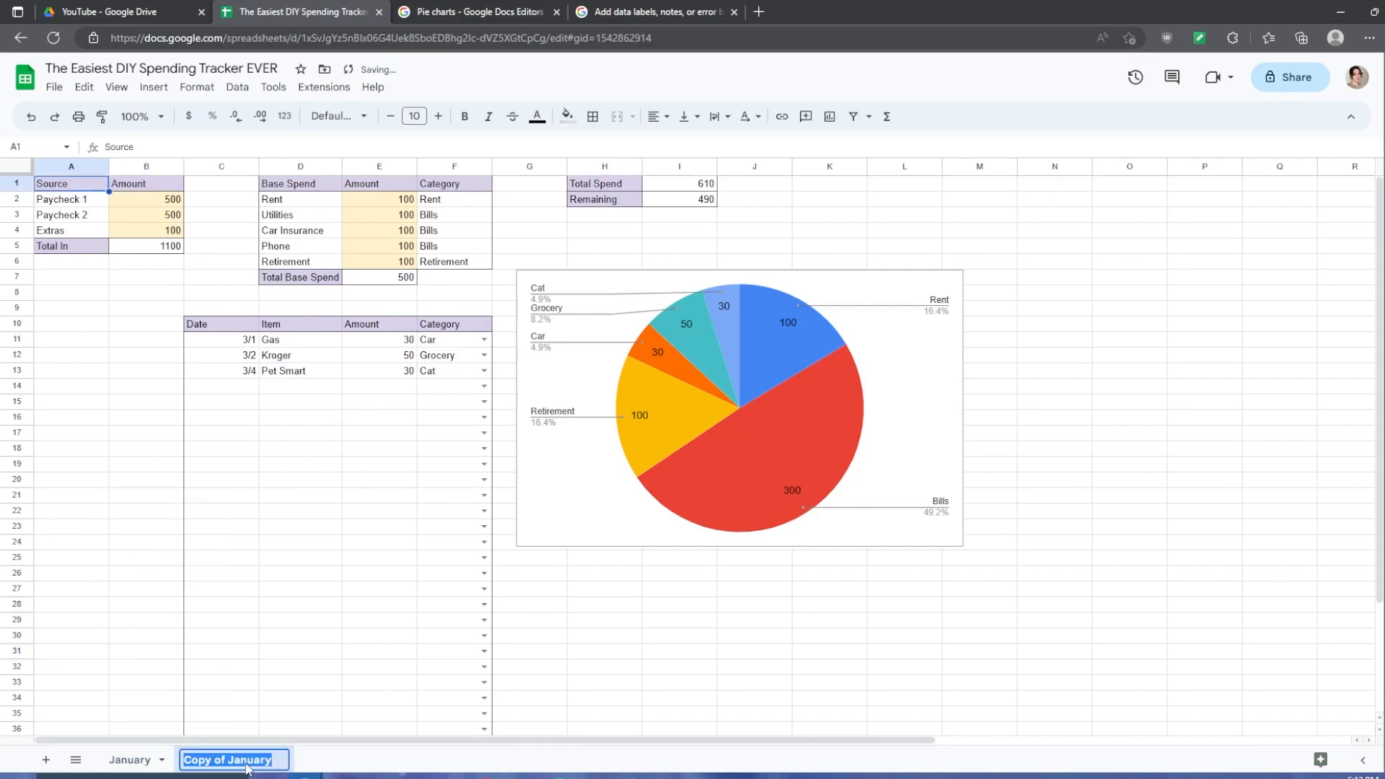
pyautogui.write('February')
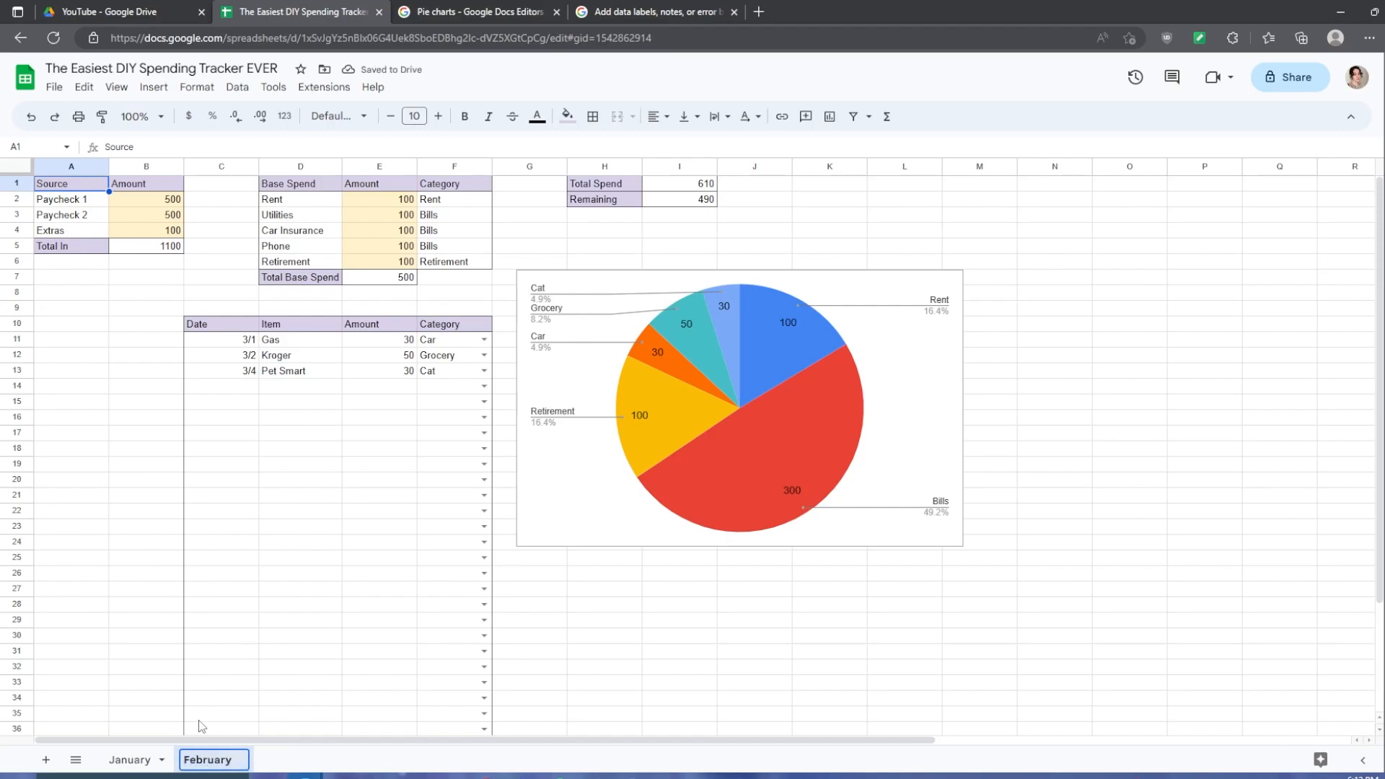
pyautogui.click(127, 759)
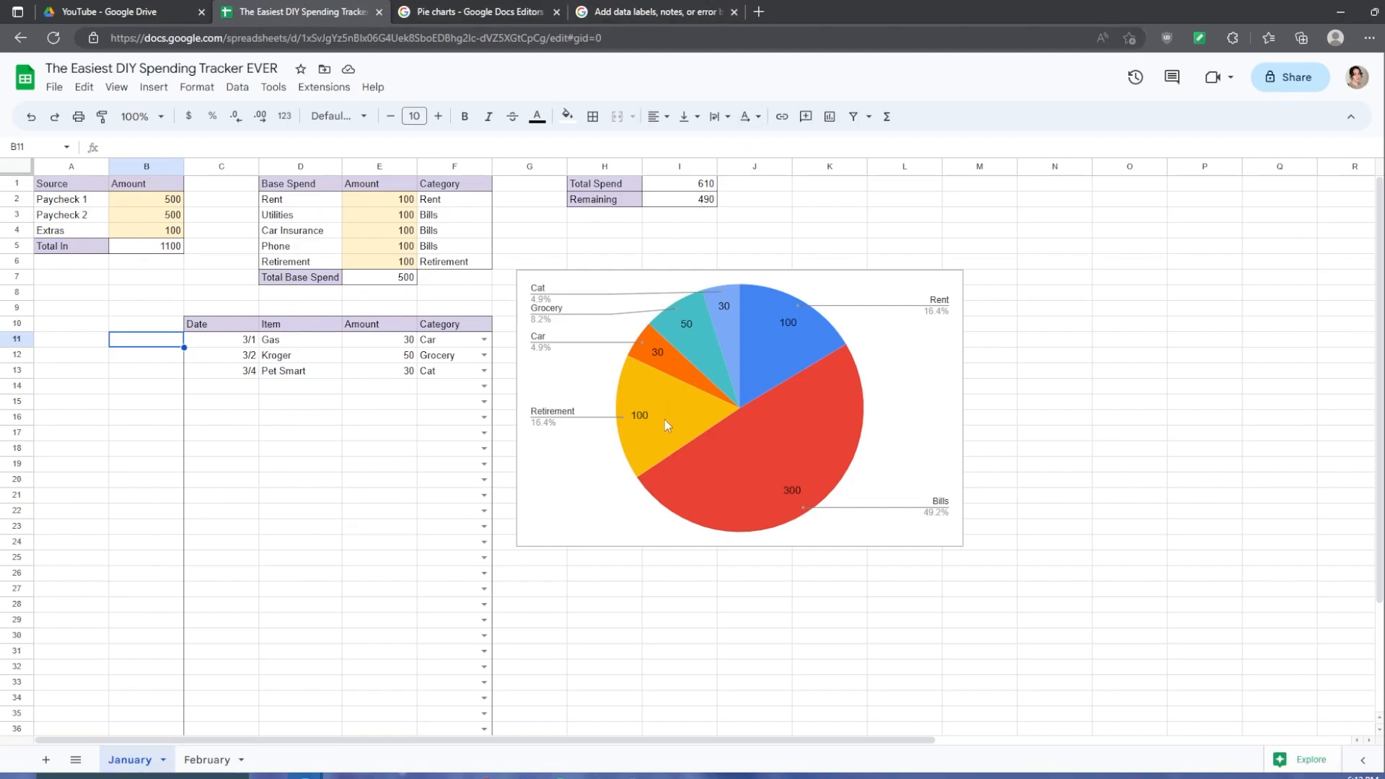
pyautogui.moveTo(920, 410)
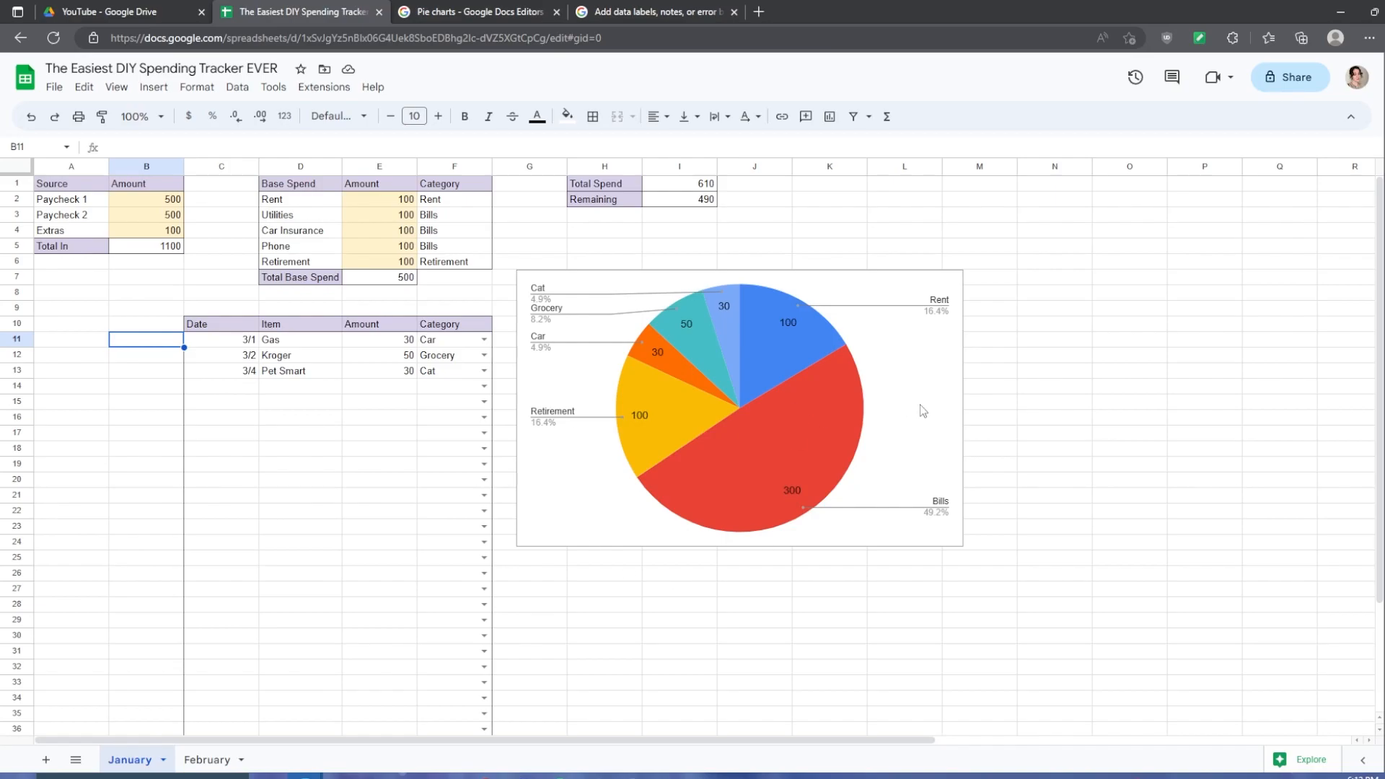